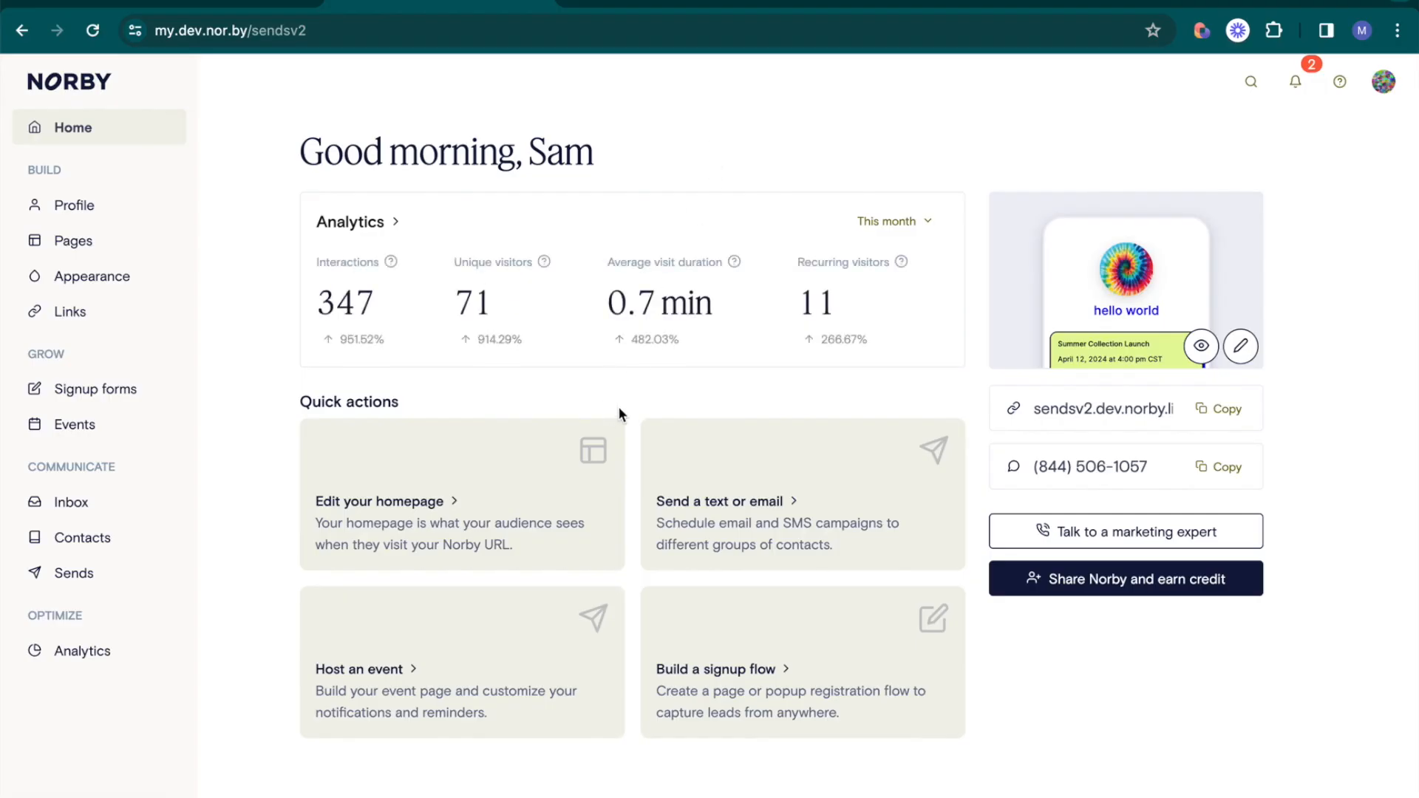
mouse_move(873, 358)
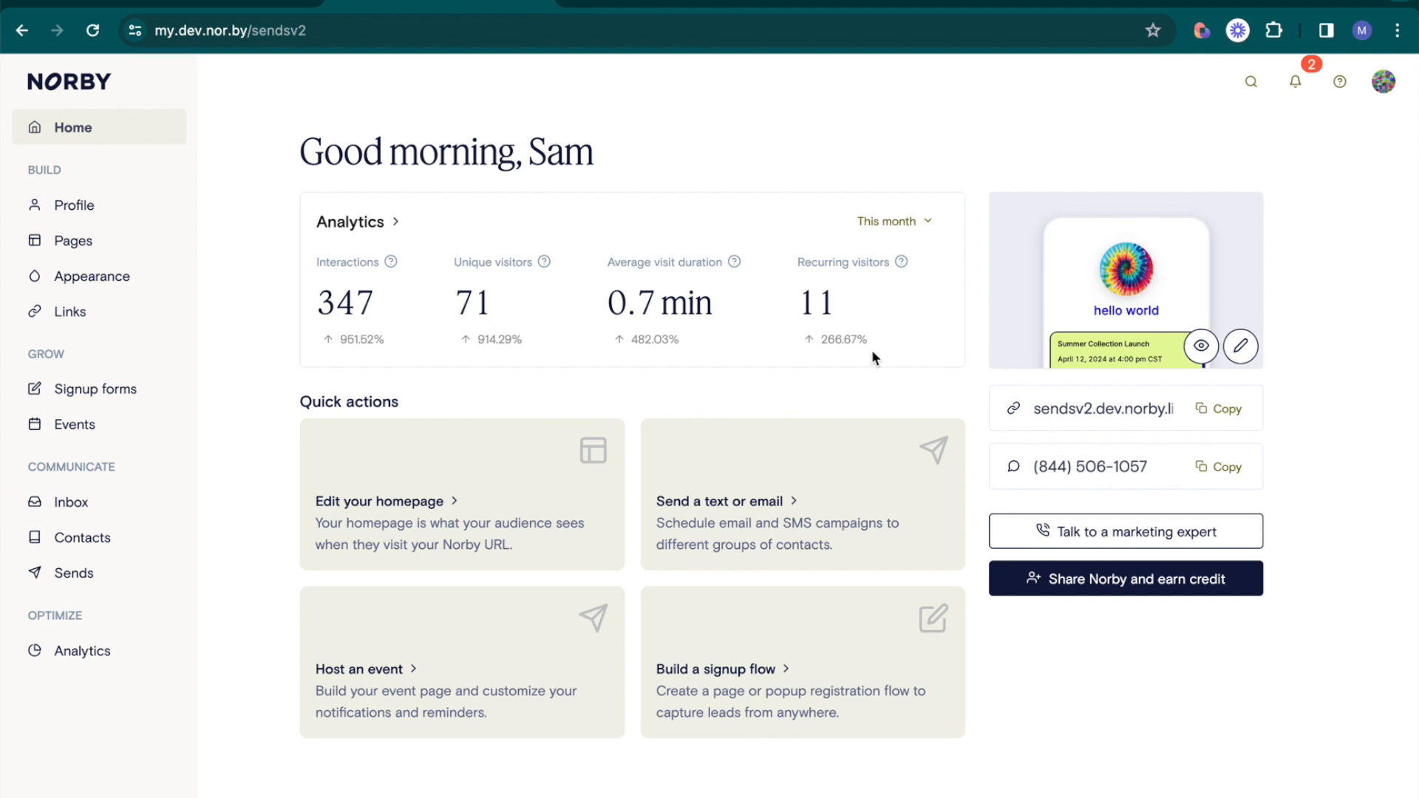
mouse_move(696, 359)
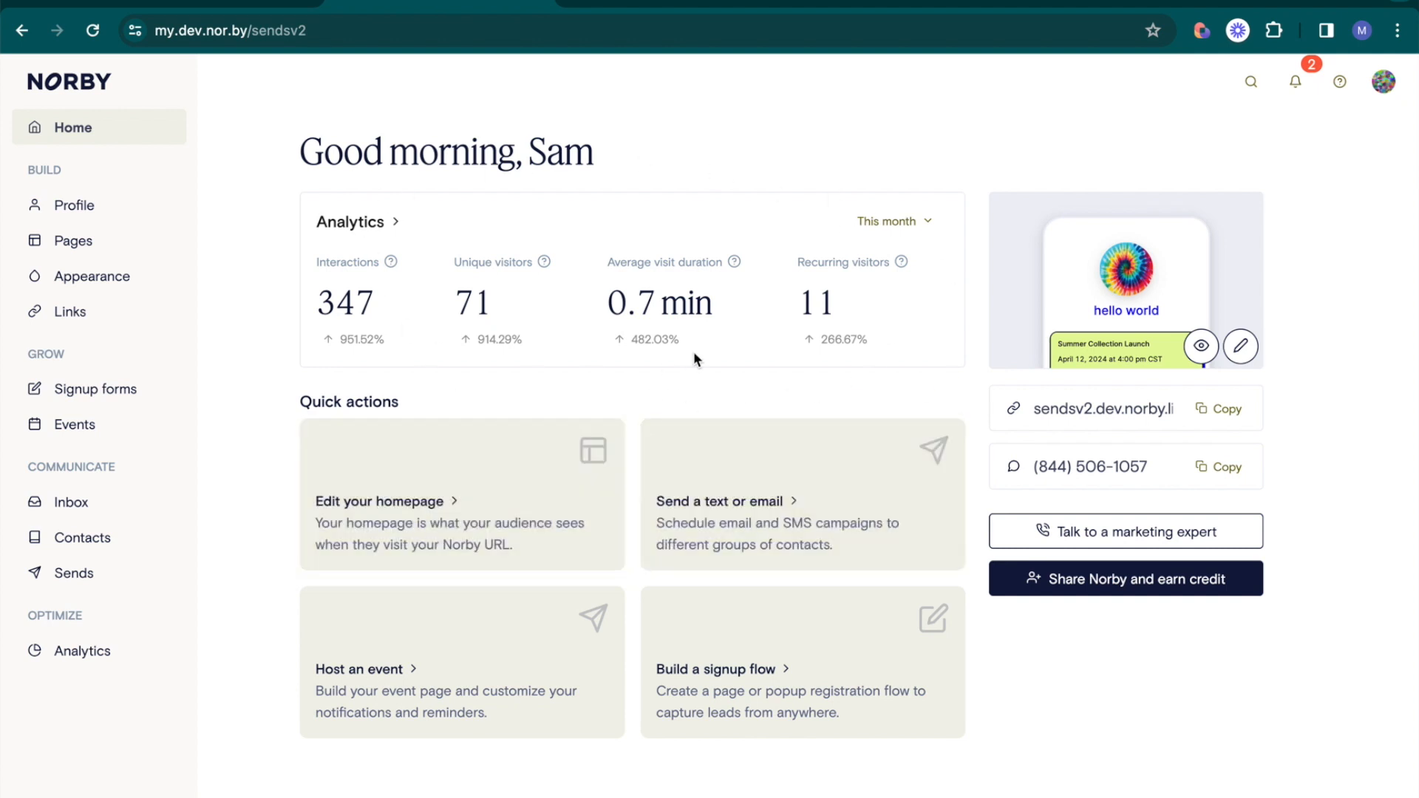
mouse_move(623, 241)
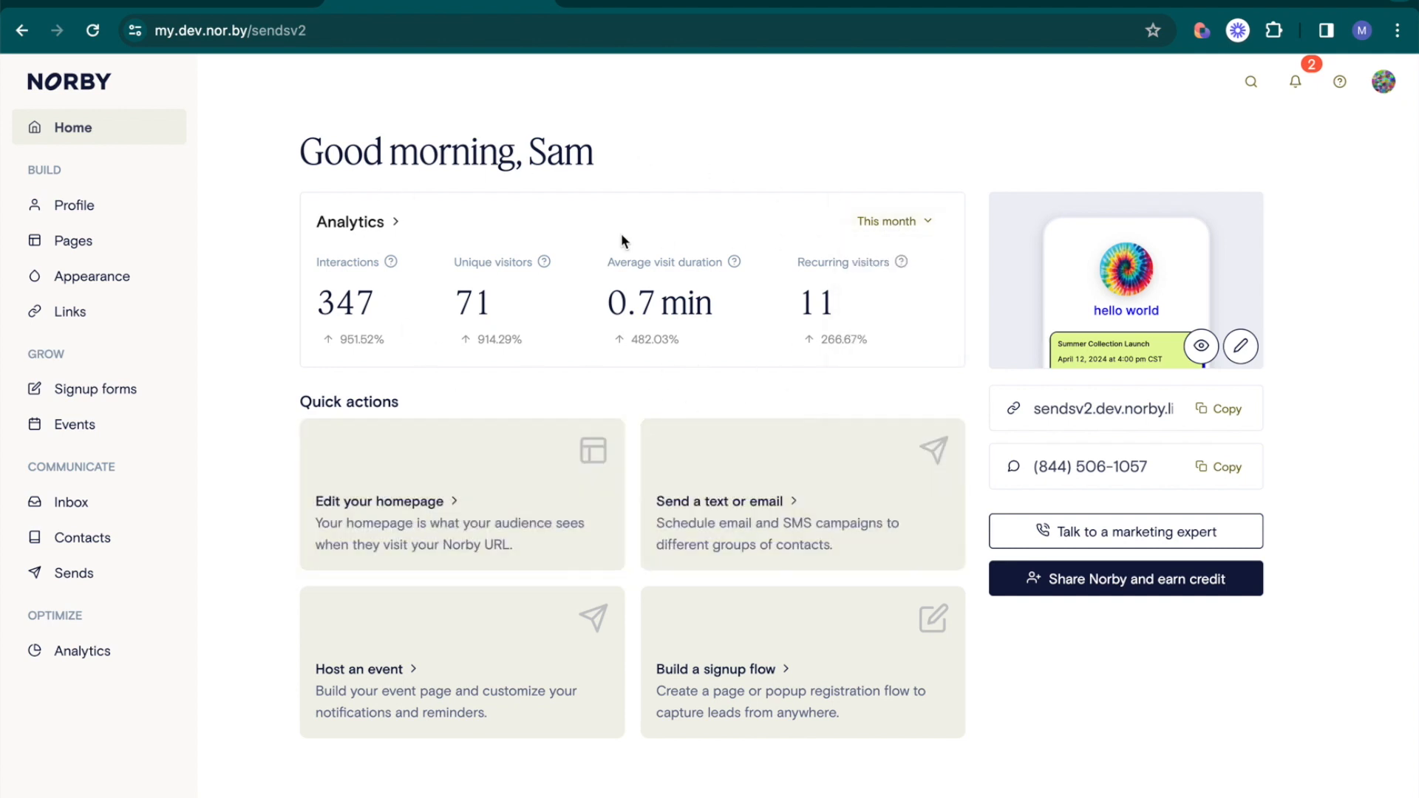
Show the account-wide analytics overview limited to the Last 7 Days range
left_click(82, 651)
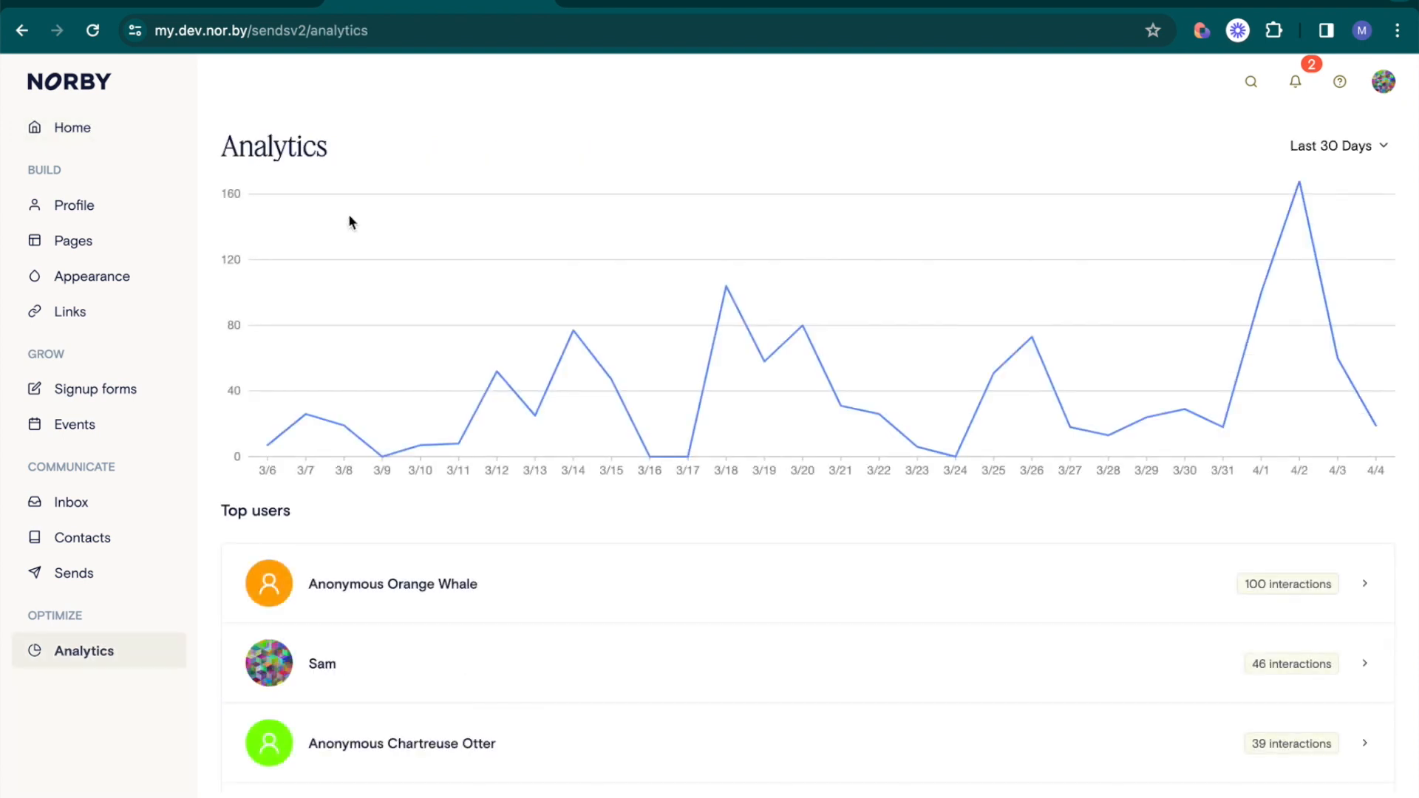
mouse_move(802, 325)
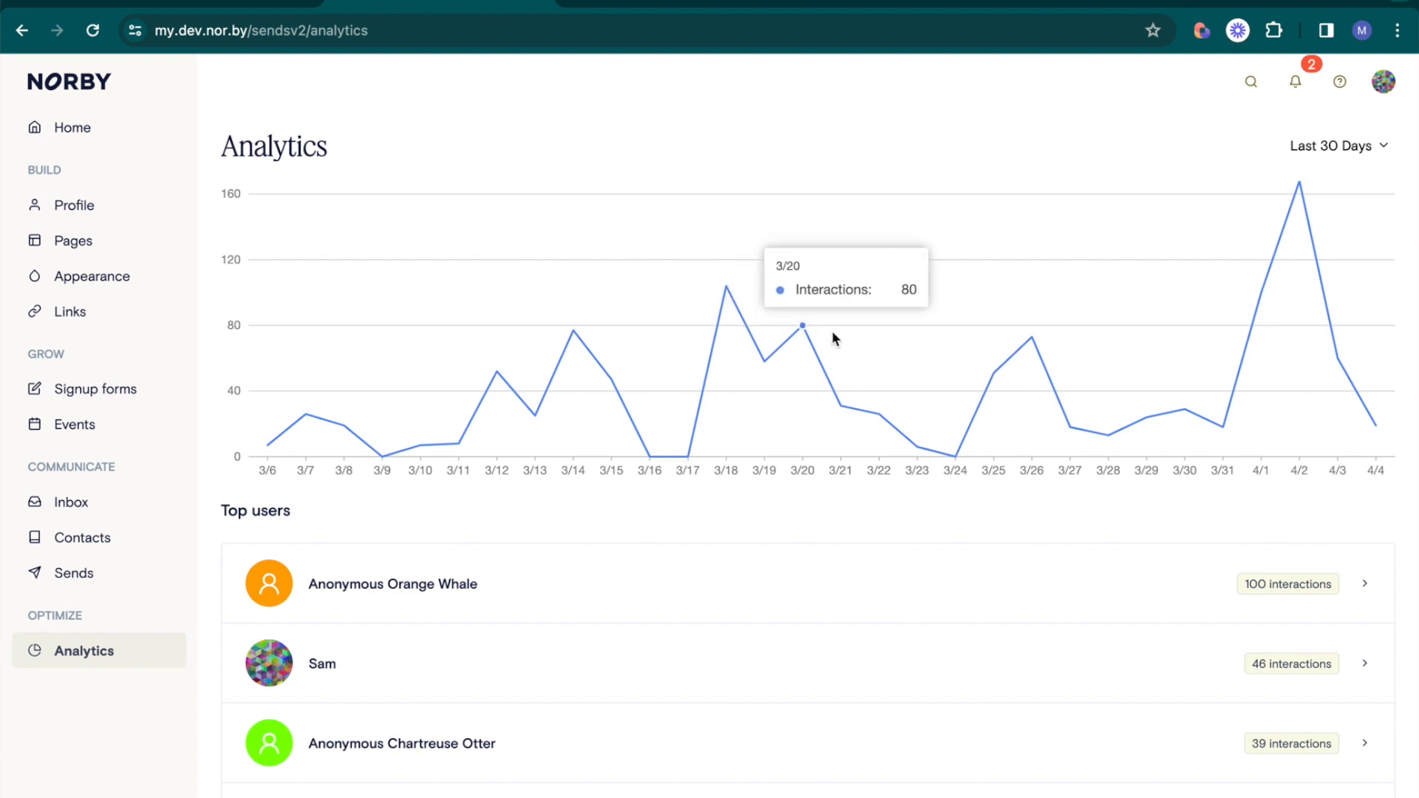
left_click(1338, 146)
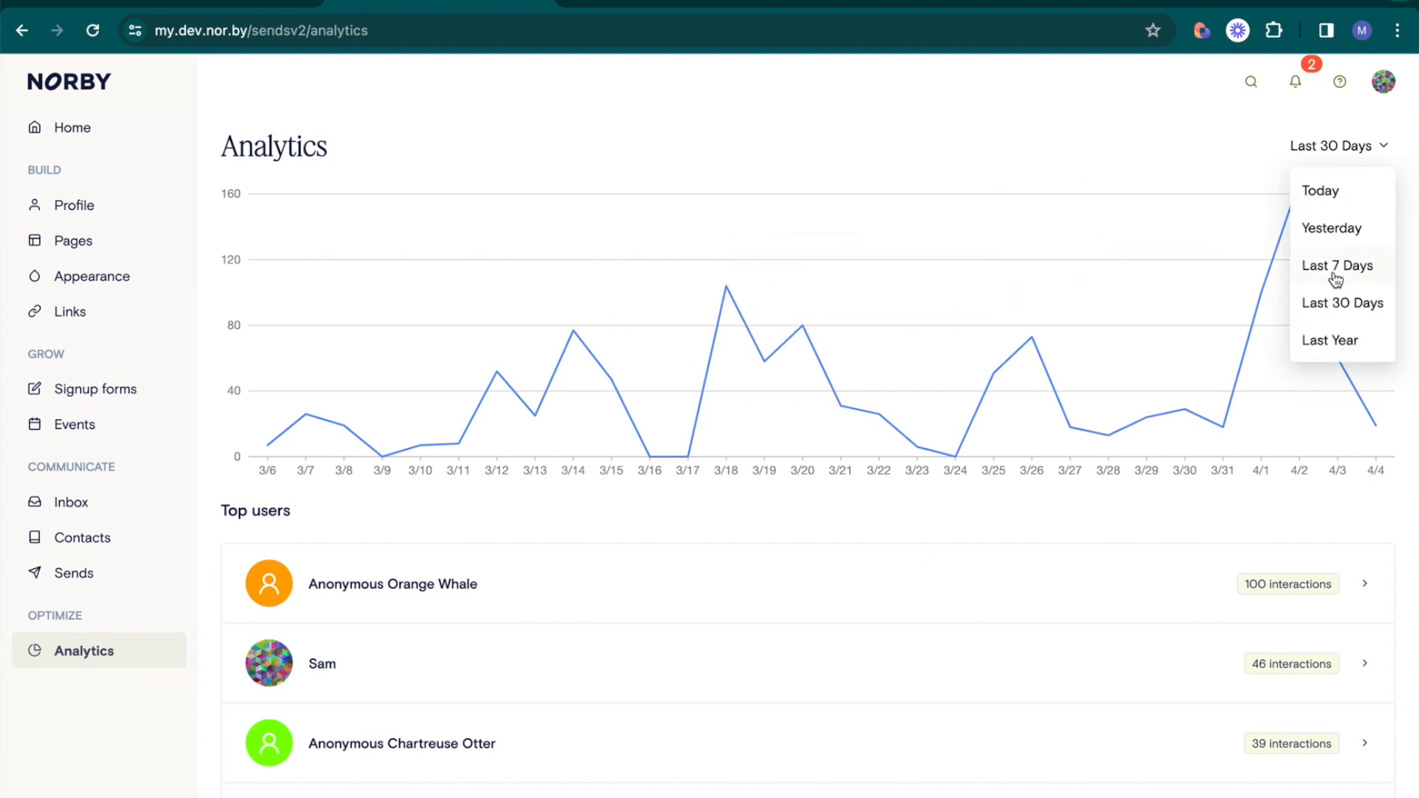
left_click(1338, 264)
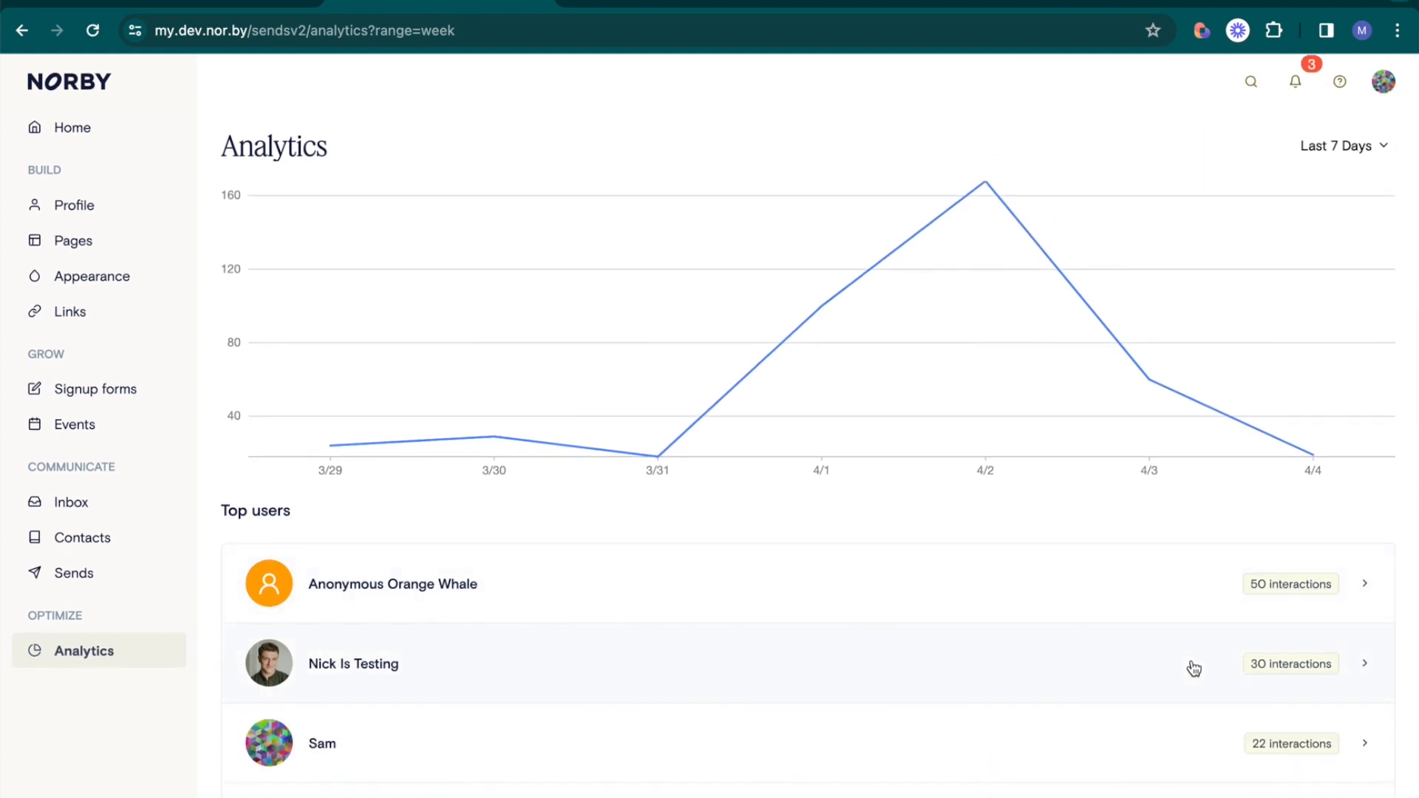
mouse_move(747, 366)
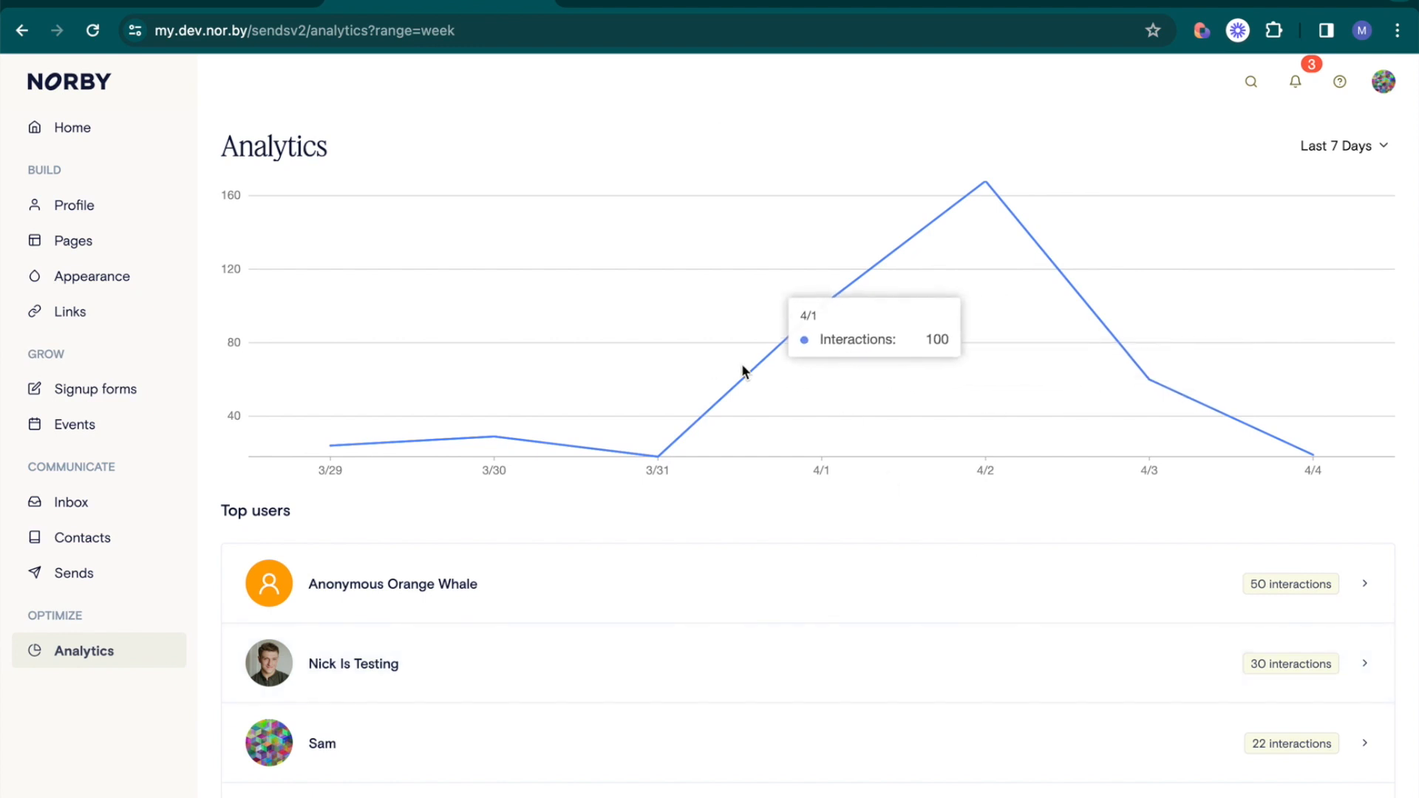
mouse_move(113, 243)
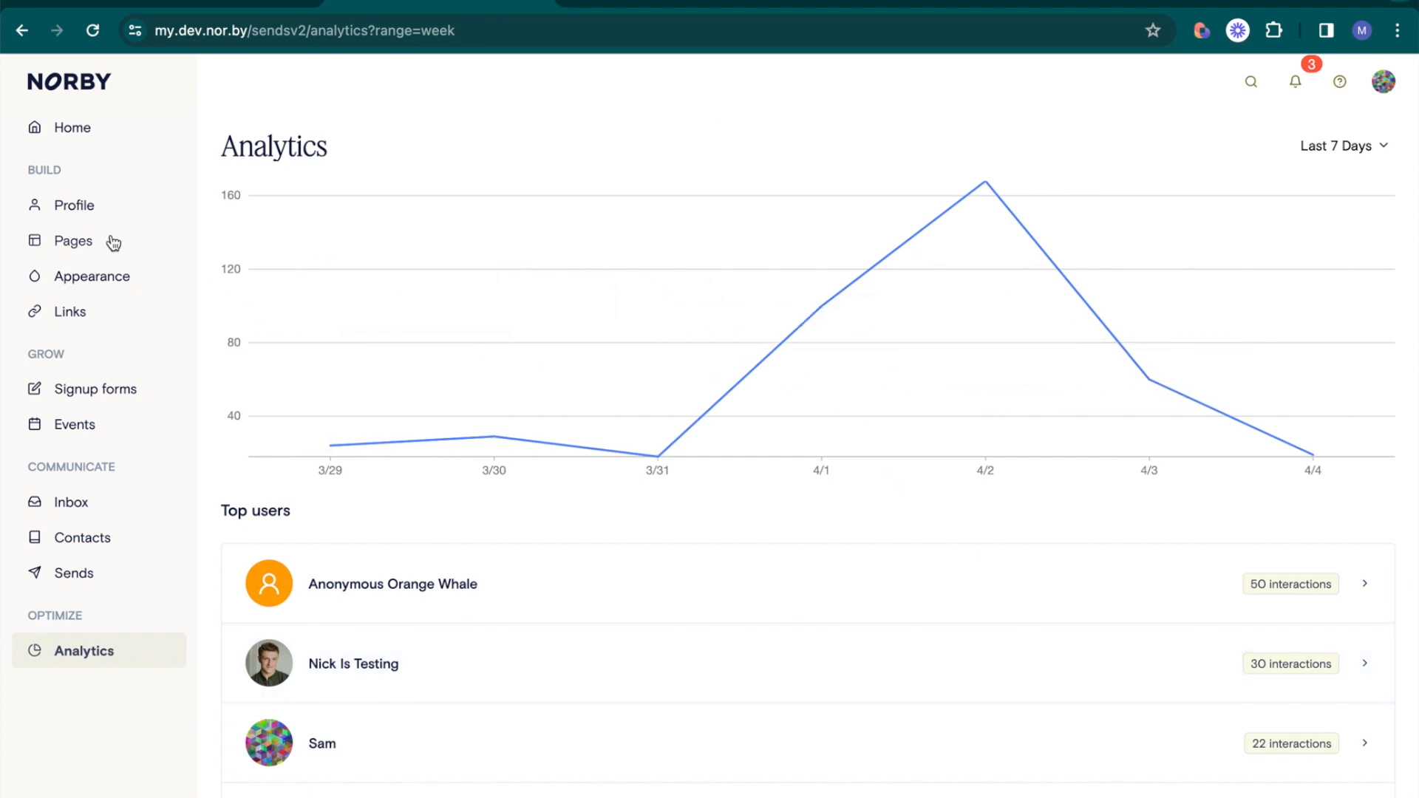
Review the Hello World page analytics overview from the Pages list actions
left_click(74, 241)
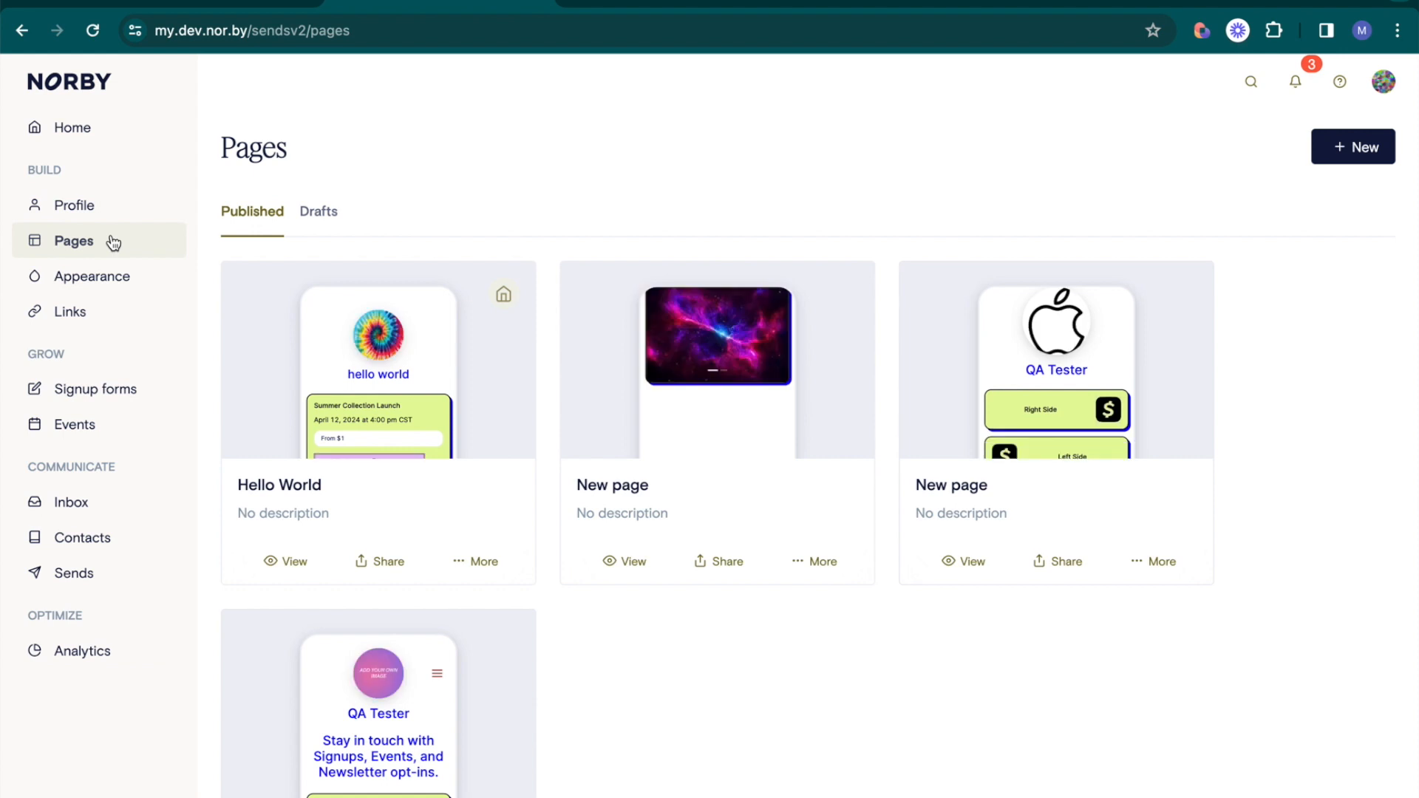
left_click(474, 562)
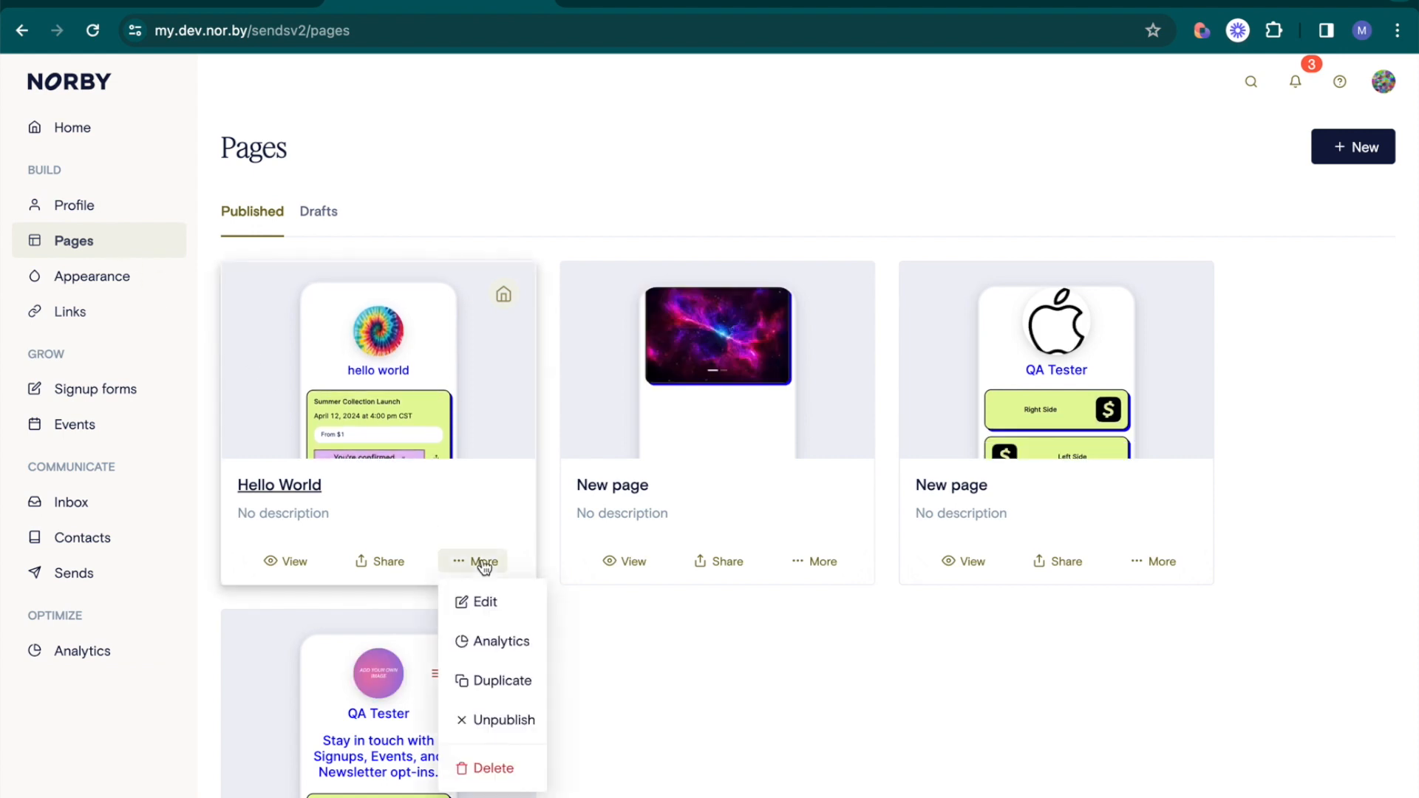
left_click(501, 640)
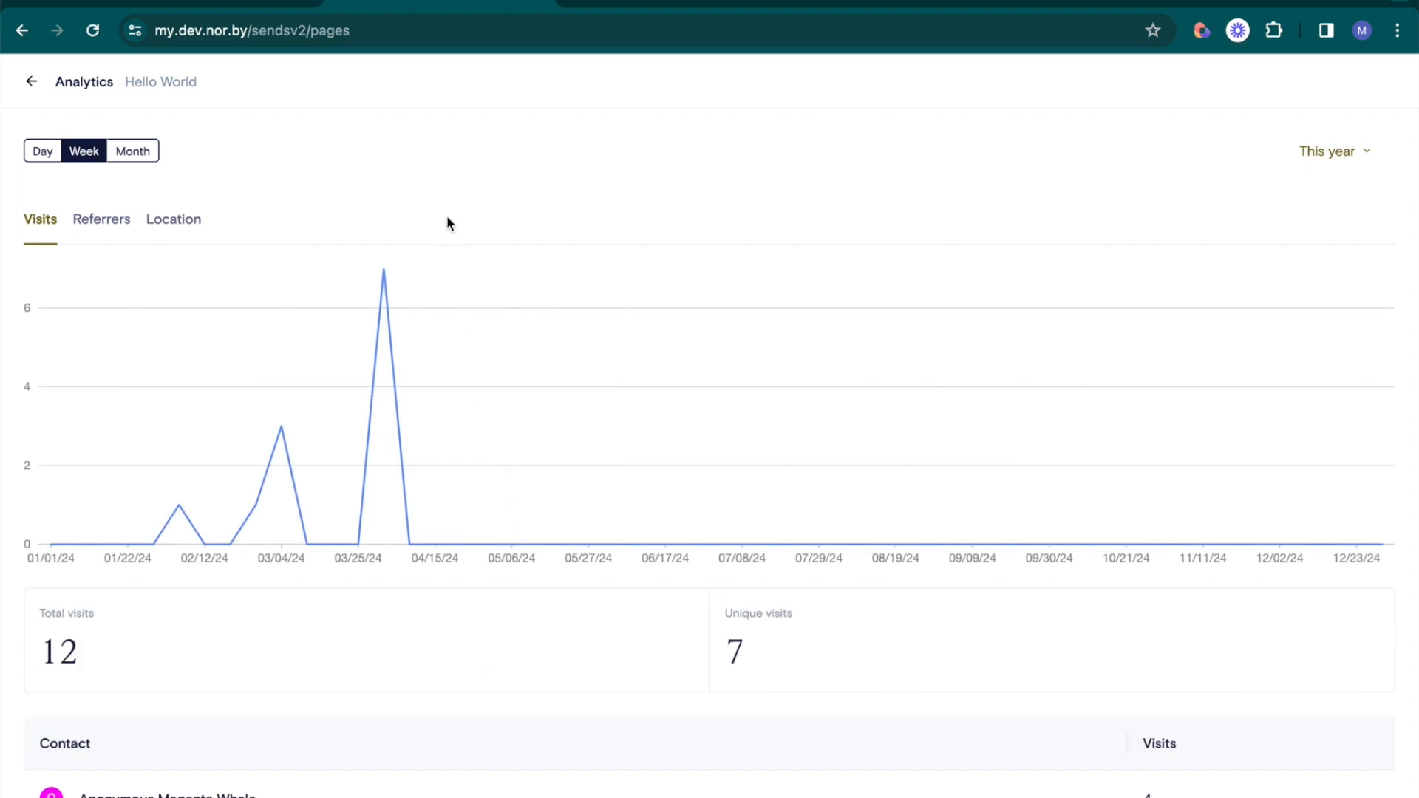
mouse_move(159, 118)
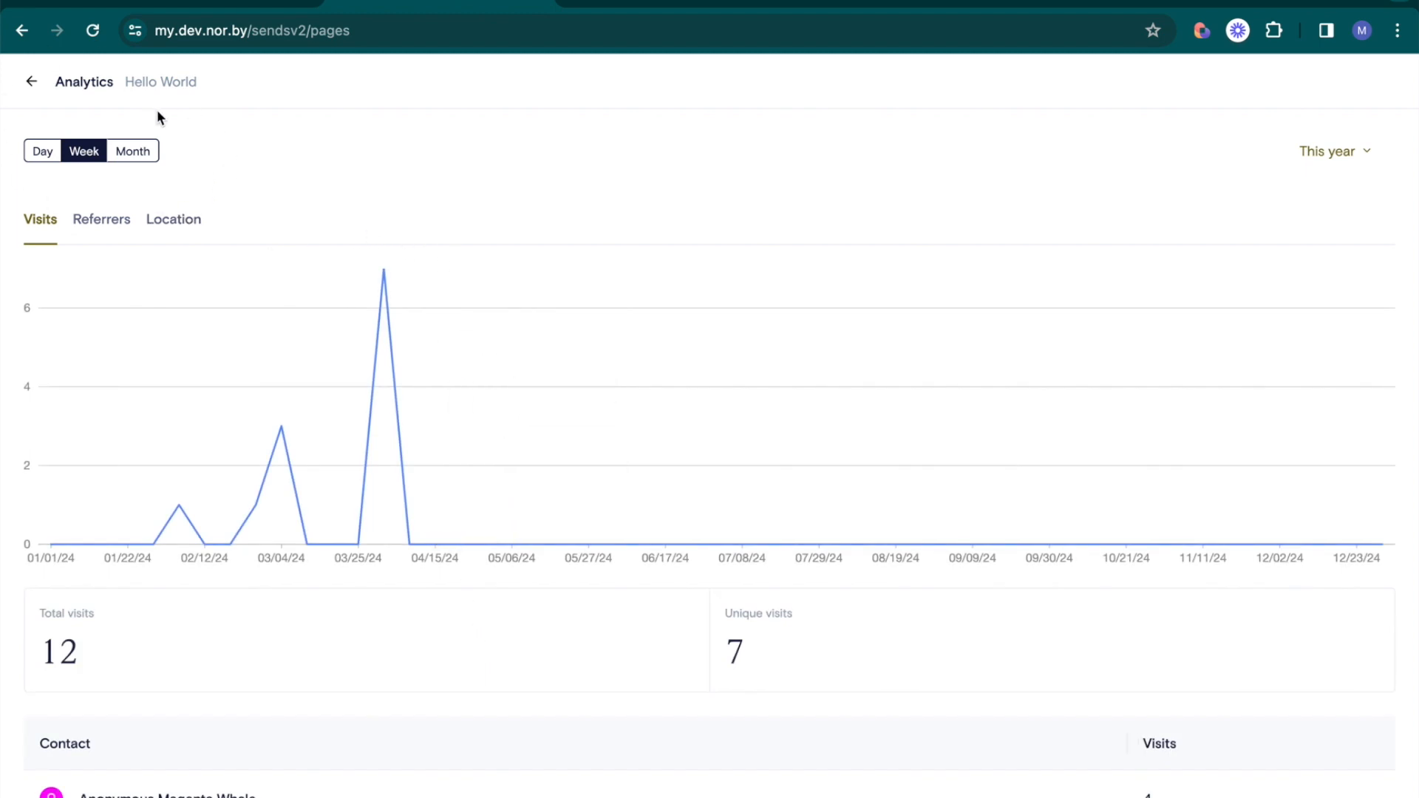
mouse_move(1361, 163)
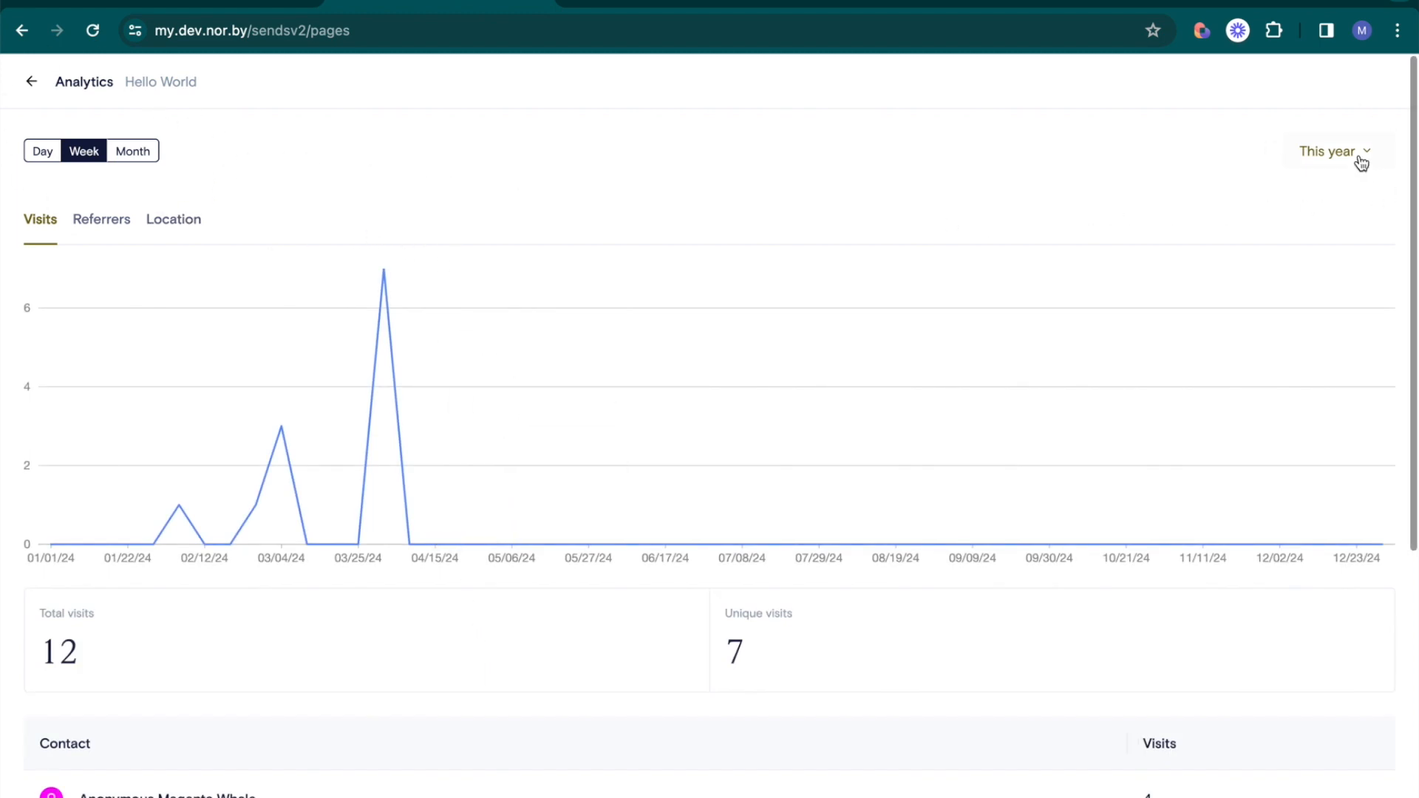
mouse_move(35, 234)
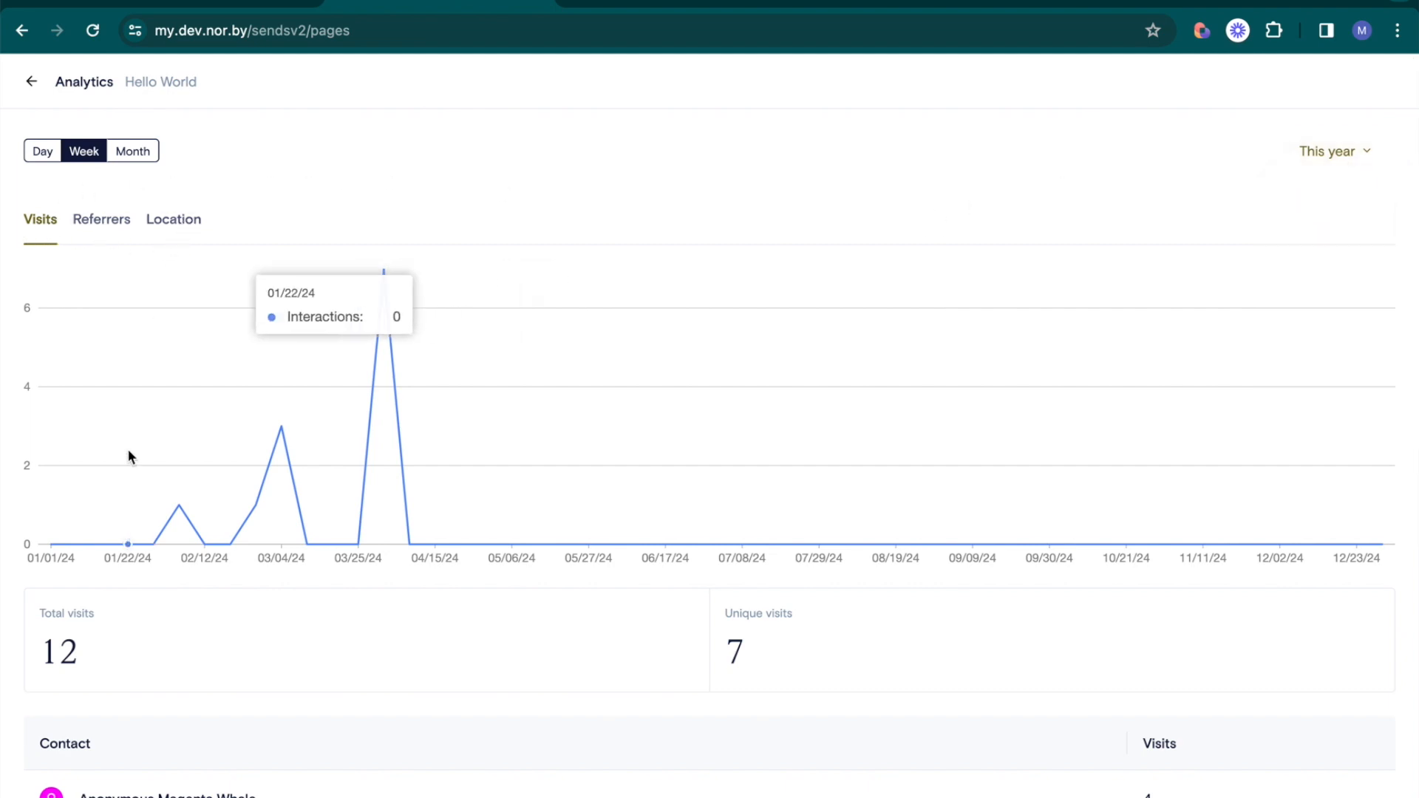
mouse_move(102, 587)
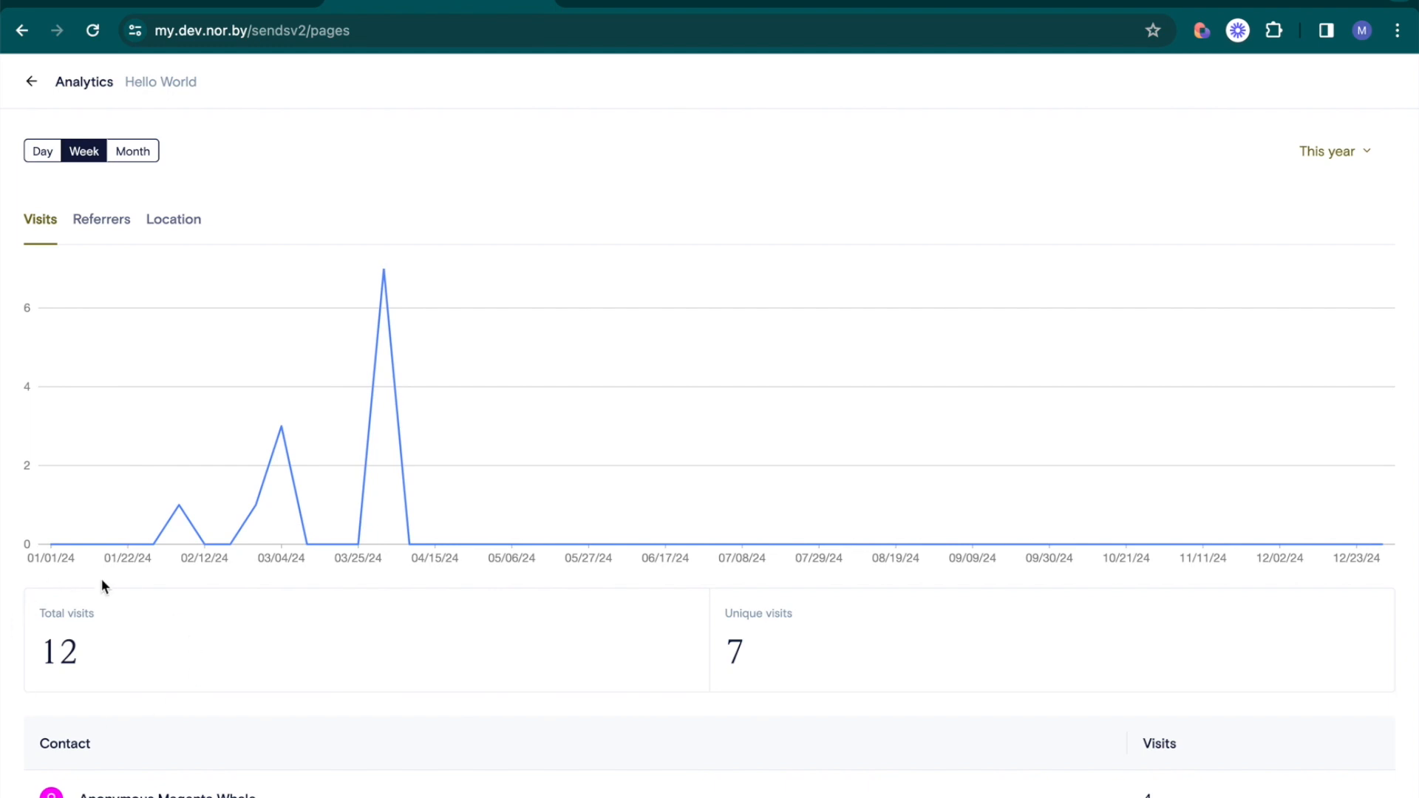
scroll("down", 3)
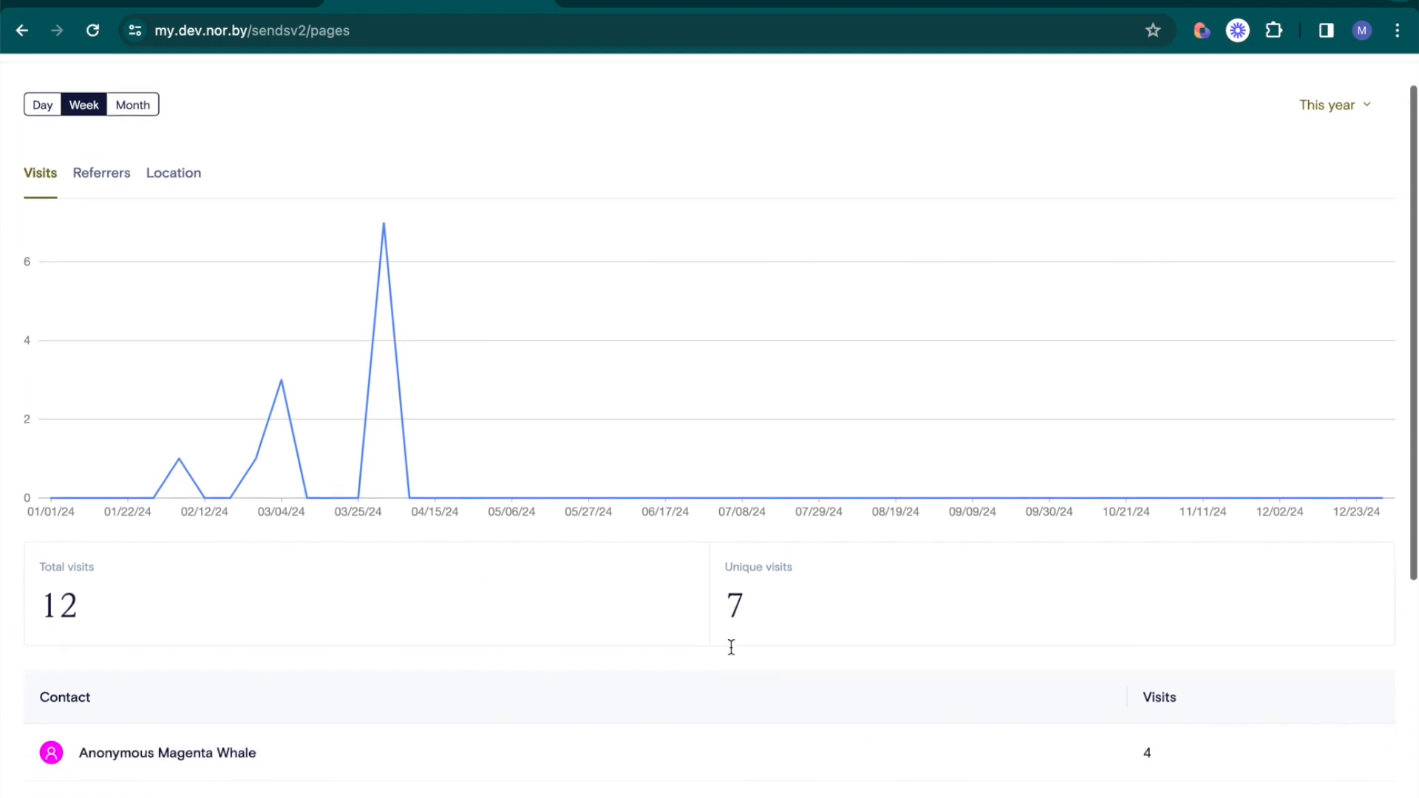
scroll("down", 3)
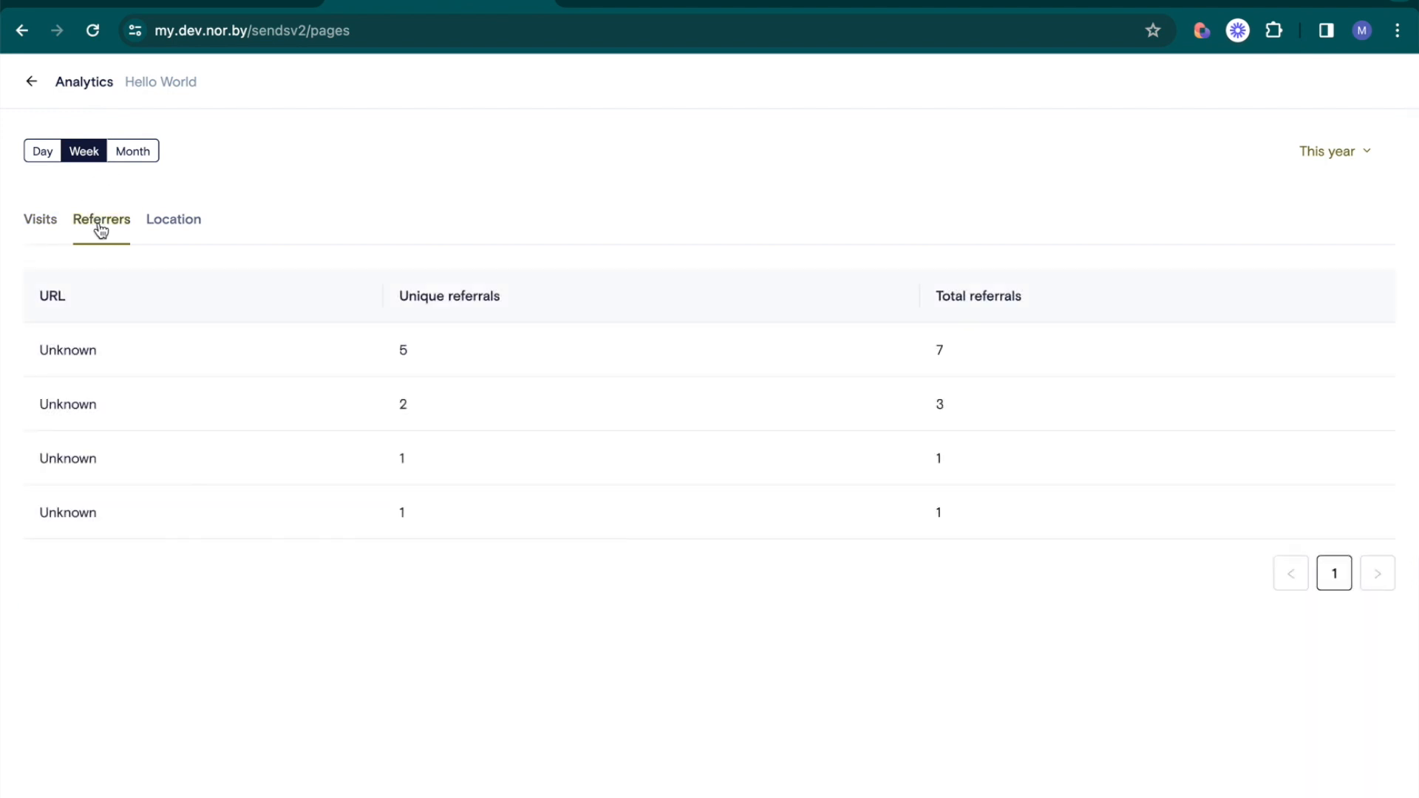
mouse_move(185, 223)
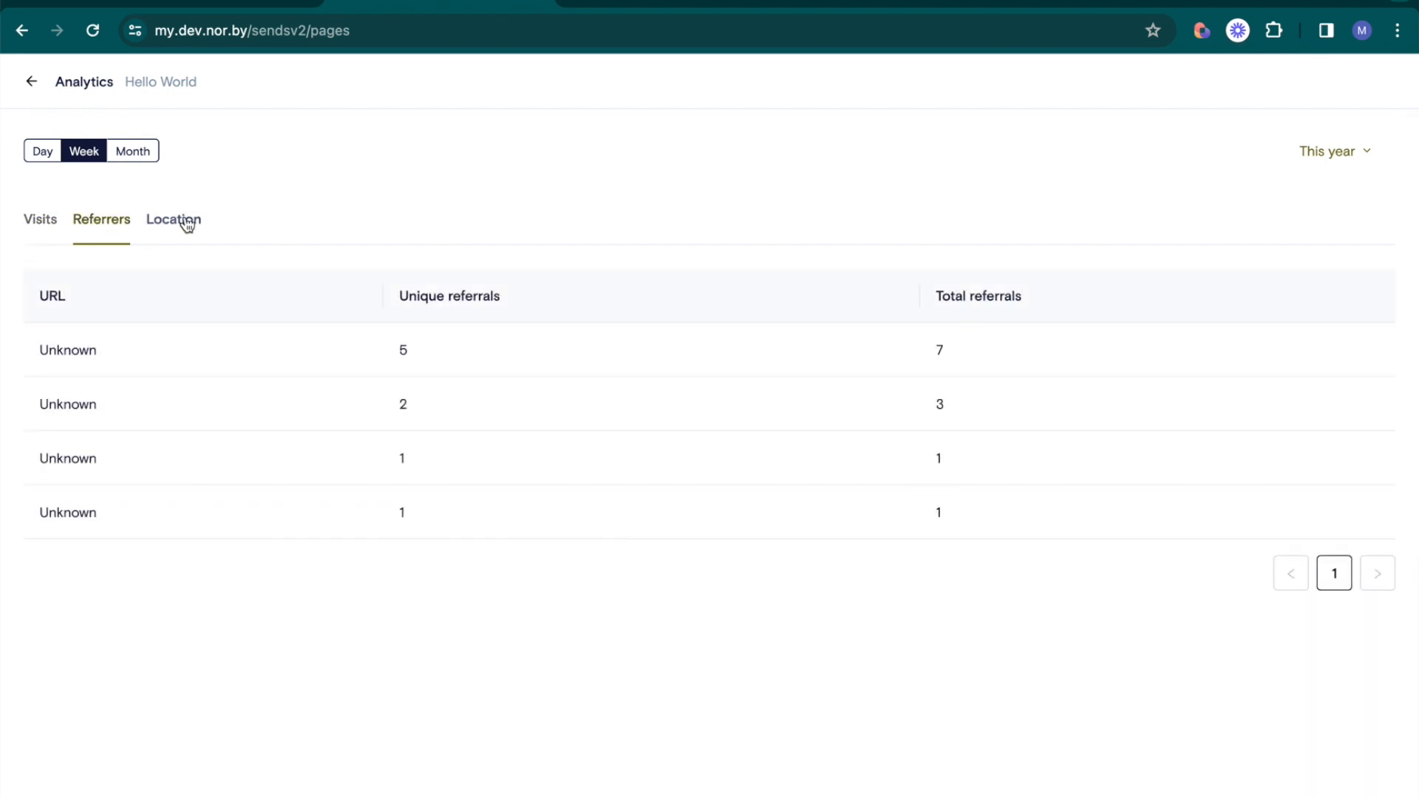
View Hello World visits by location, then return to the published pages list
left_click(173, 219)
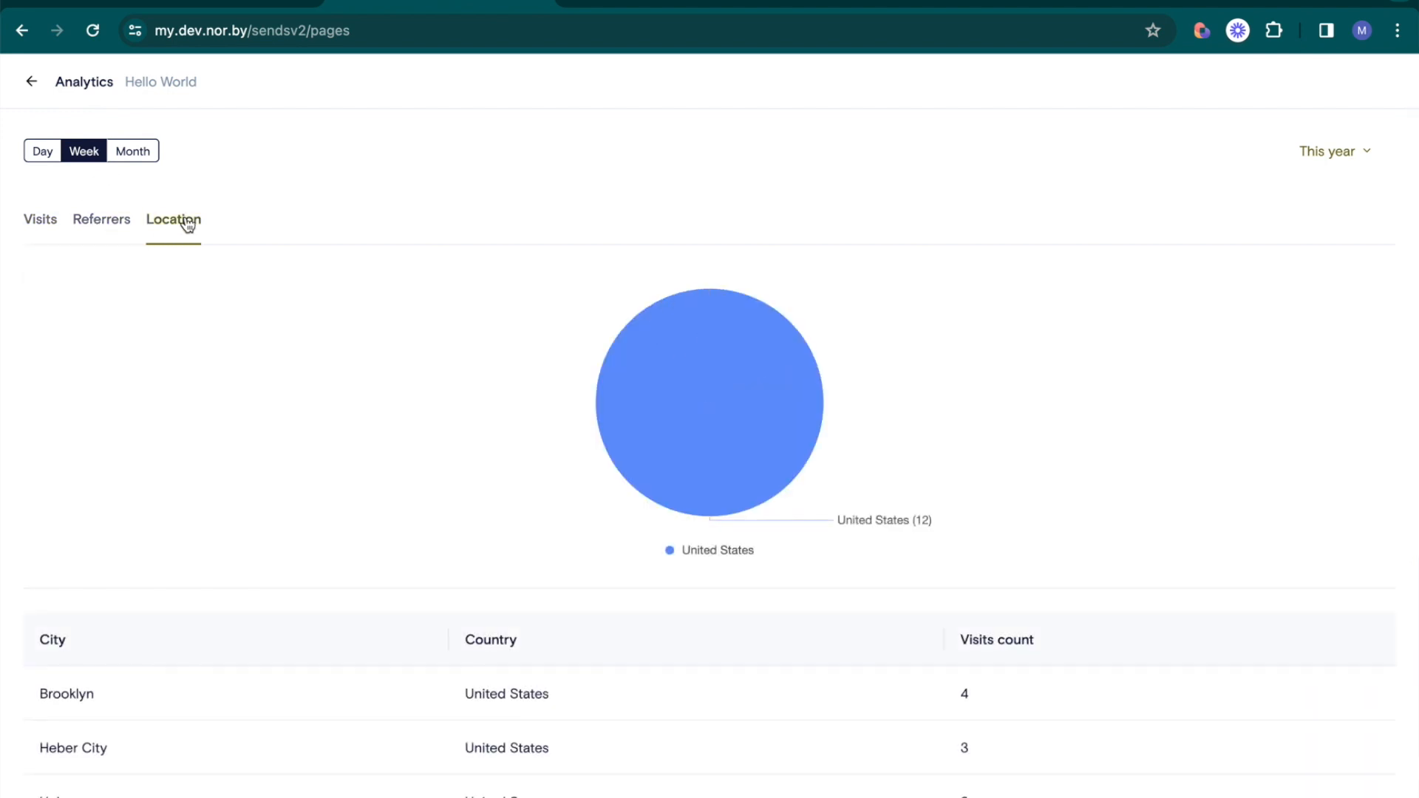
mouse_move(209, 465)
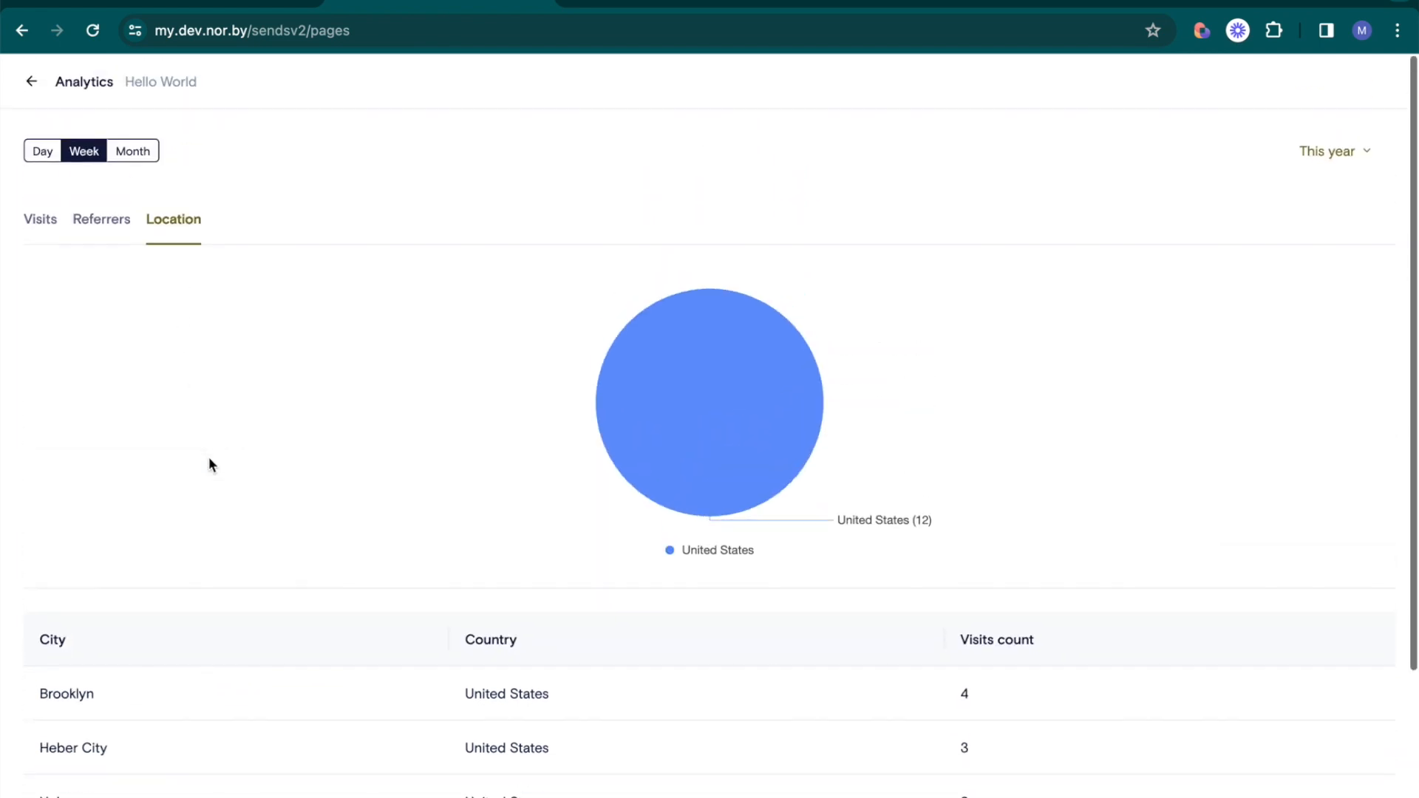
left_click(31, 82)
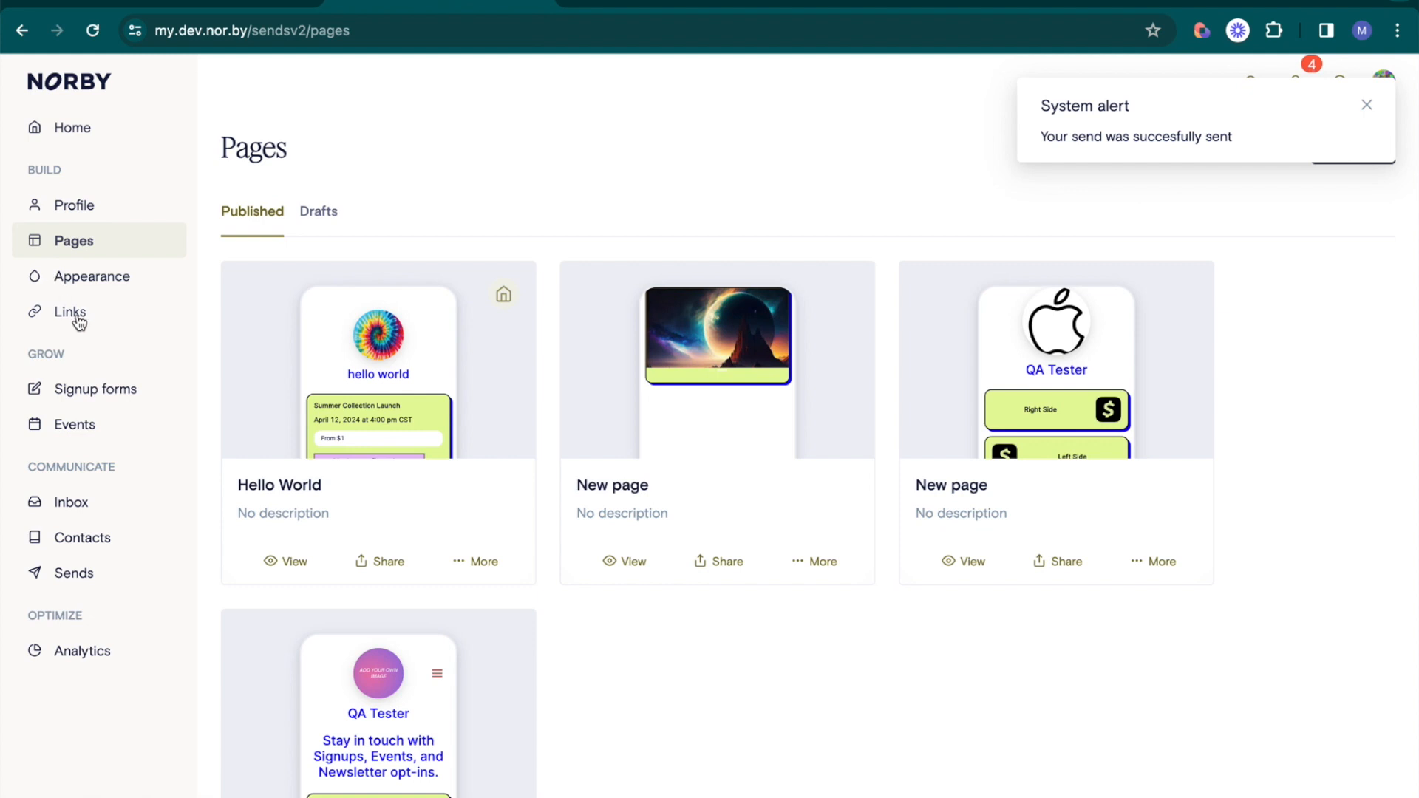
Open the Links list showing the Hello there link to google.com
left_click(69, 312)
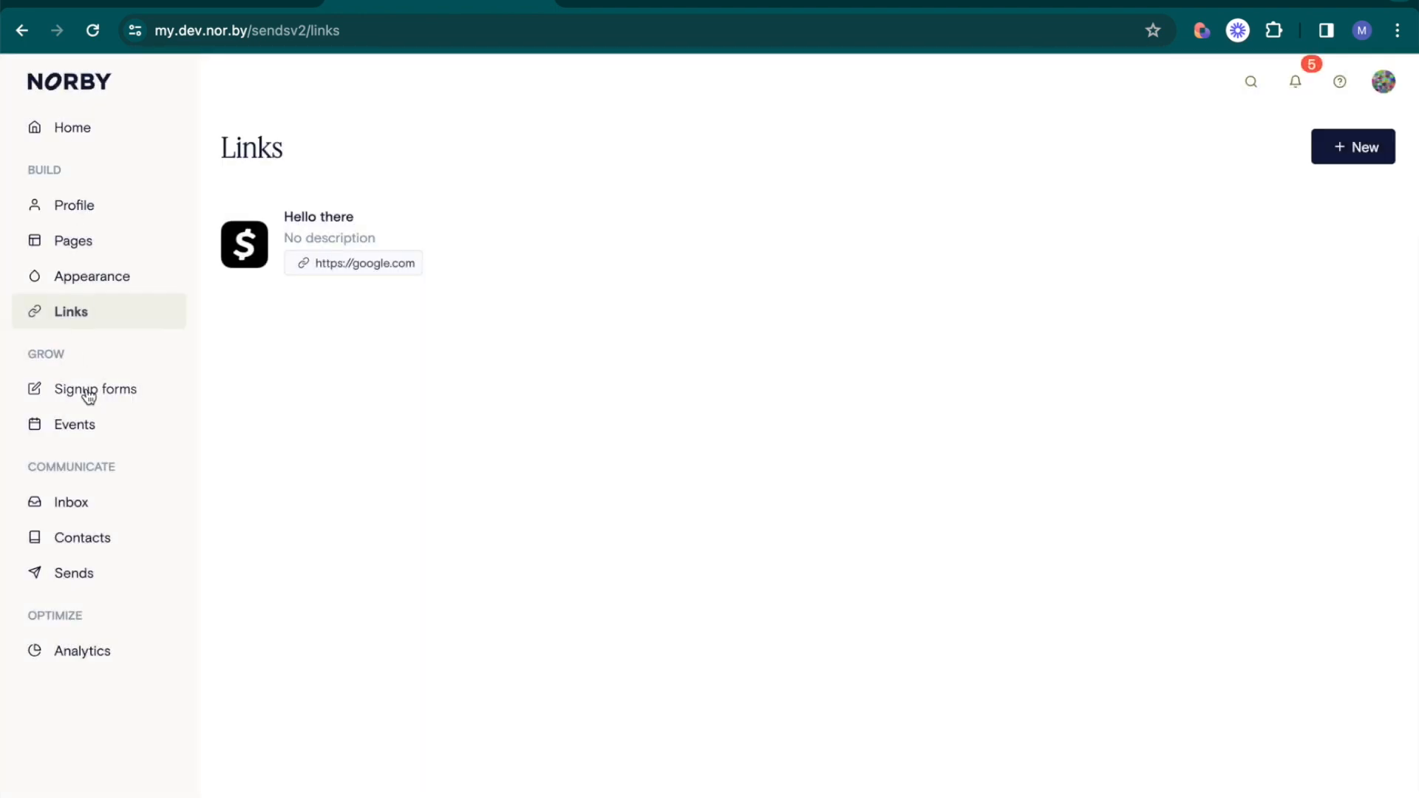
Review the Exclusive Freebie Offer form's analytics and confirmation notification stats (4 sent, 100% open)
left_click(98, 388)
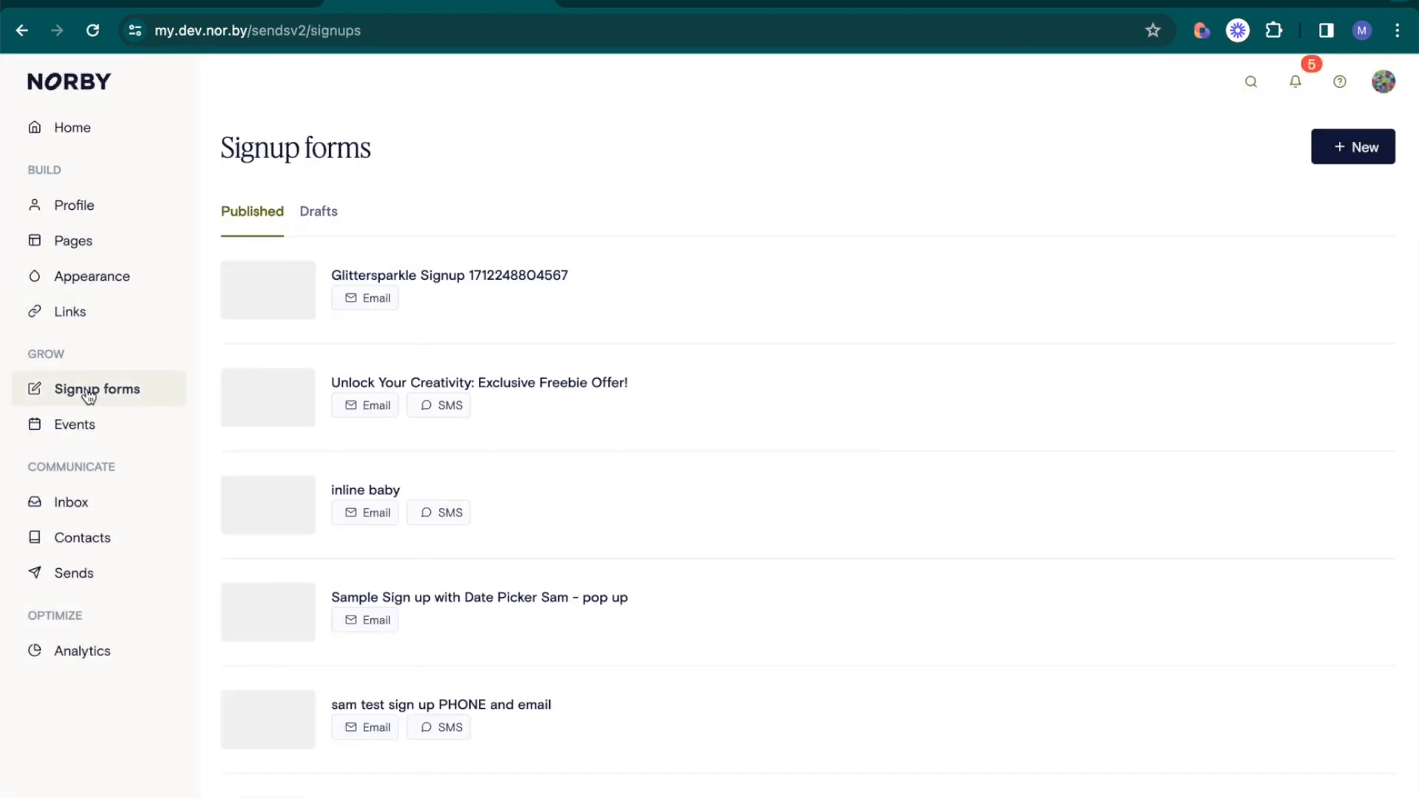
mouse_move(1216, 398)
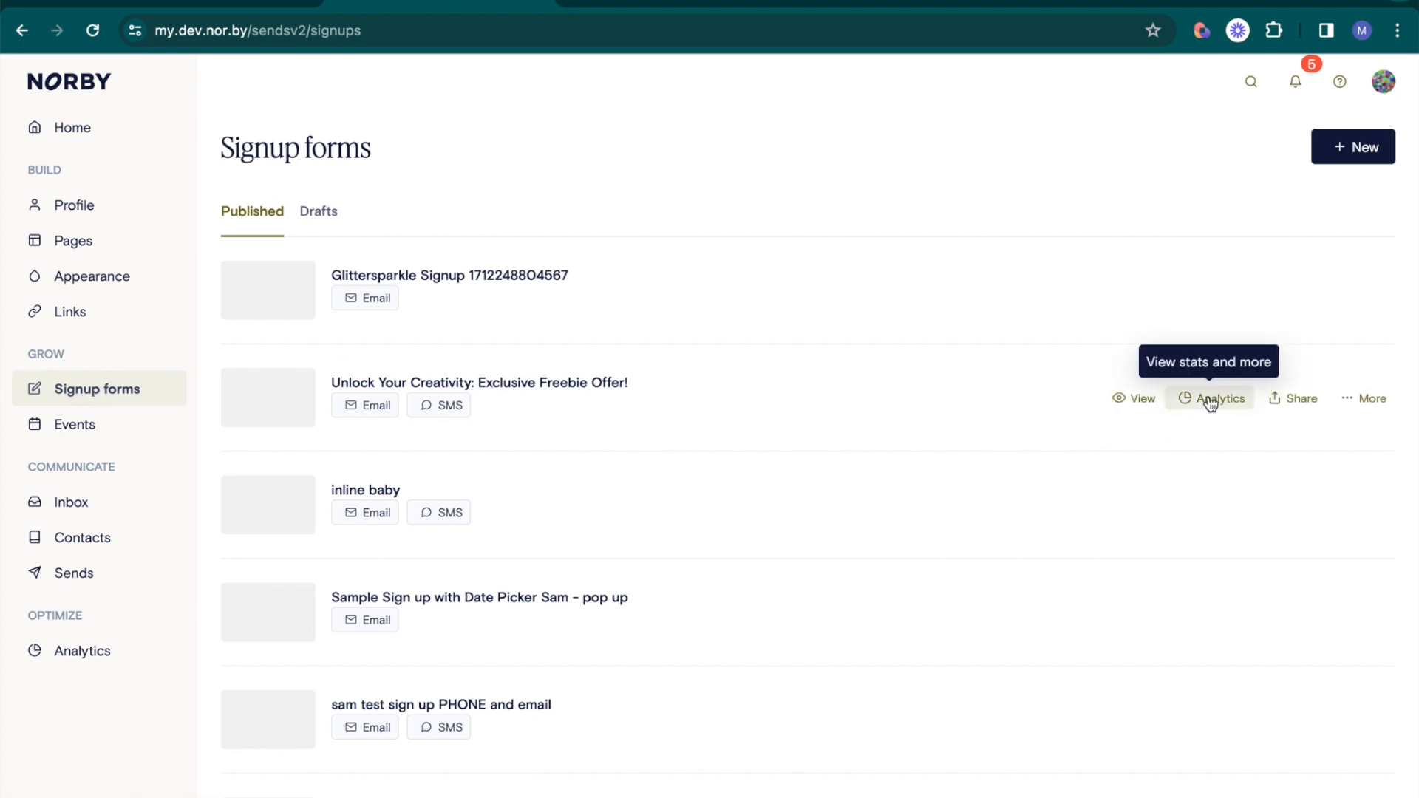
left_click(1212, 397)
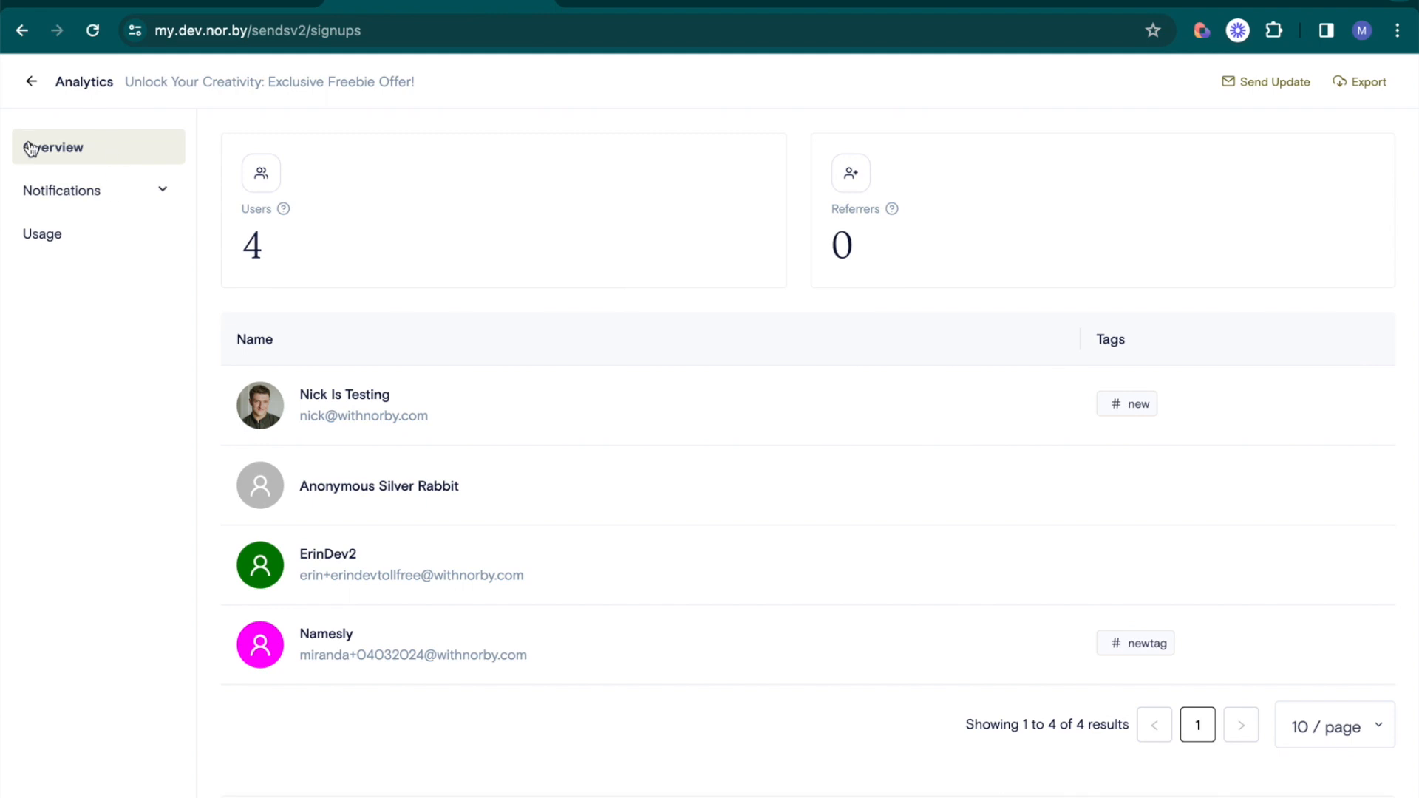
mouse_move(405, 277)
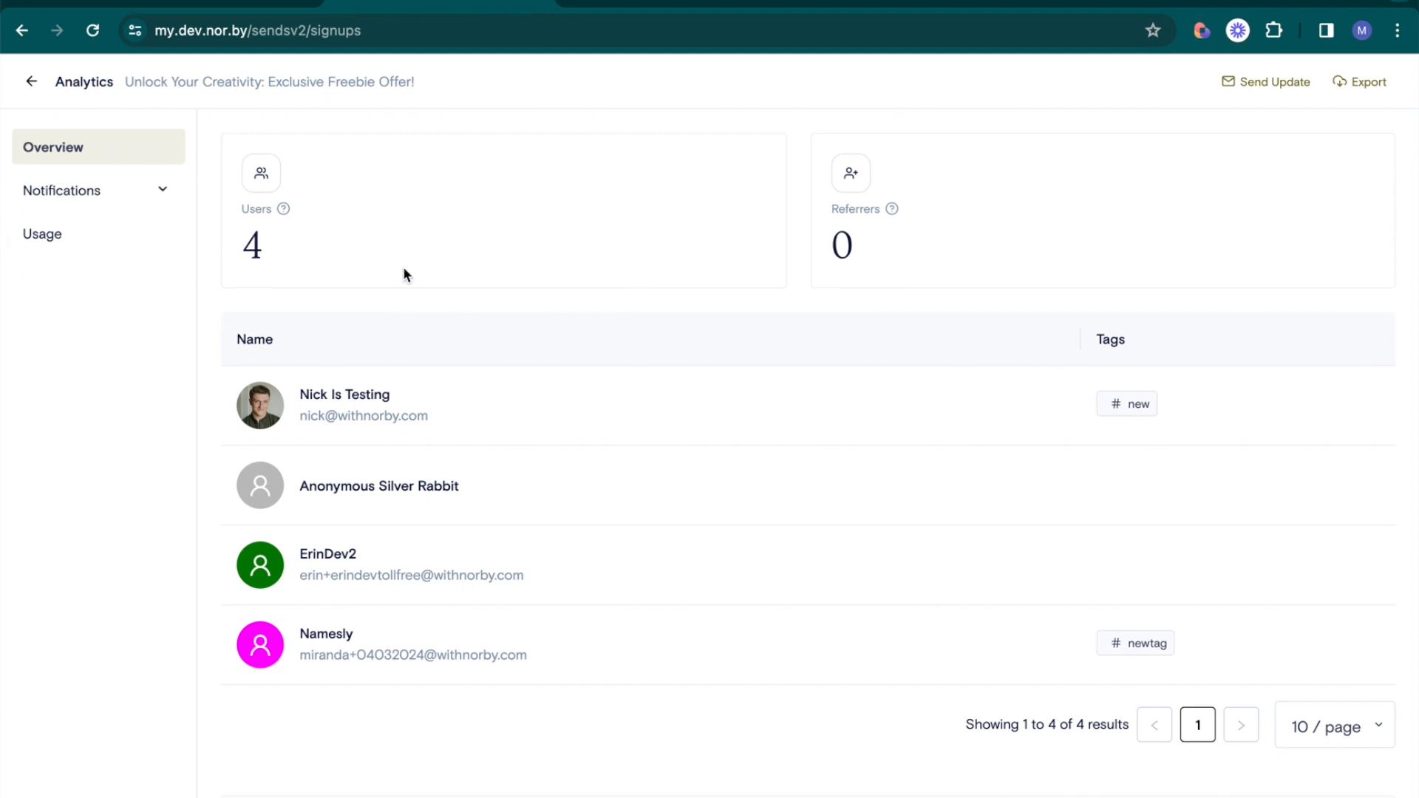
mouse_move(455, 368)
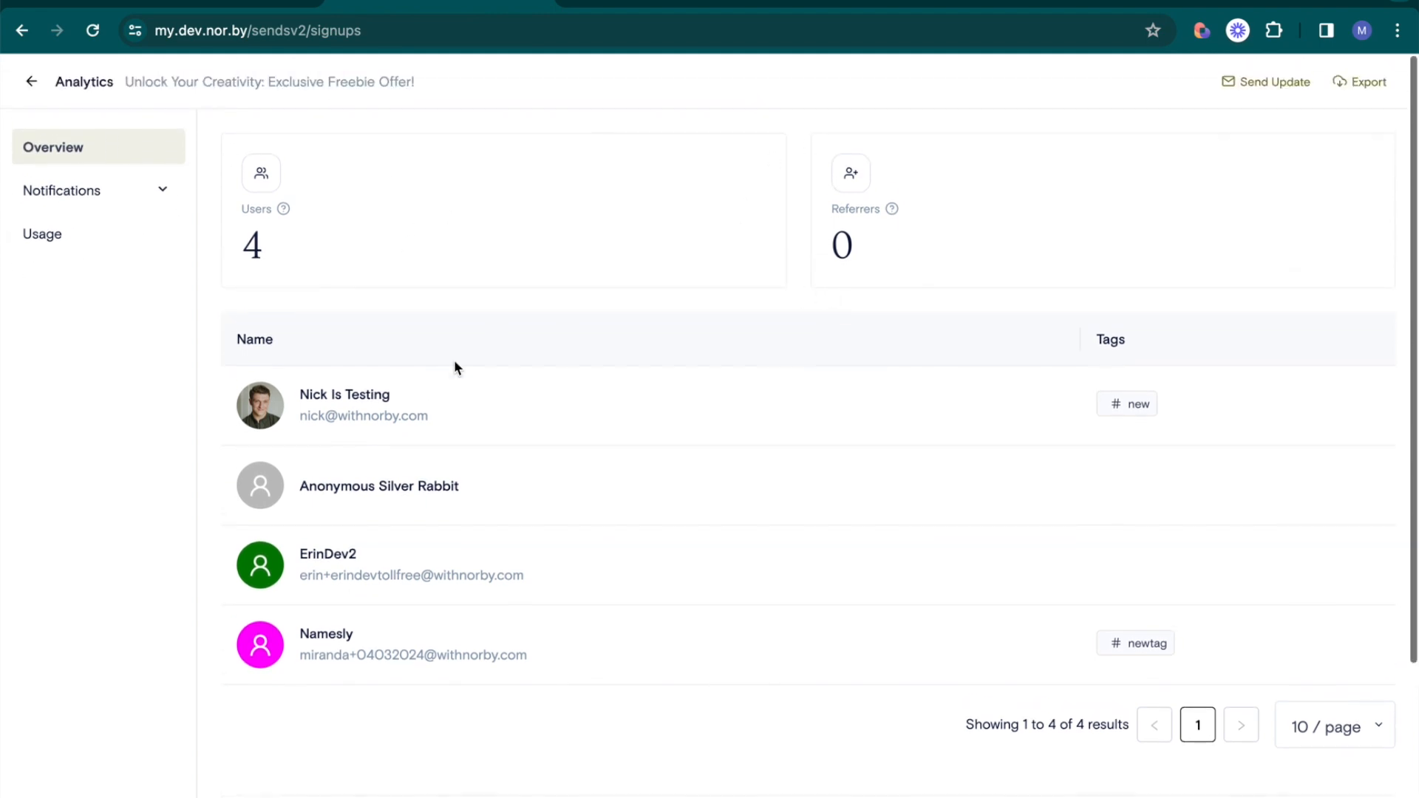
left_click(364, 405)
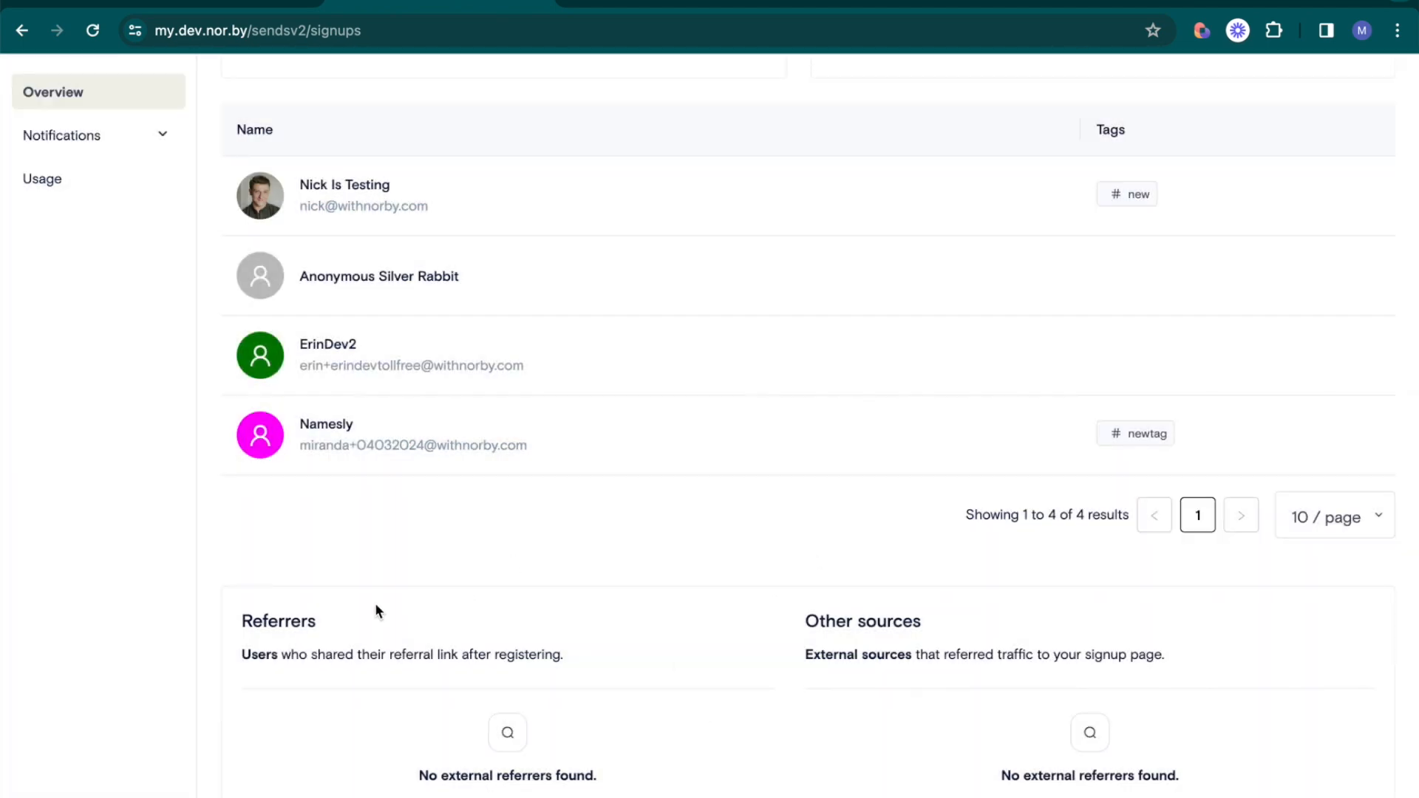
scroll("up", 3)
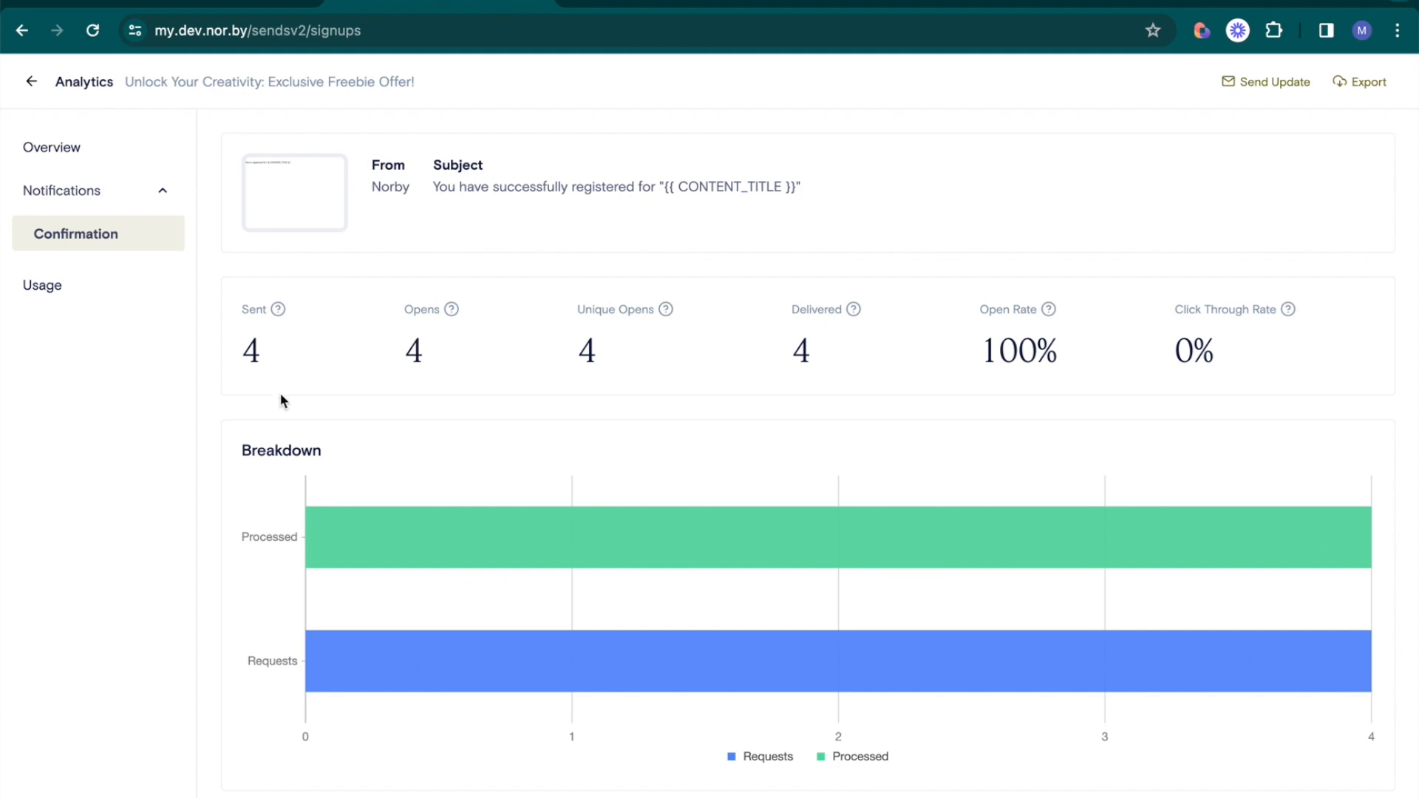
Check the form's usage totals (0 SMS, 0 MMS, 4 emails) and return to the signup forms list
left_click(1265, 82)
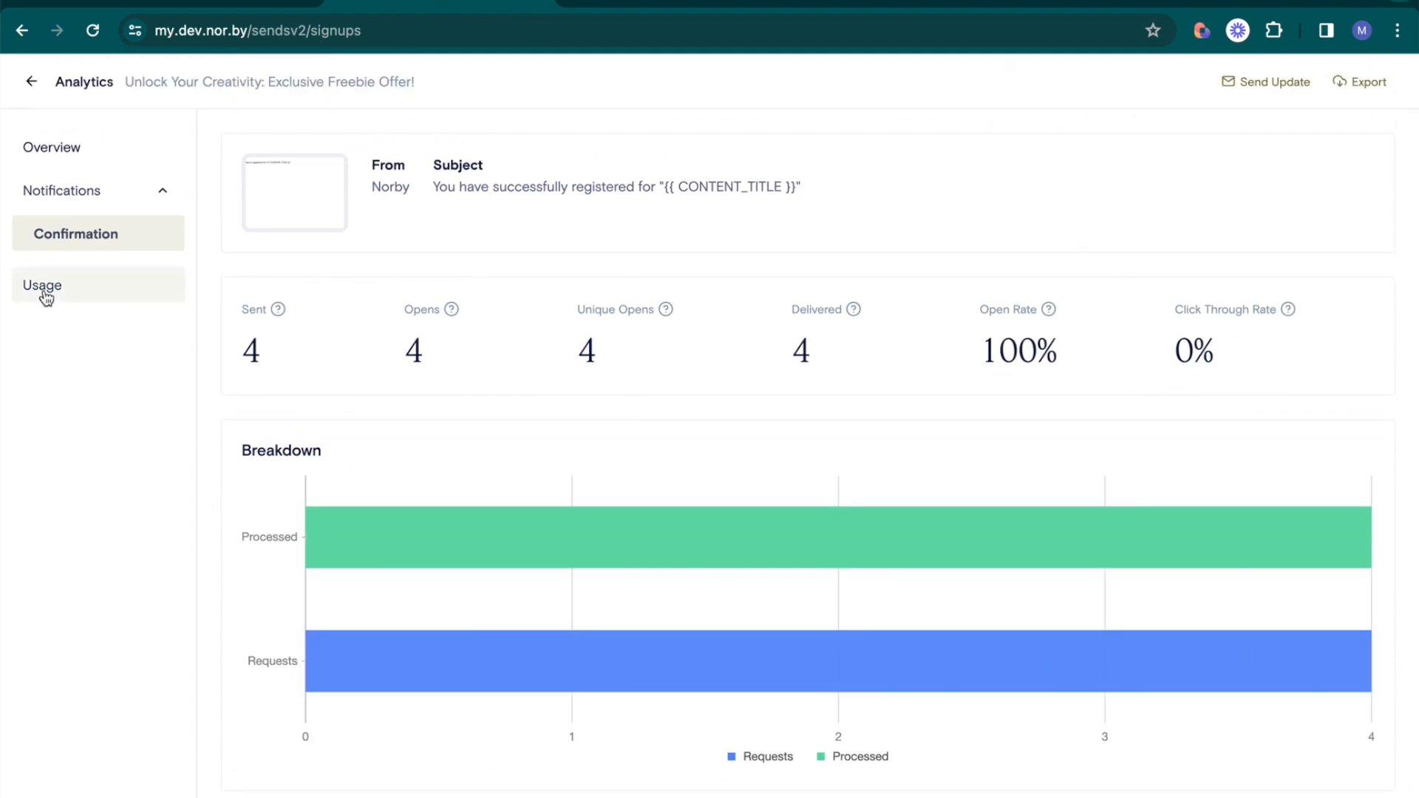
left_click(41, 284)
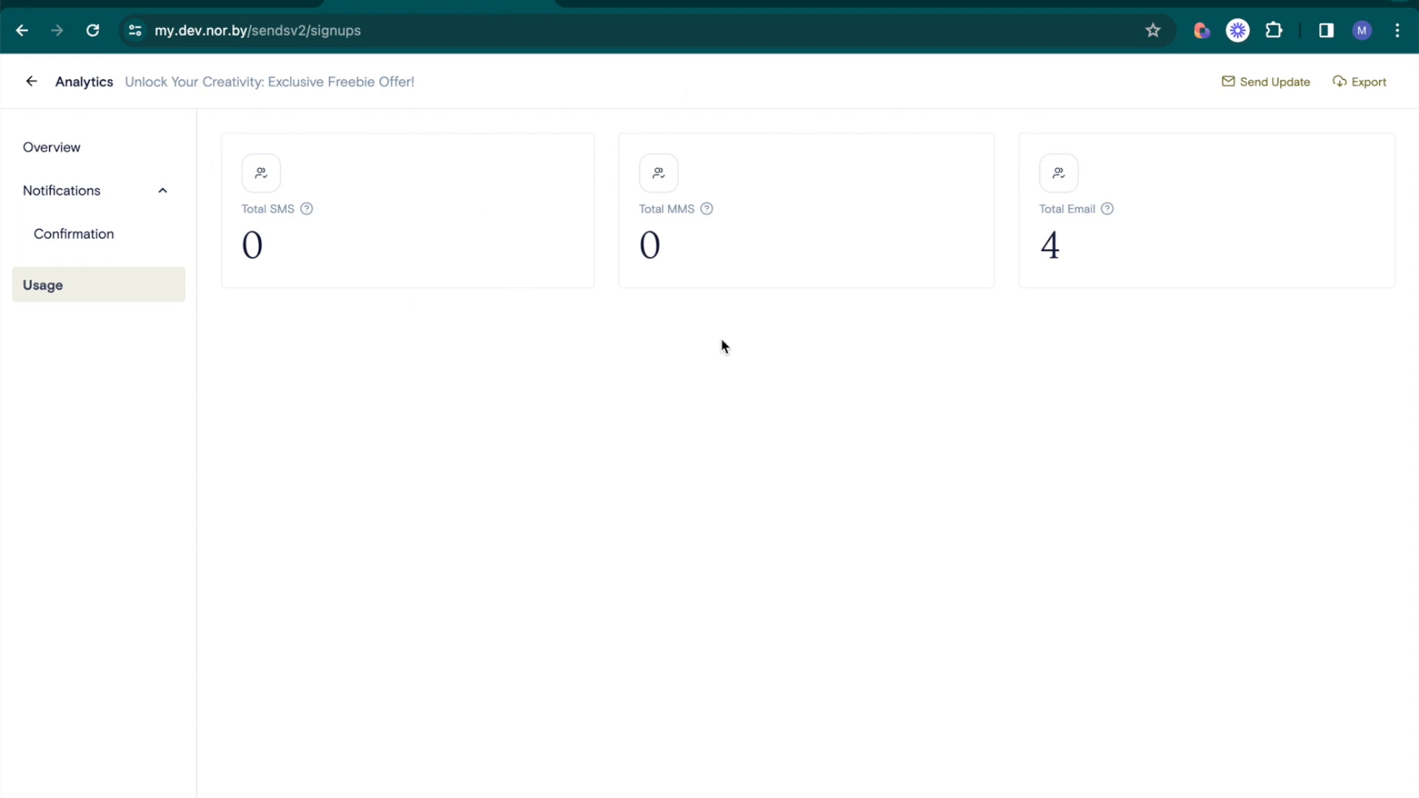
mouse_move(1143, 277)
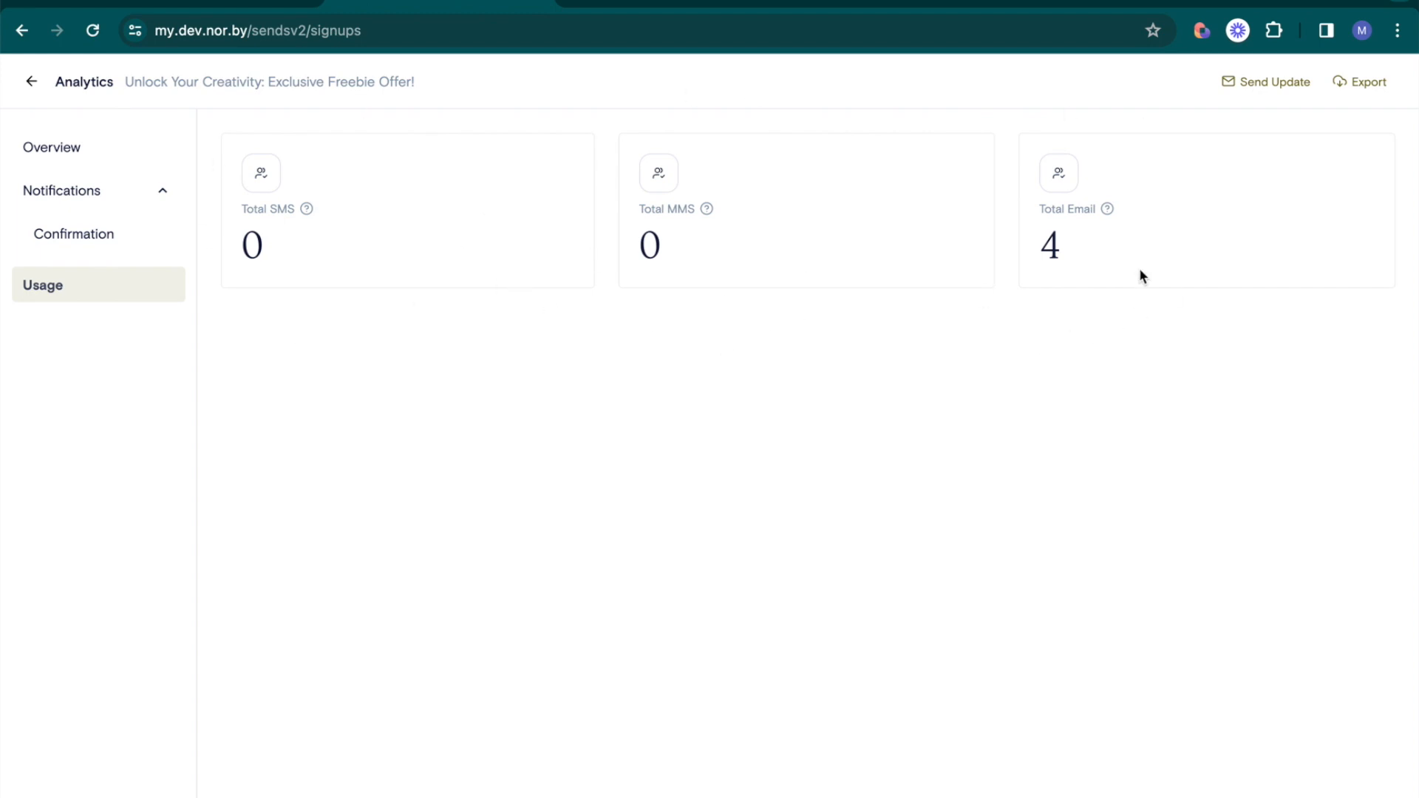
mouse_move(1274, 81)
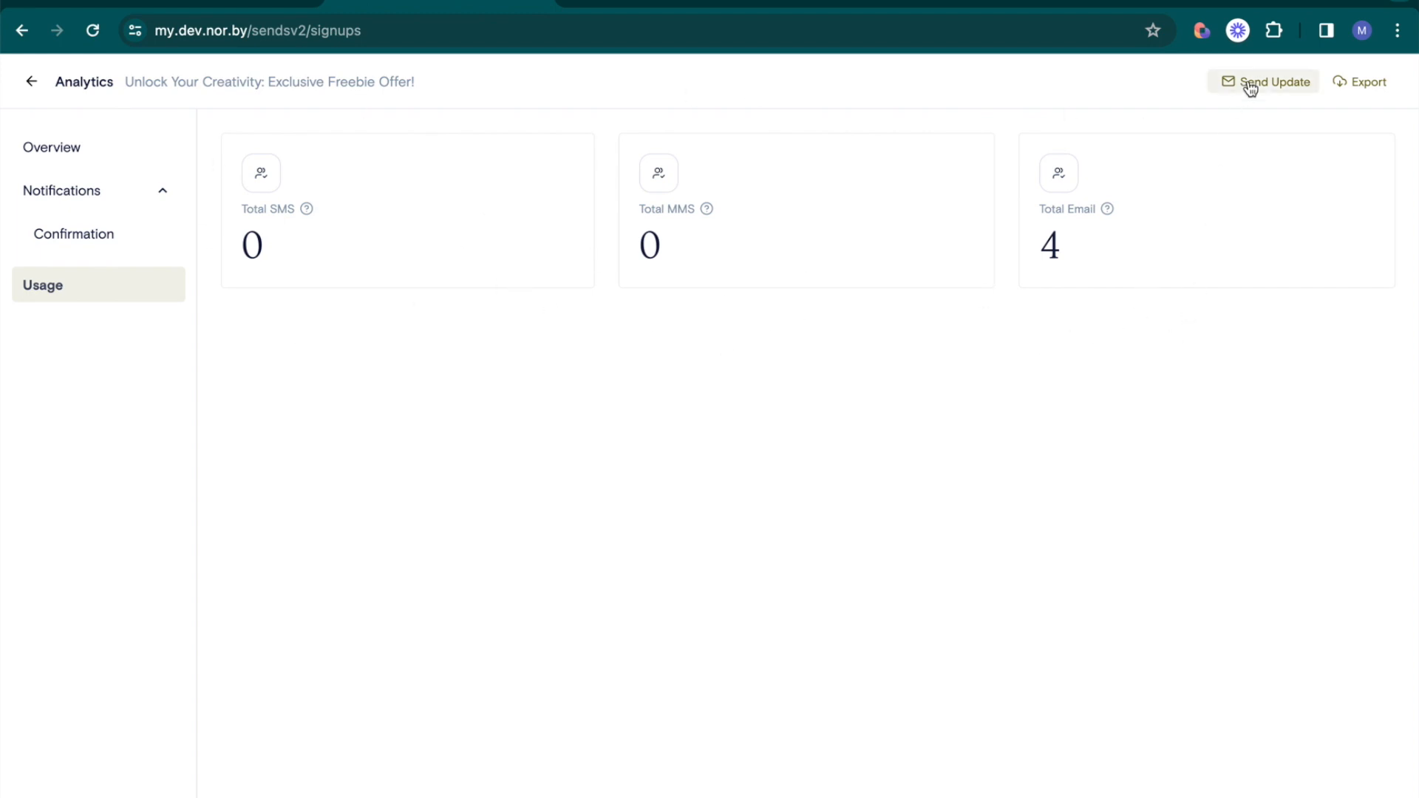
mouse_move(54, 90)
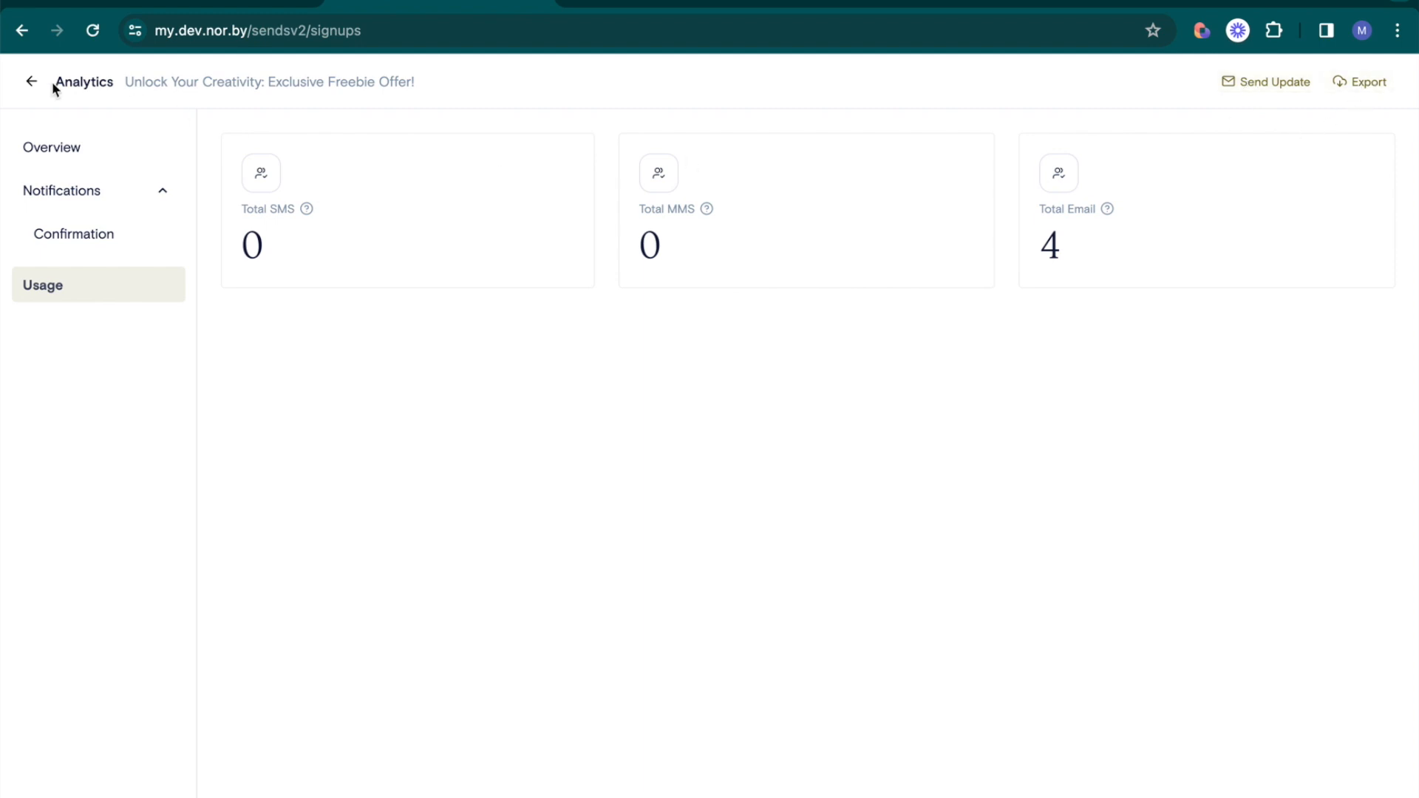
left_click(31, 81)
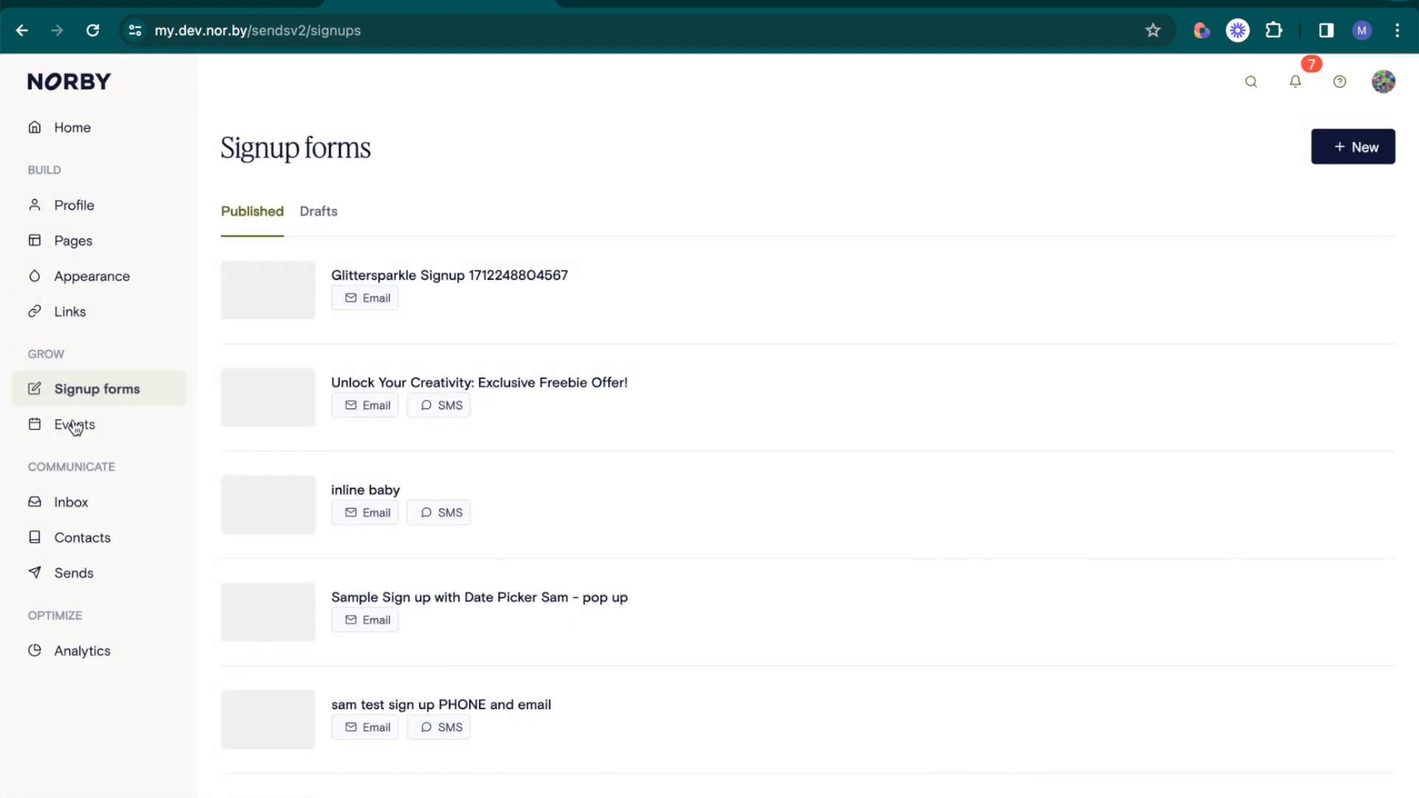
Review Summer Collection Launch analytics (6 users, 6 tickets) and open a registrant's details panel
left_click(76, 424)
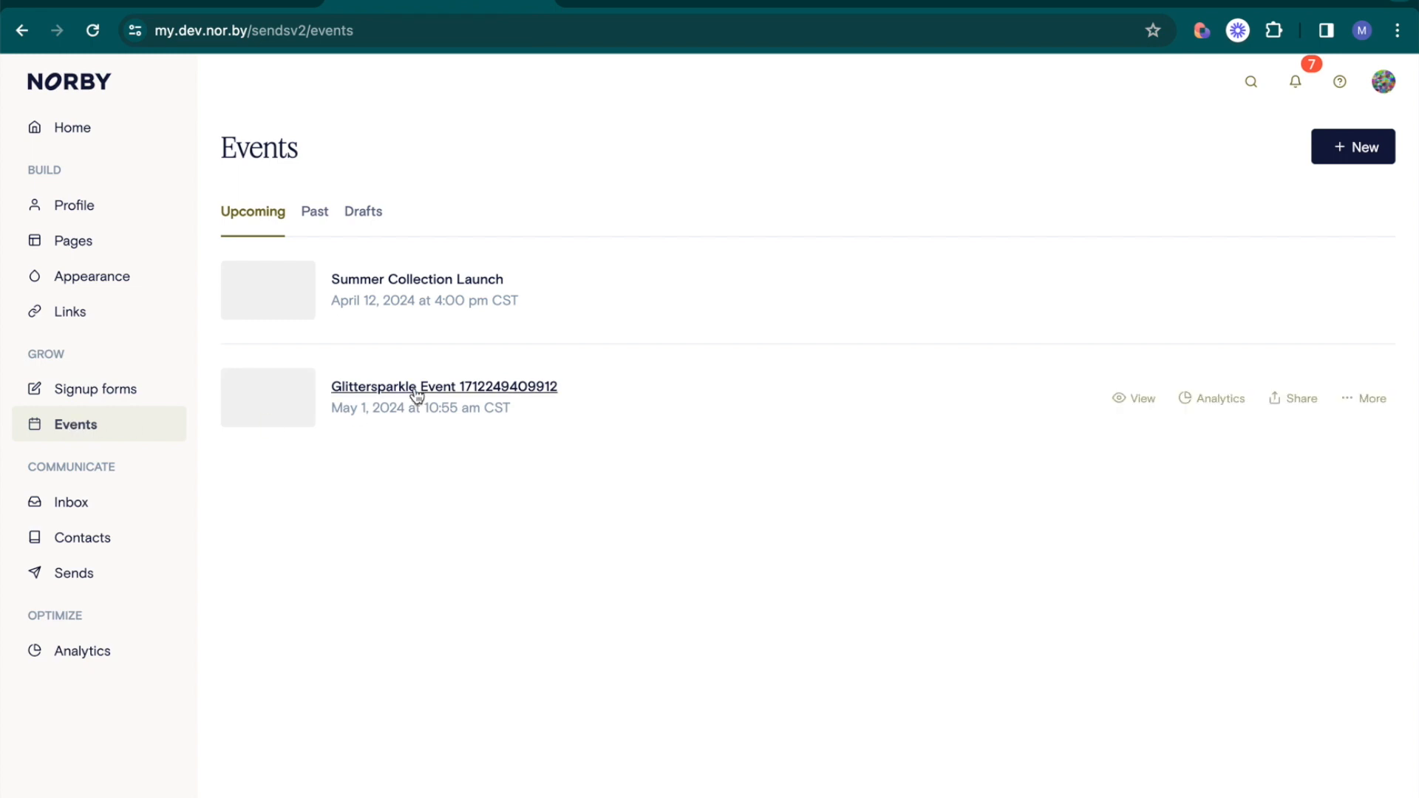
left_click(1211, 398)
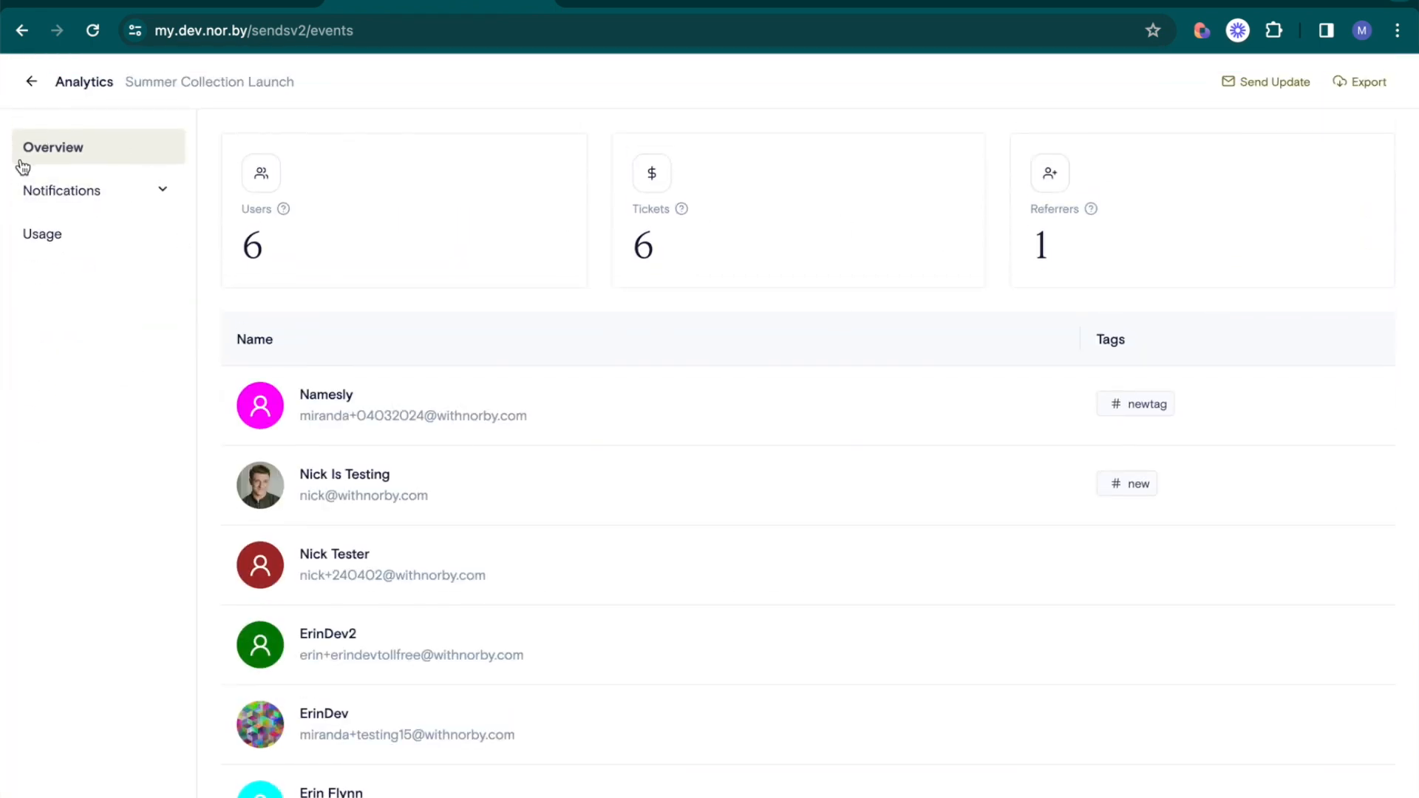
mouse_move(420, 292)
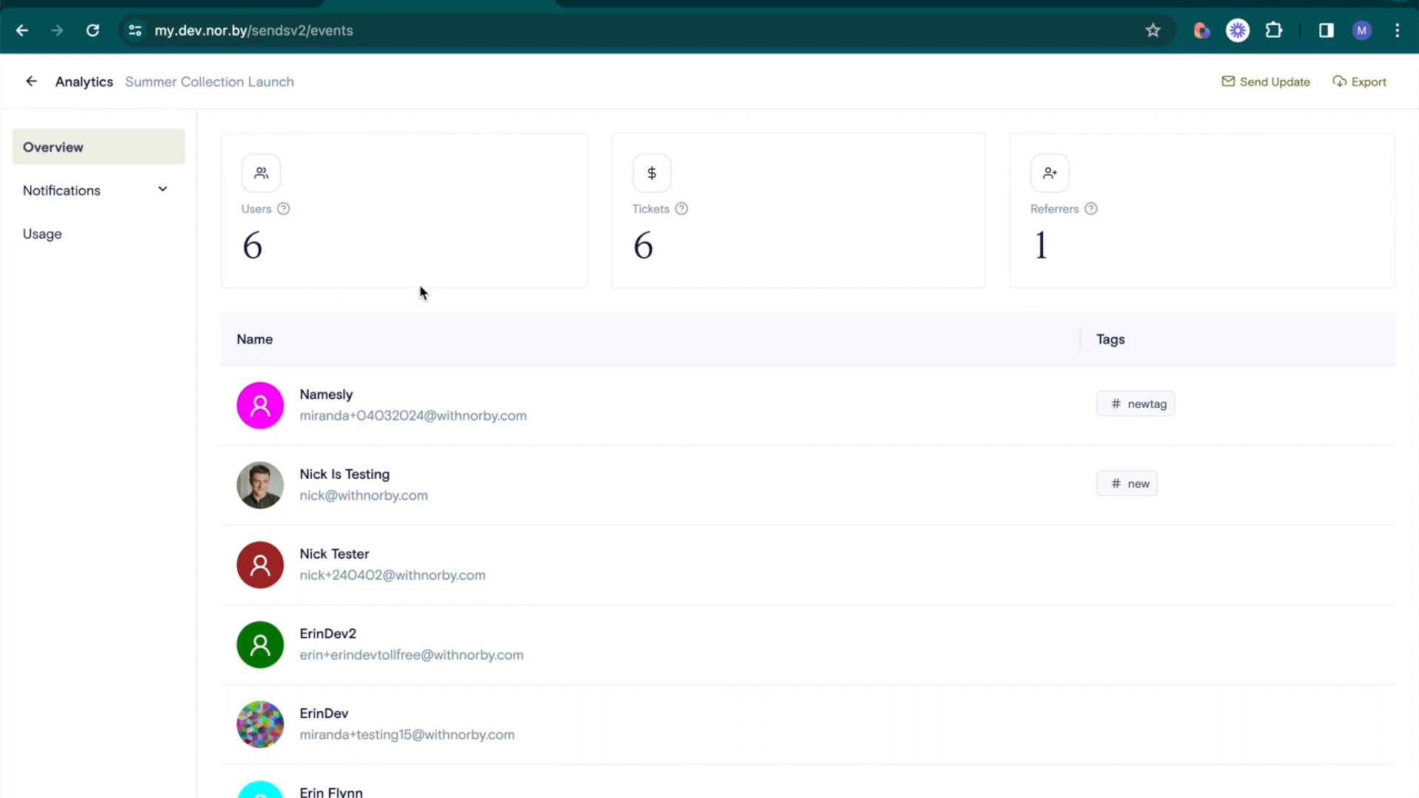
mouse_move(1163, 236)
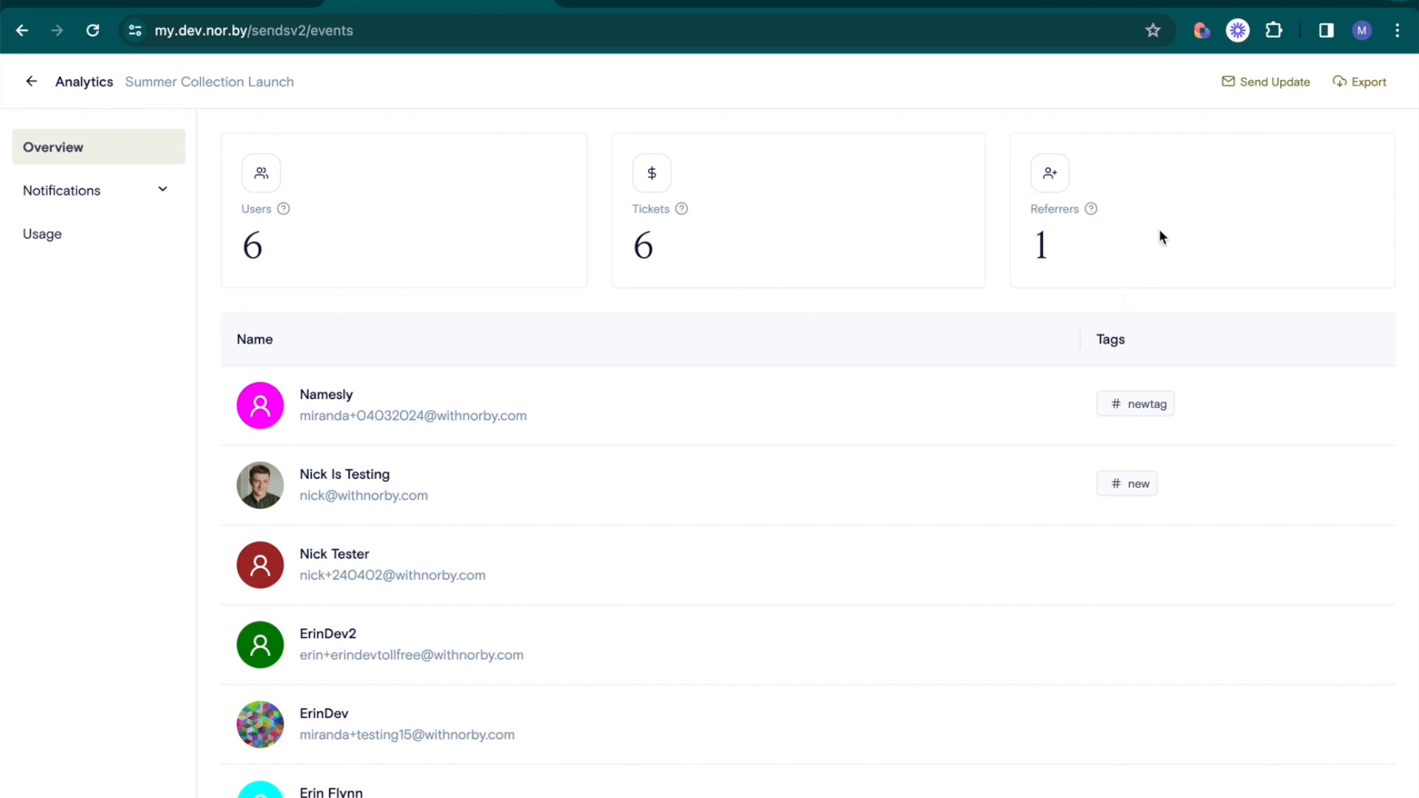
scroll("down", 3)
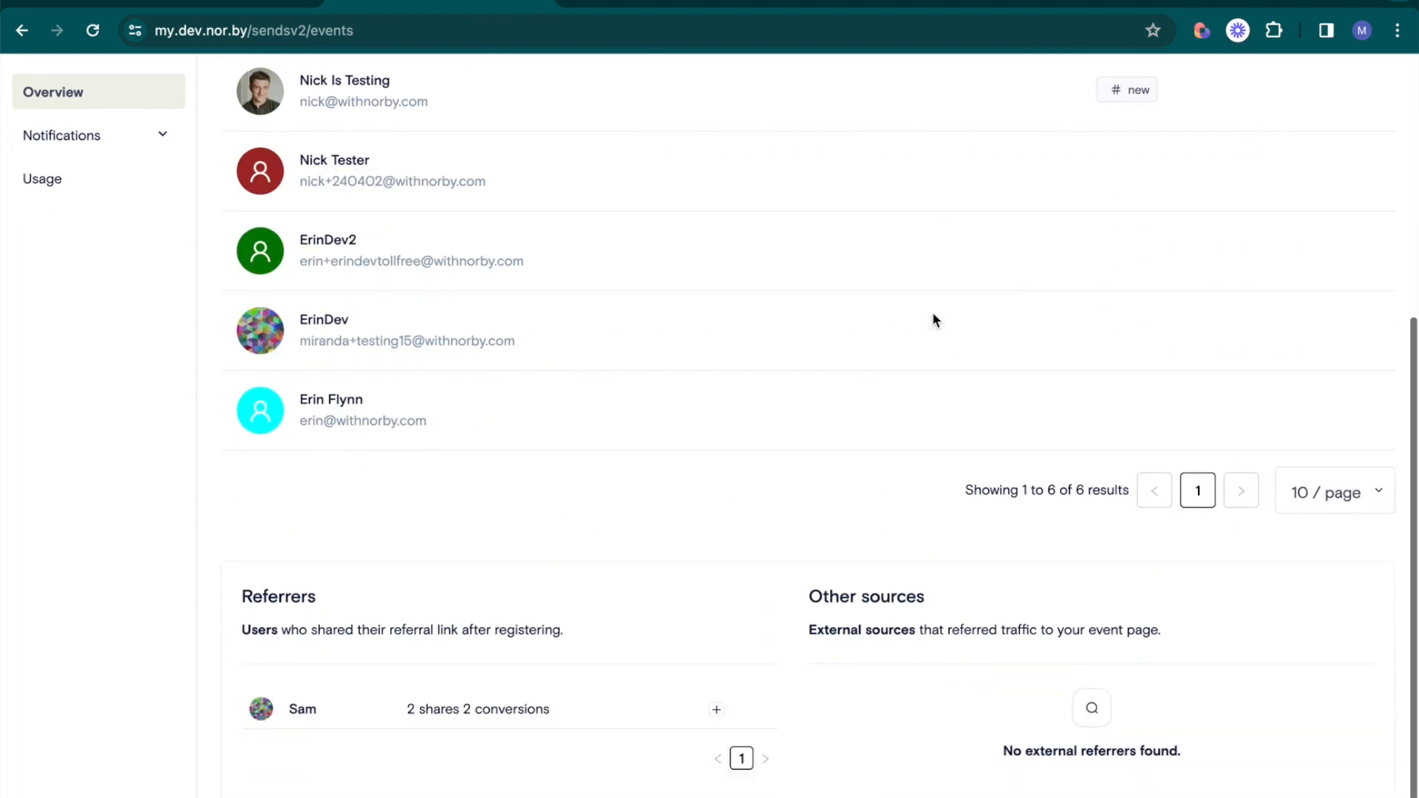
left_click(716, 708)
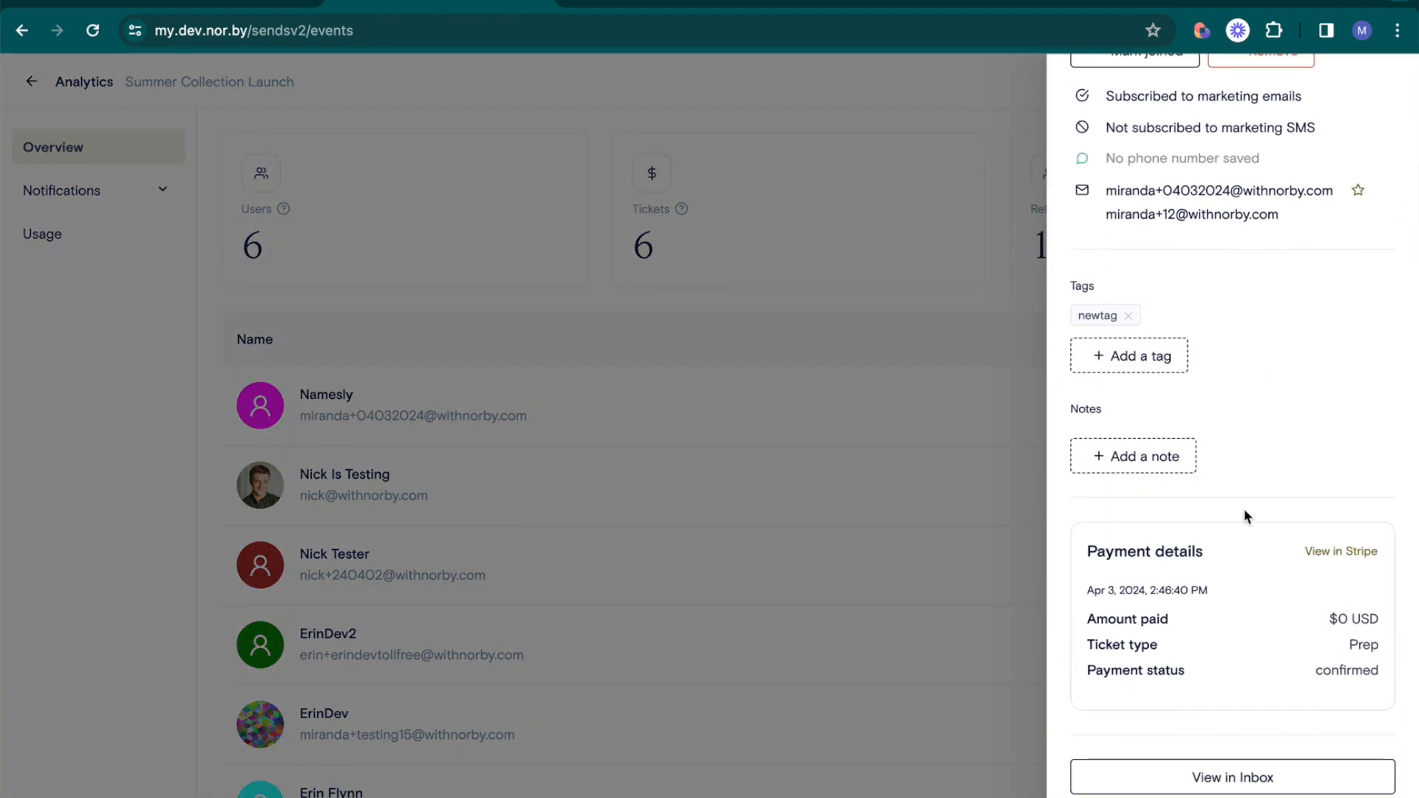
mouse_move(986, 396)
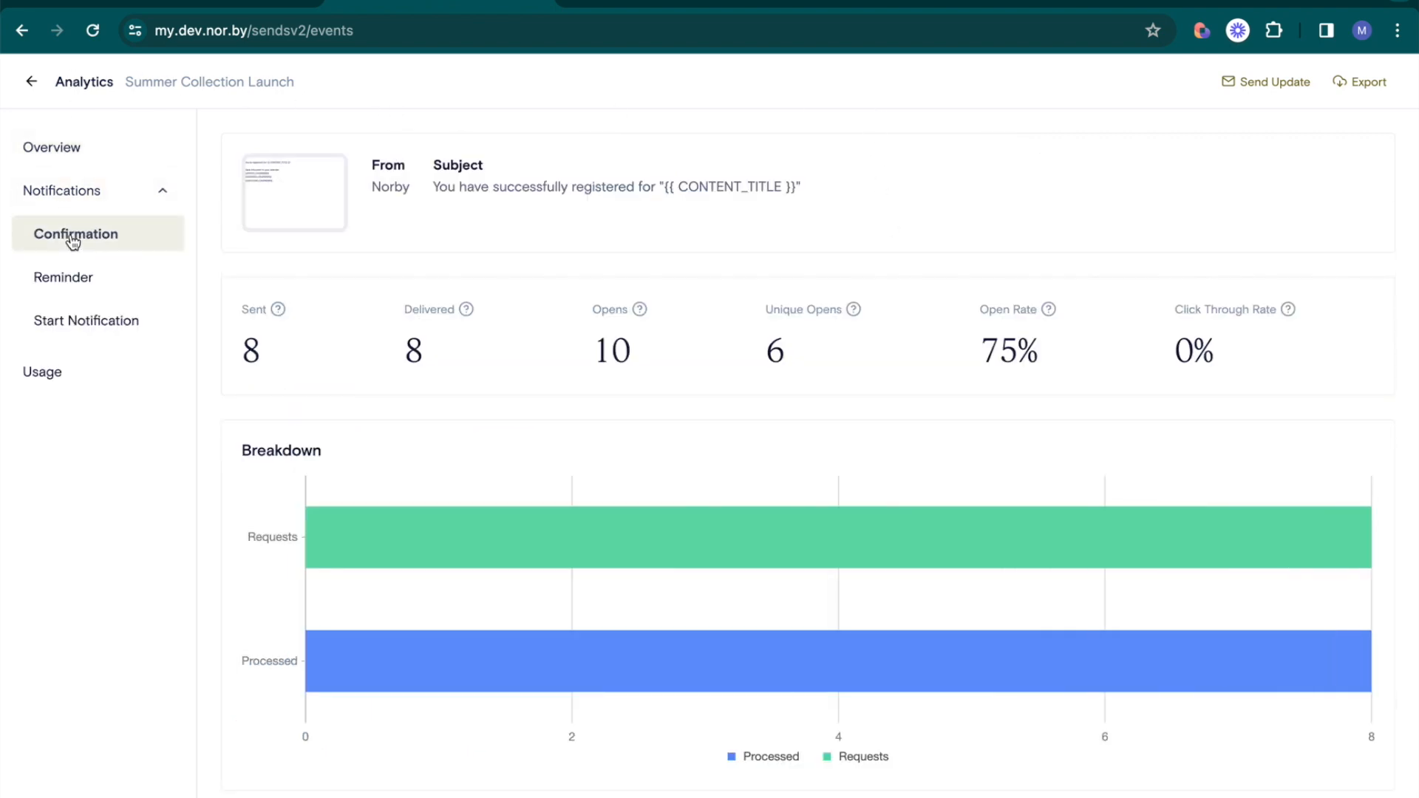
Review Reminder stats and usage (0 SMS, 0 MMS, 8 emails), peek at Send Update, return to Events
left_click(63, 276)
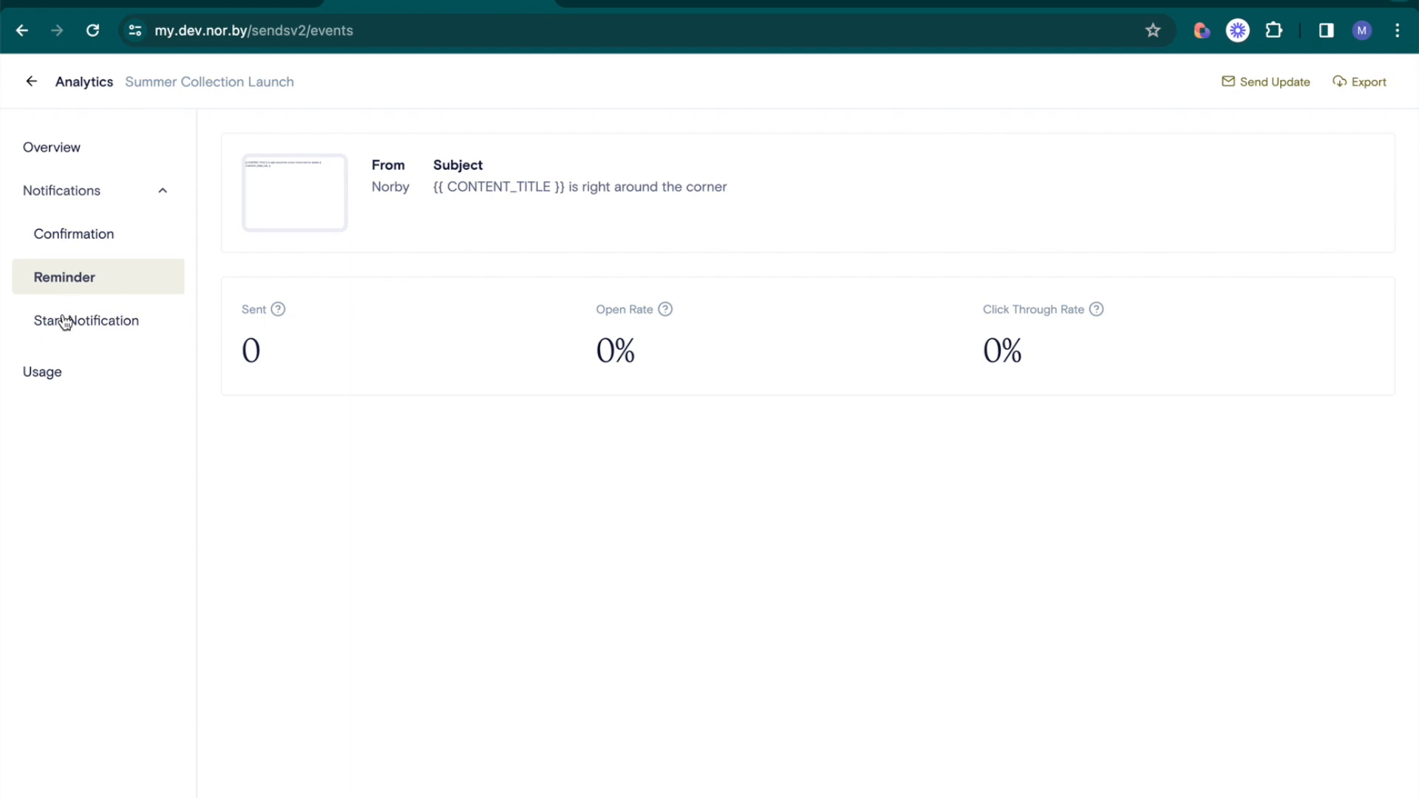
left_click(41, 371)
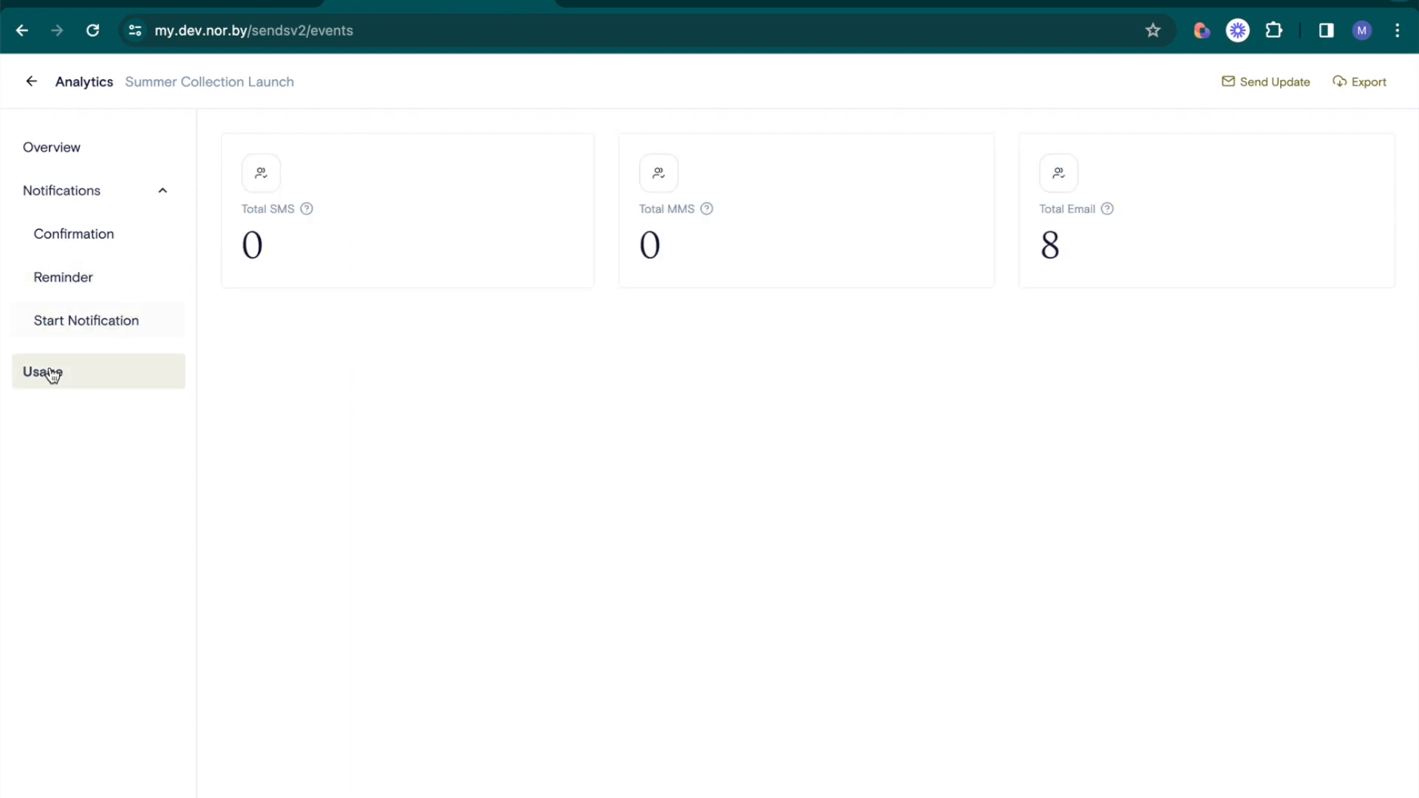
mouse_move(800, 295)
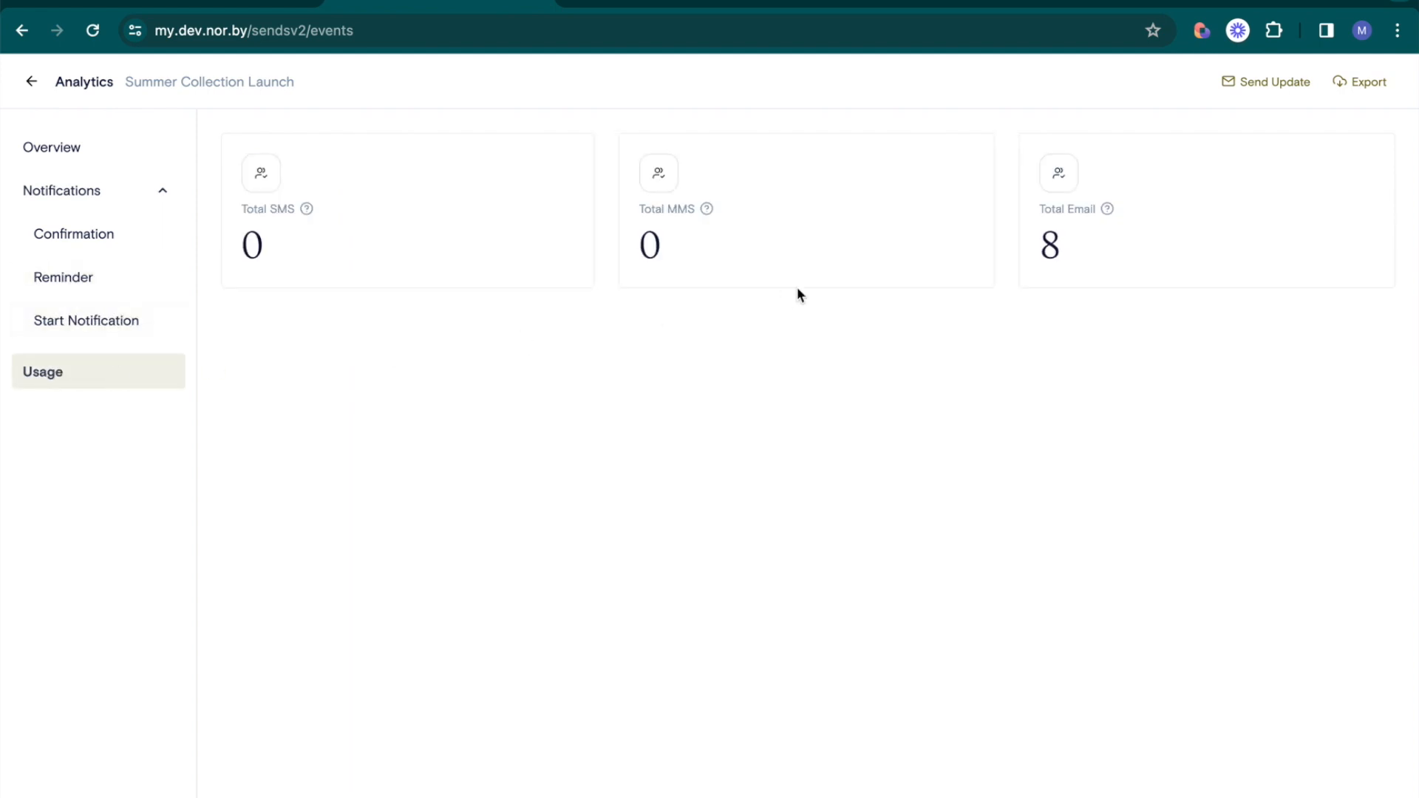
left_click(1272, 81)
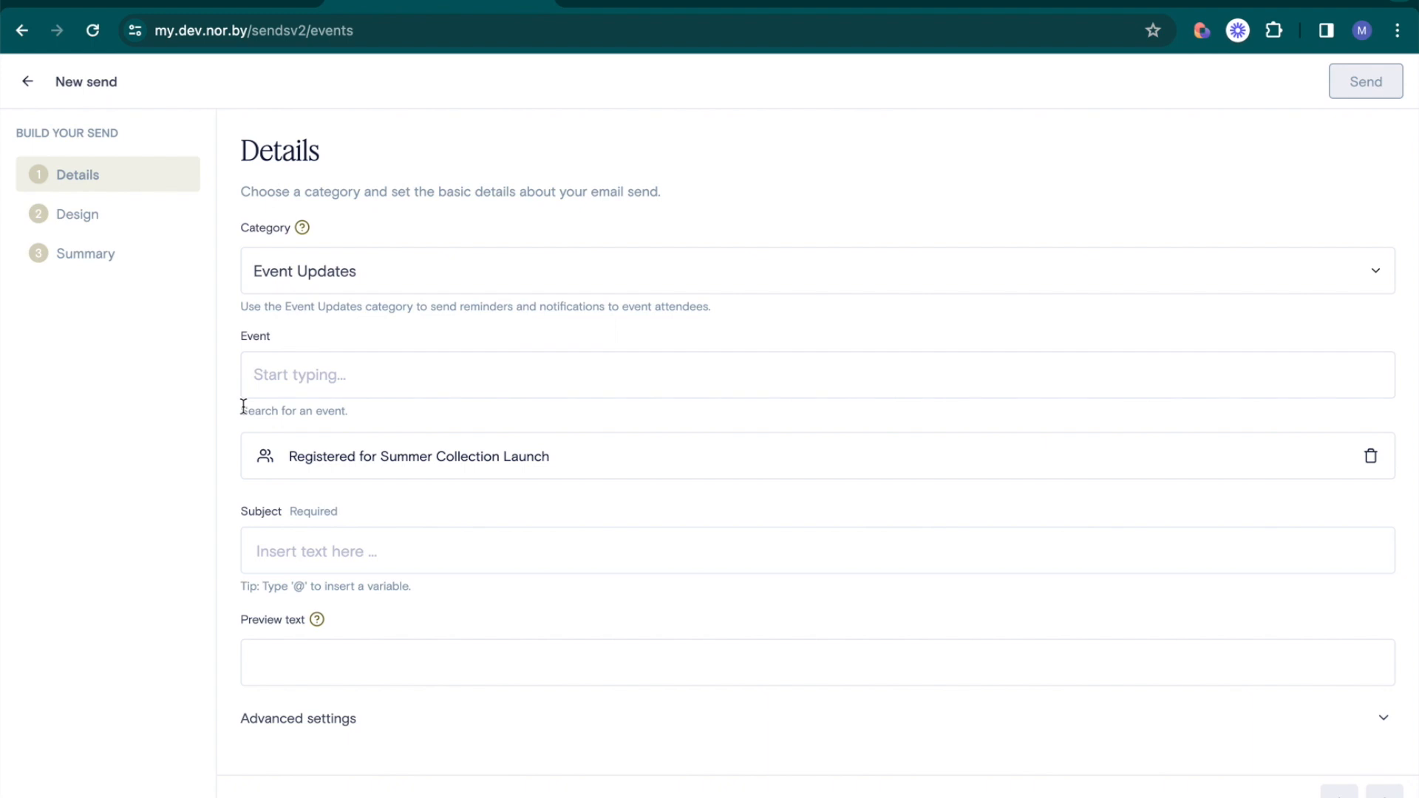
left_click(28, 81)
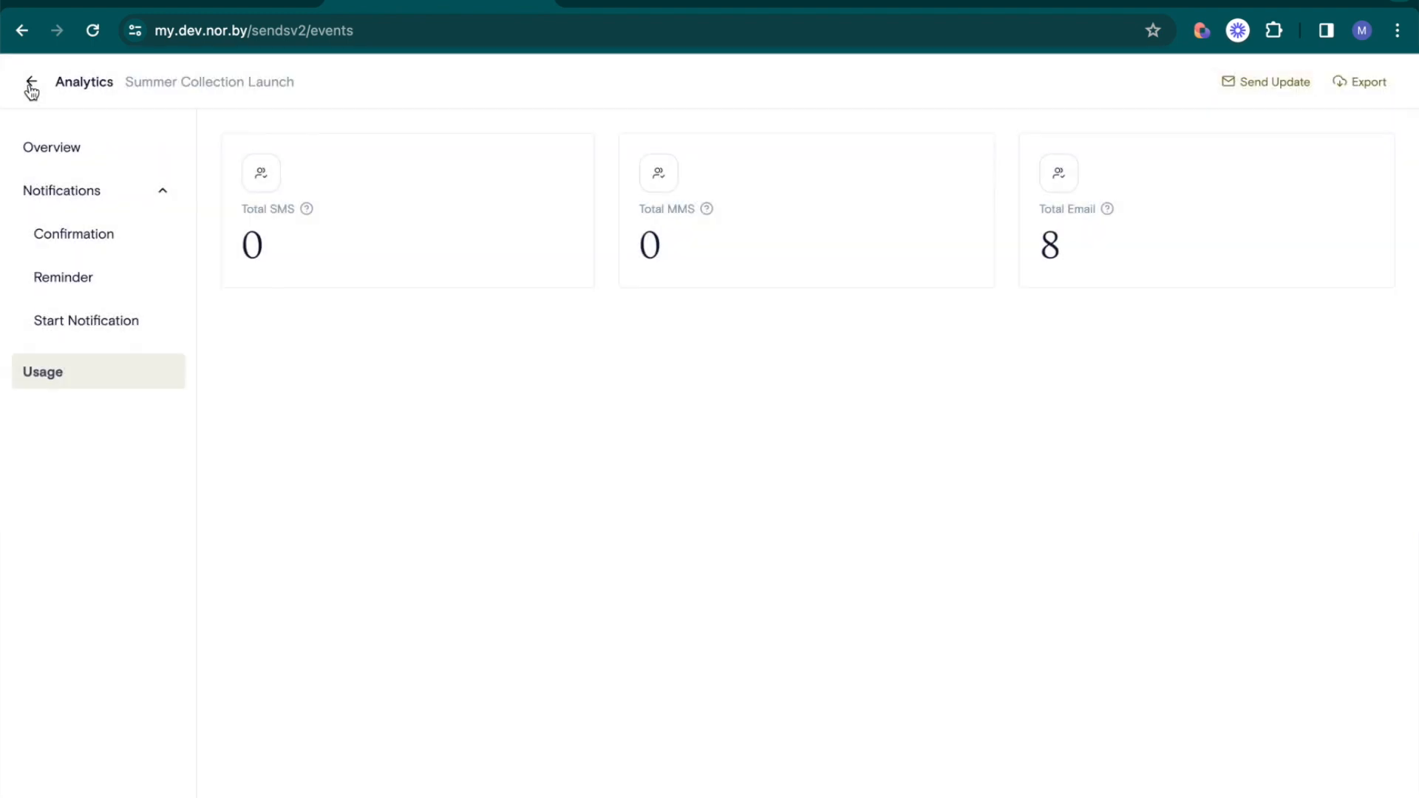
mouse_move(1267, 82)
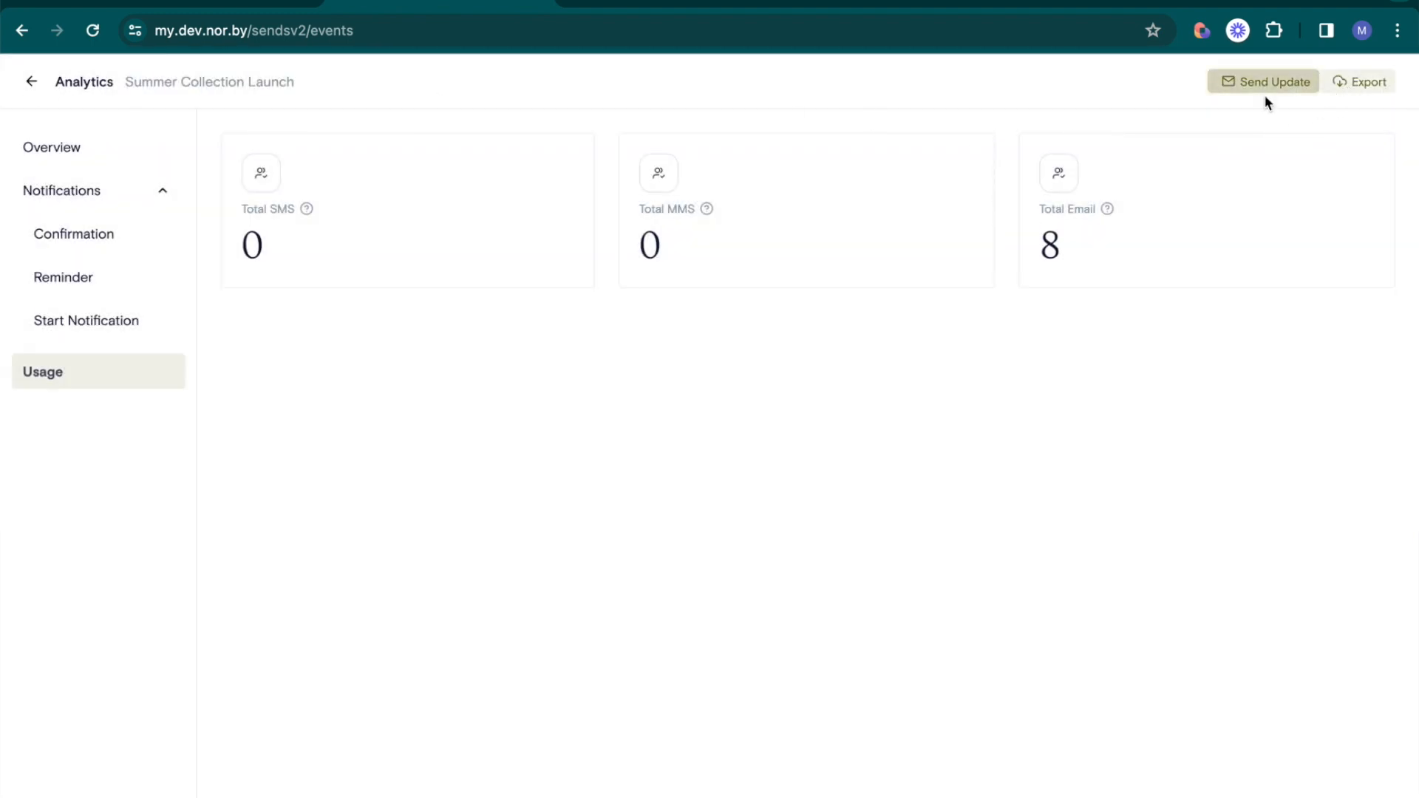
left_click(31, 81)
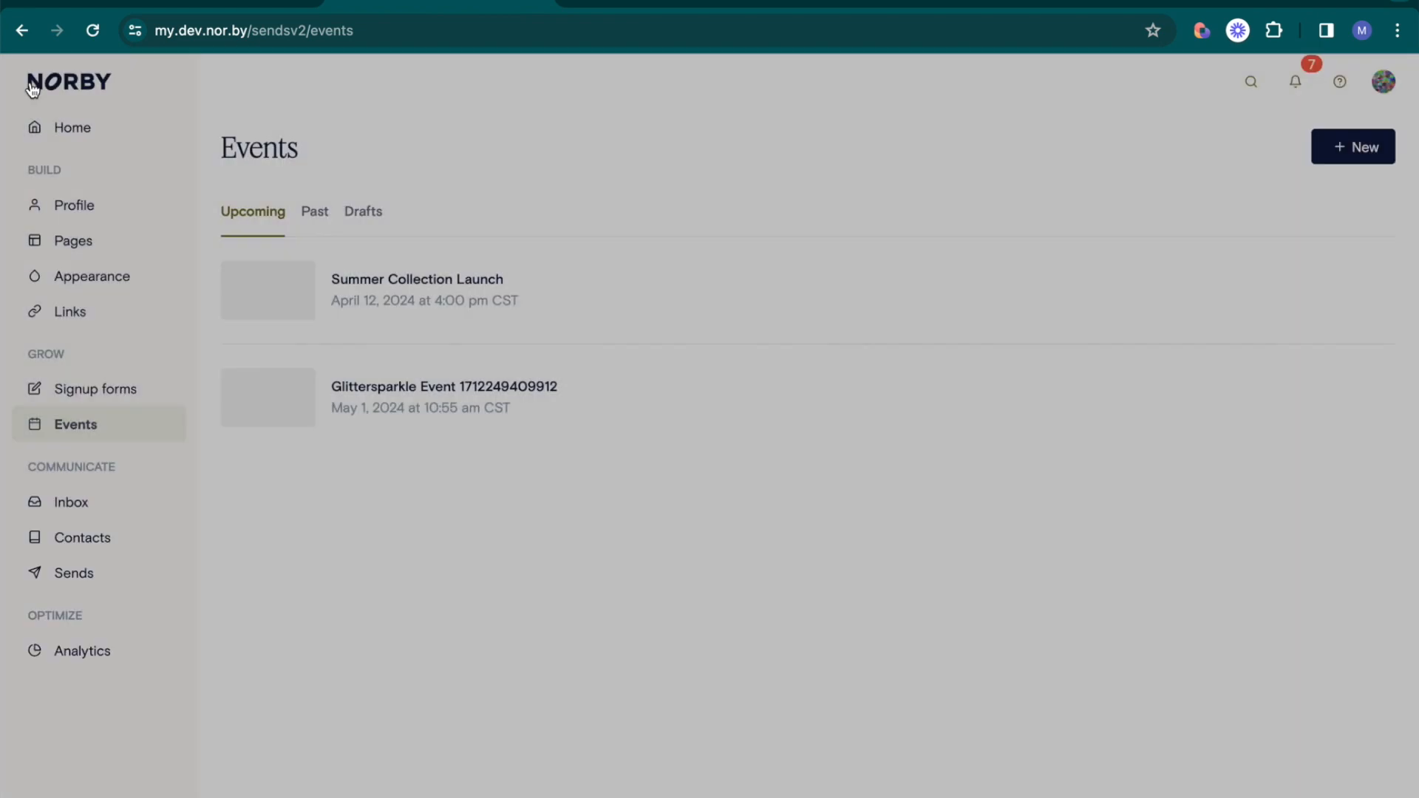
Check Winter Collection 2023 past event analytics (1 user, 1 ticket, 1 join) and return to past events
left_click(314, 211)
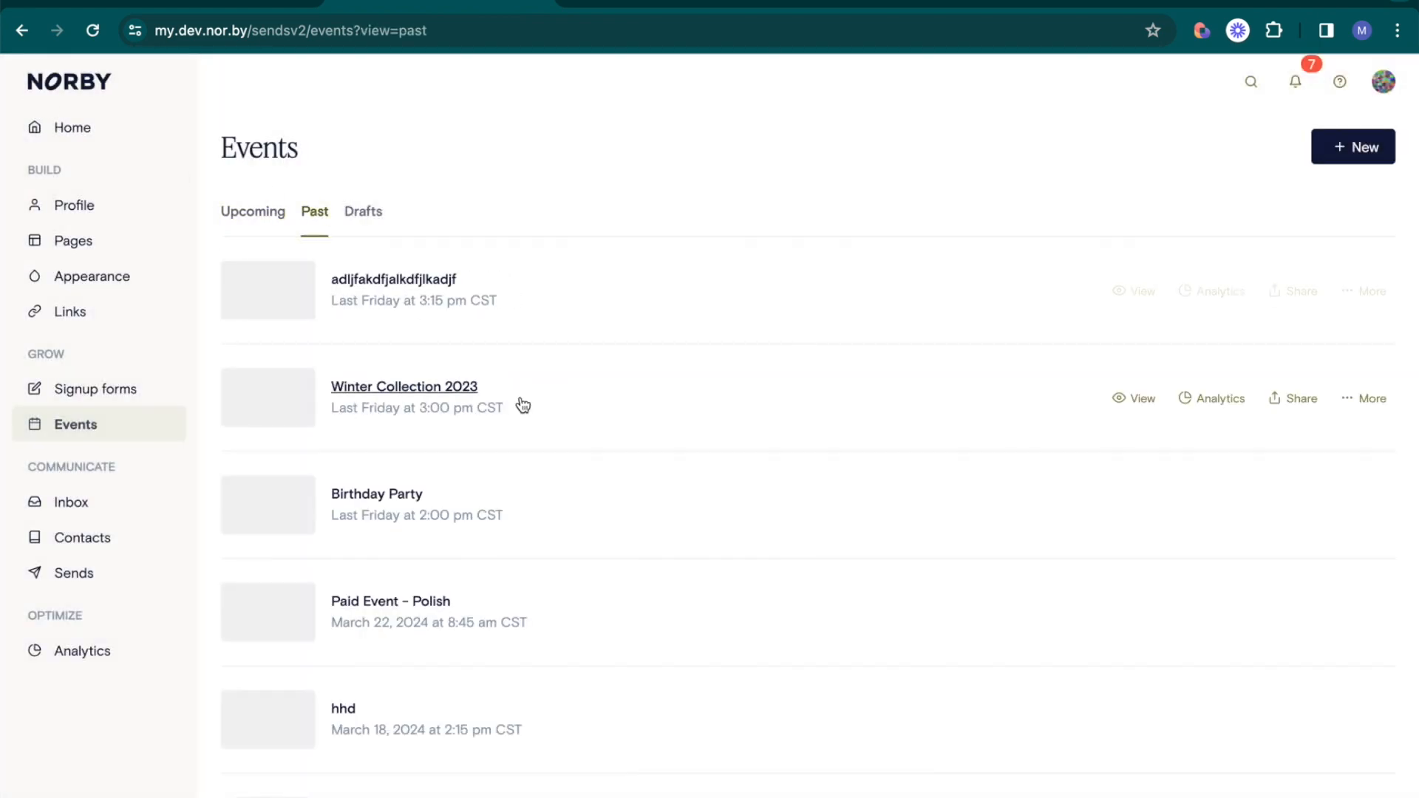
left_click(1219, 398)
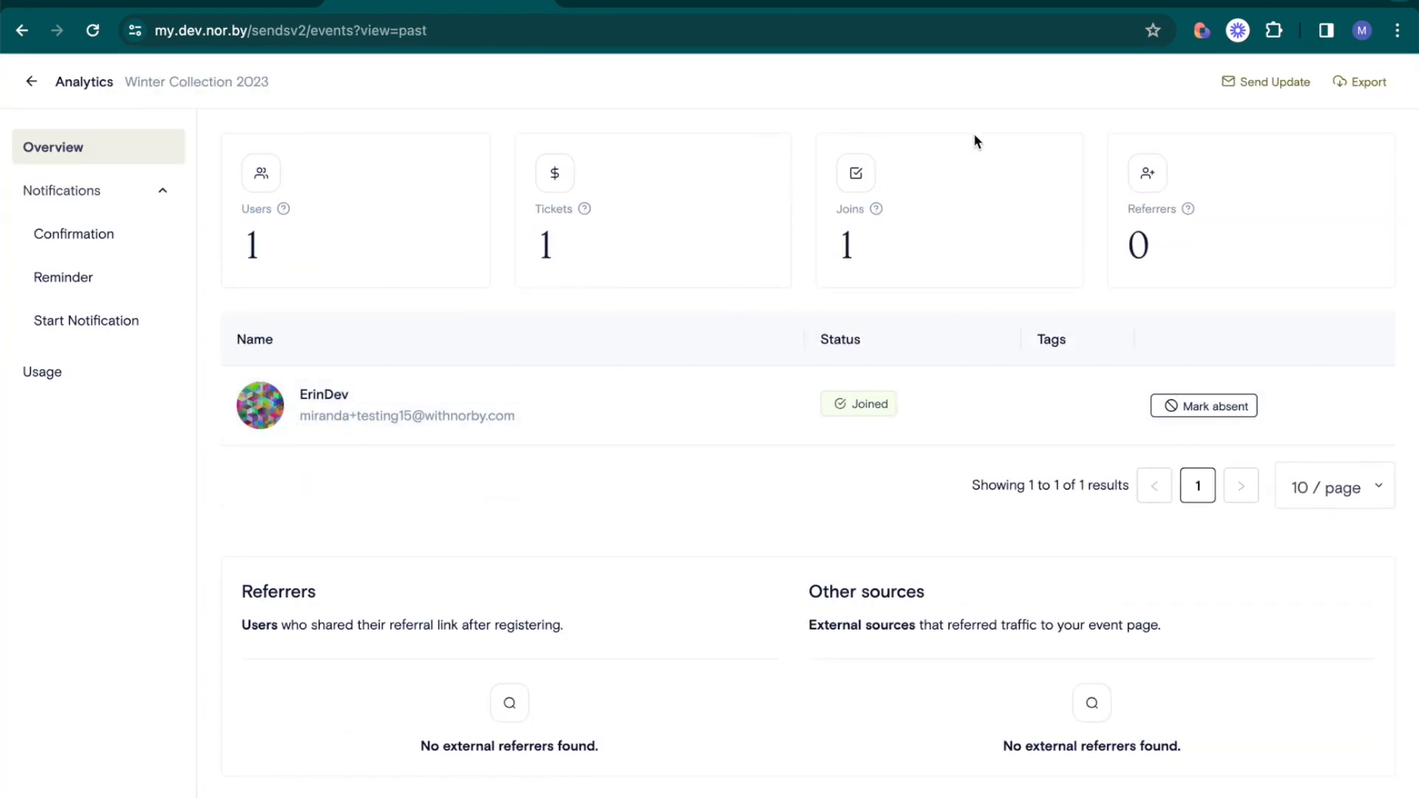
mouse_move(1203, 405)
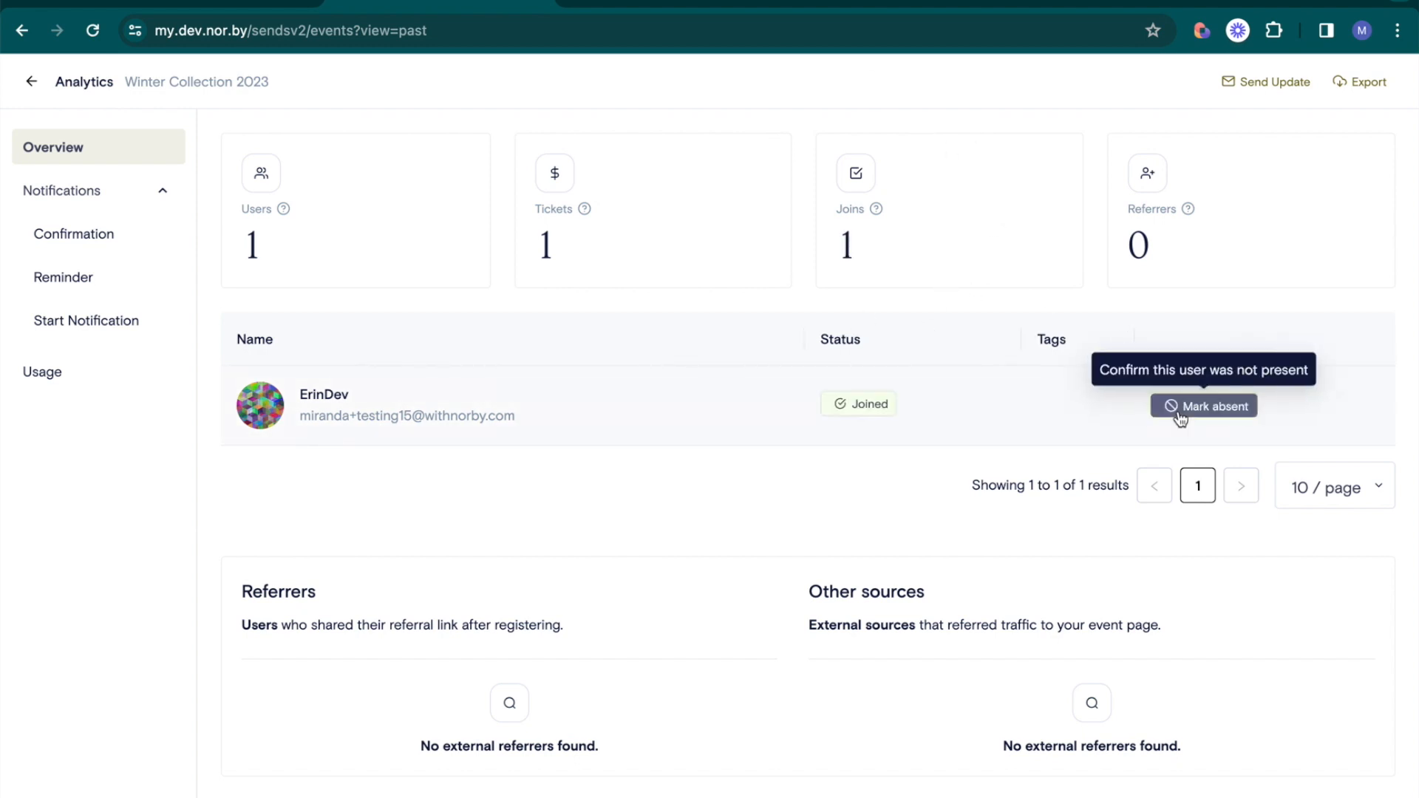
mouse_move(186, 277)
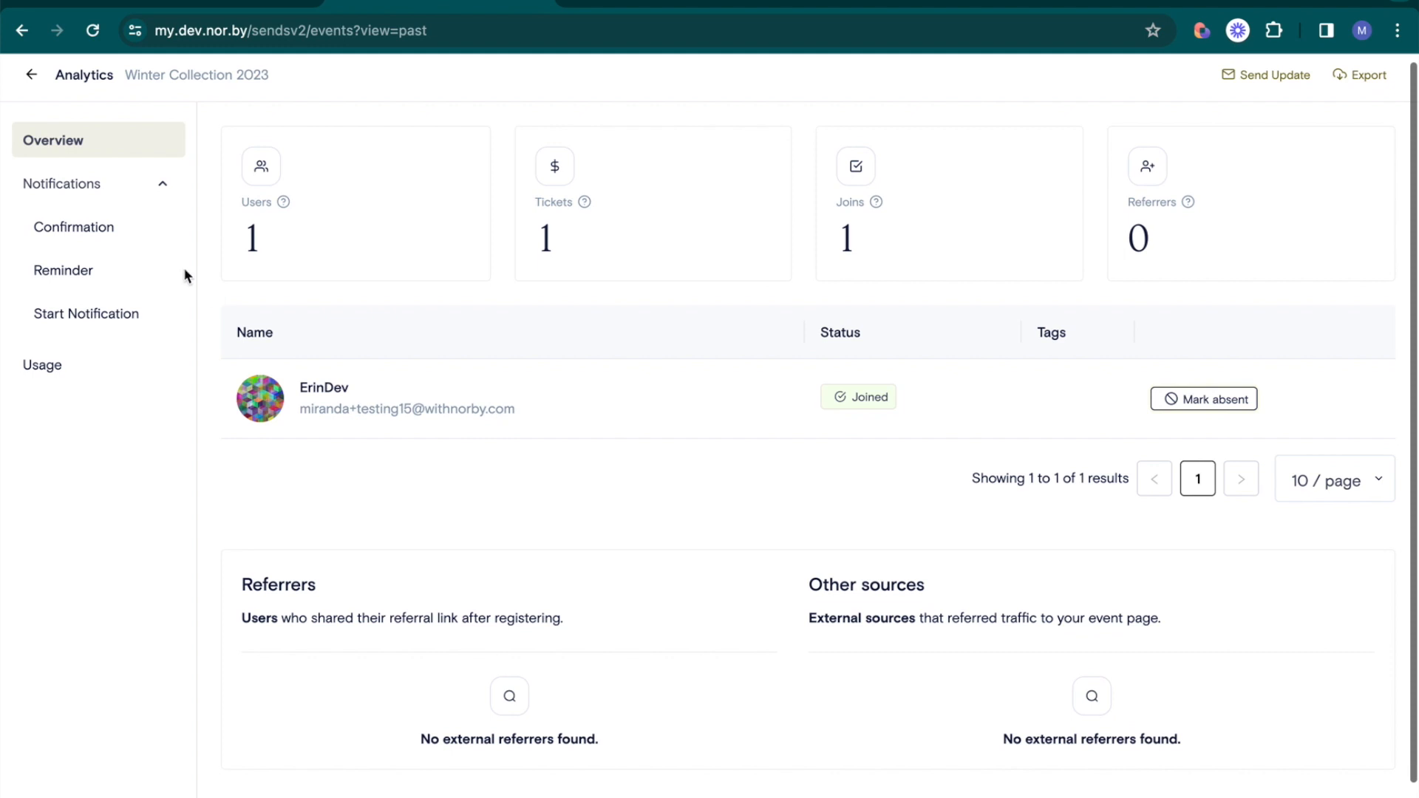
left_click(31, 74)
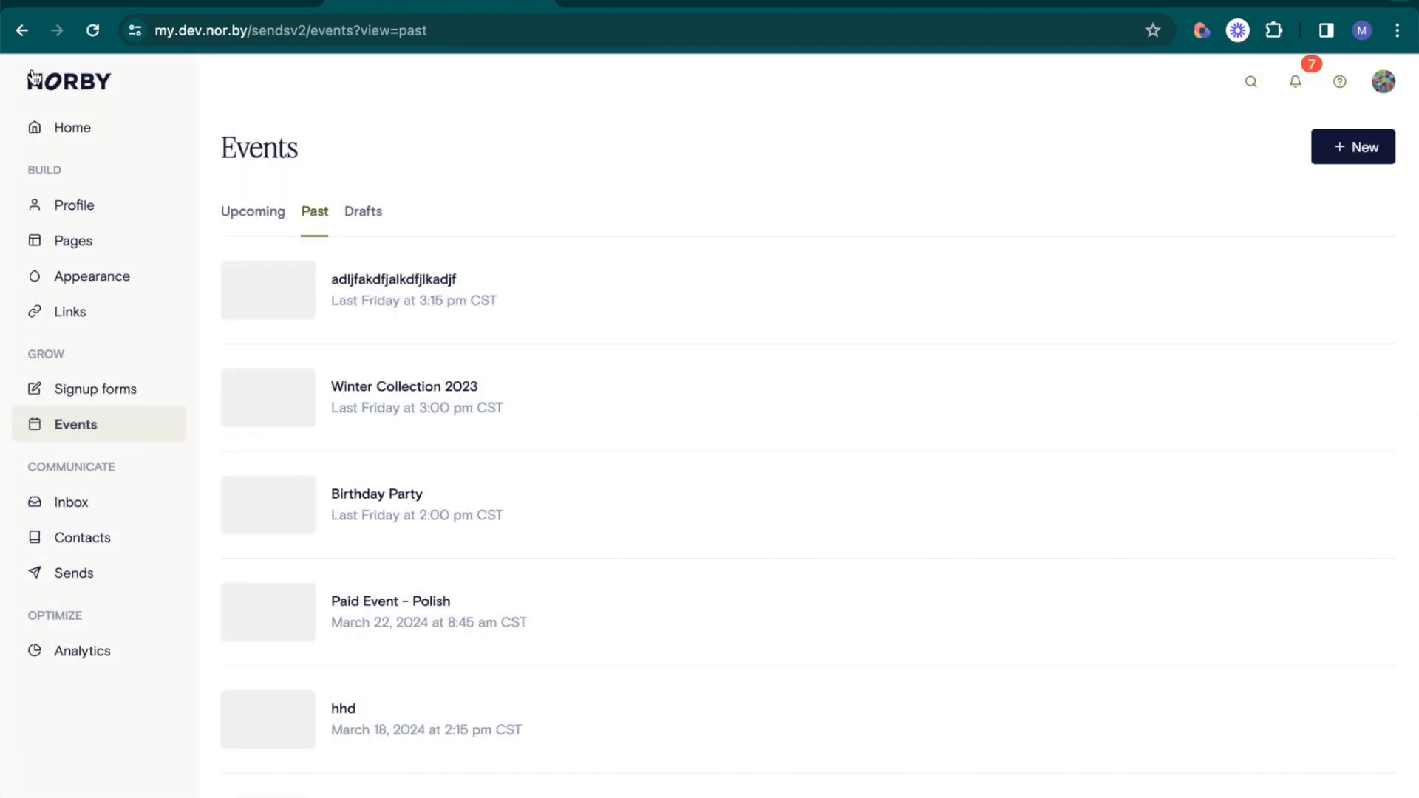
Review the Video time send analytics: 4 sent, 3 delivered, one failed for invalid number, plus recipients
left_click(74, 573)
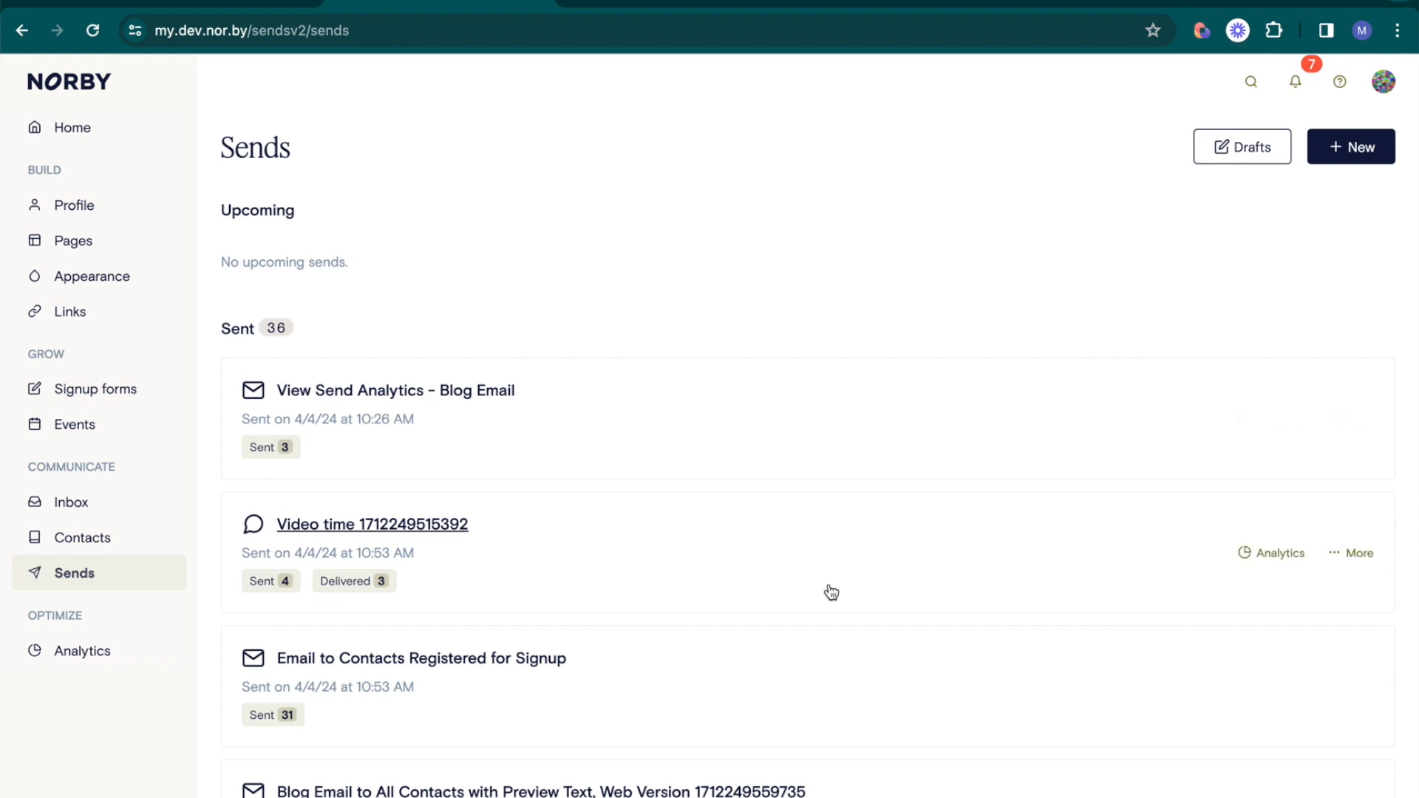
left_click(1272, 553)
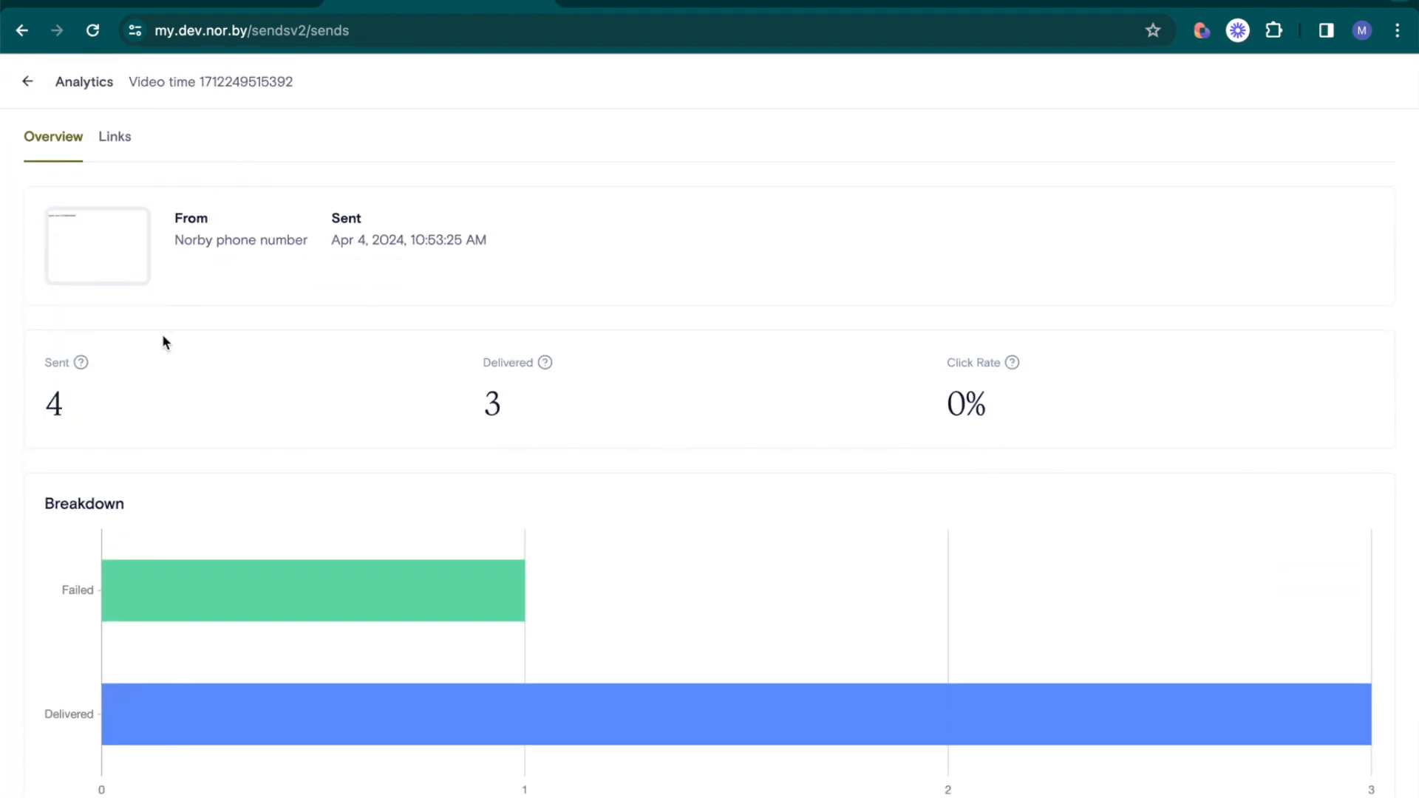
mouse_move(85, 457)
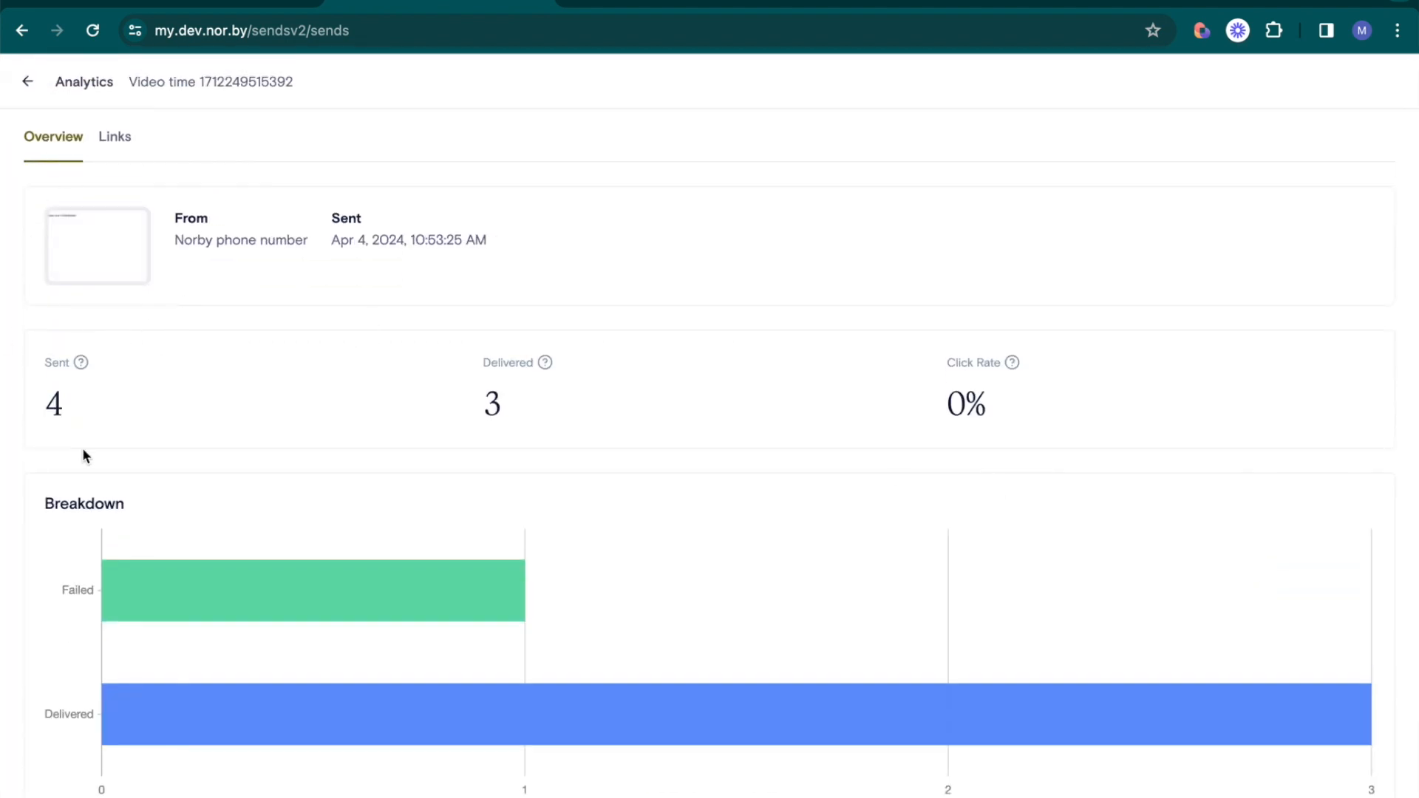
scroll("down", 3)
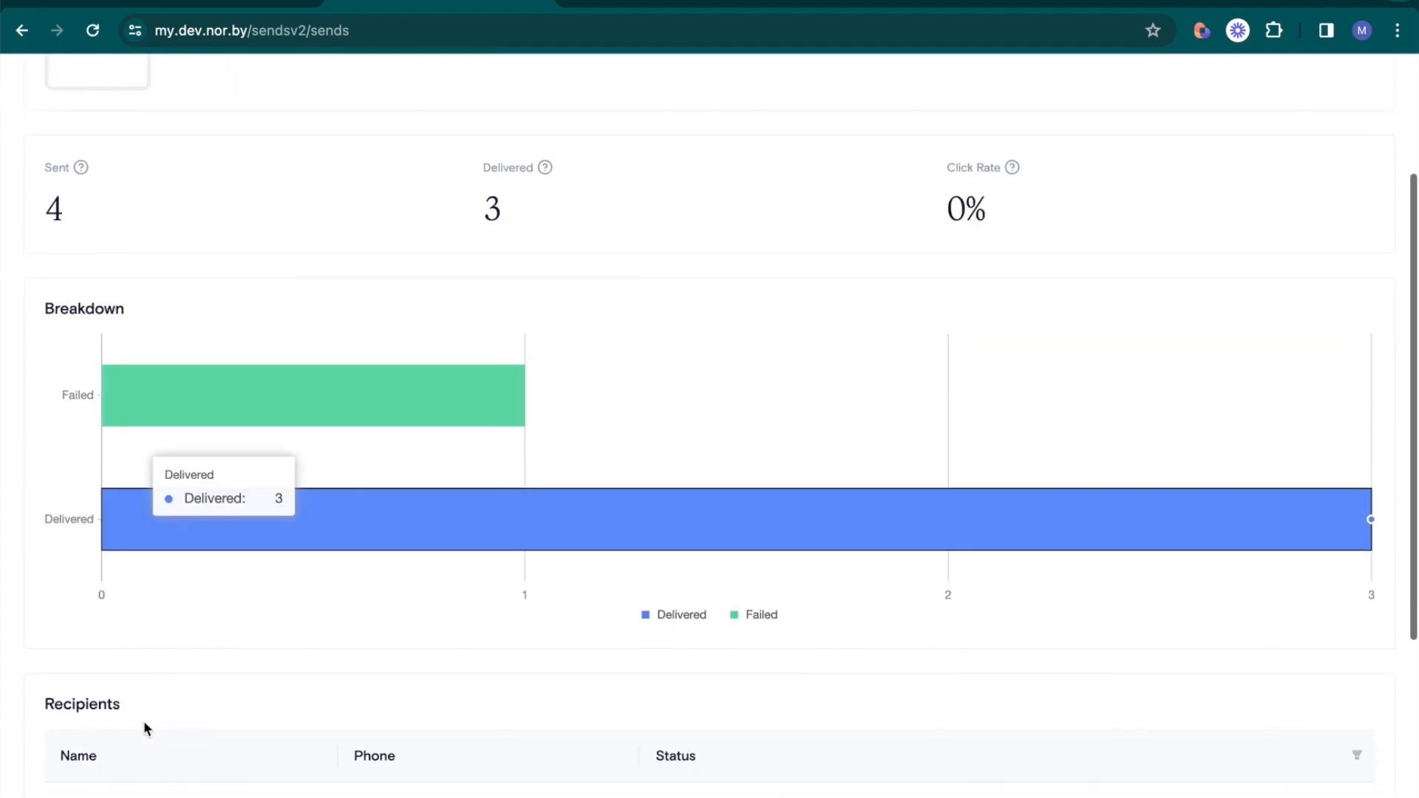
scroll("down", 3)
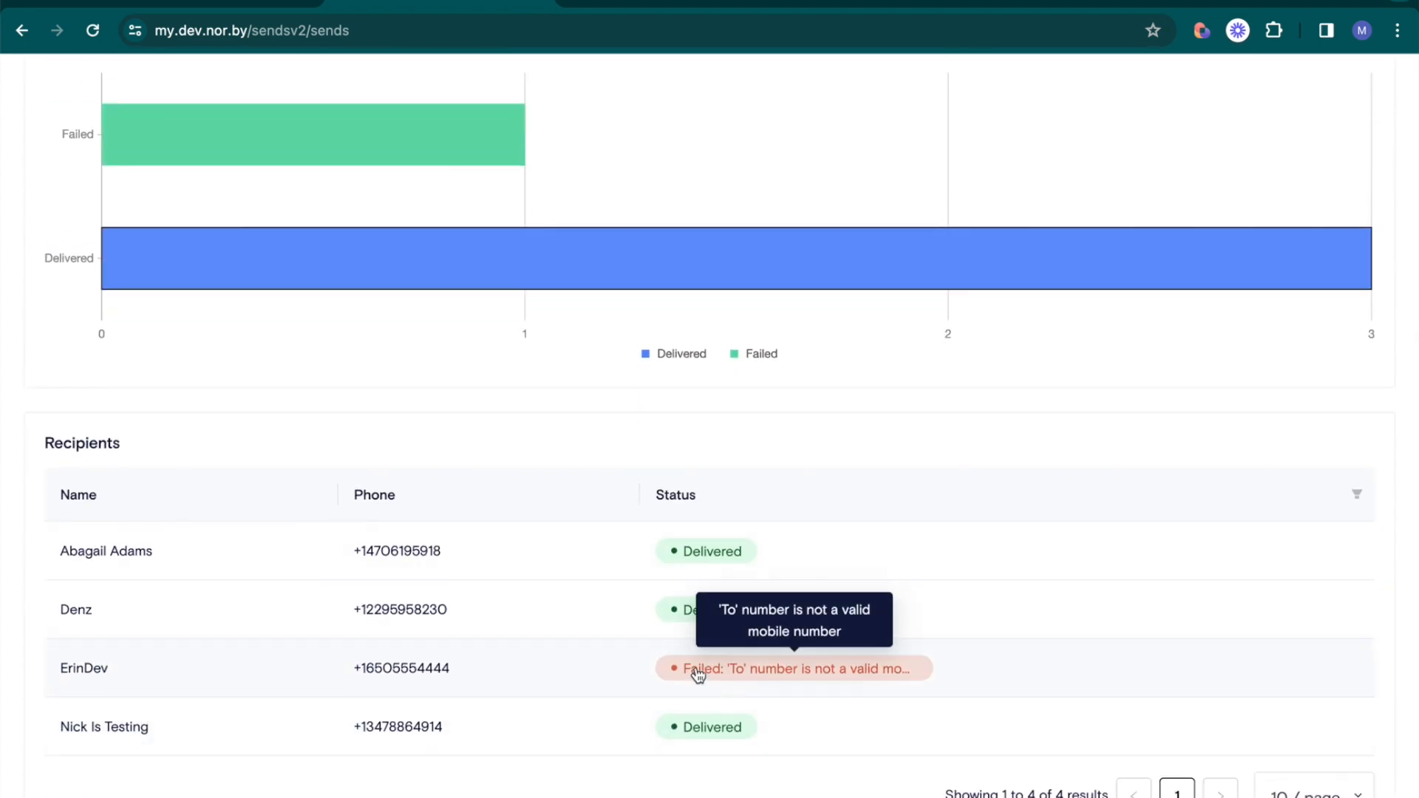
scroll("up", 3)
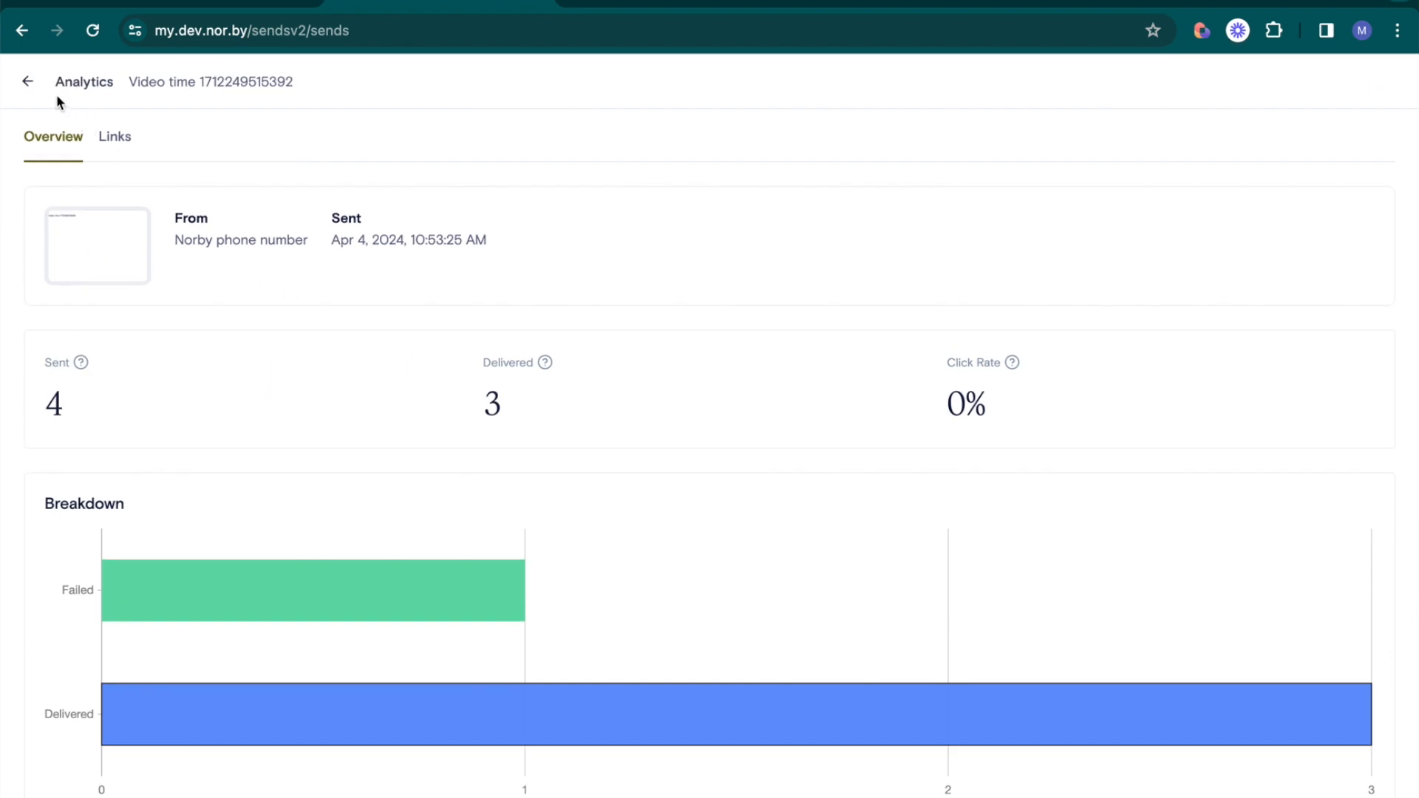
Return to the home dashboard with this month's analytics summary and quick actions
left_click(114, 136)
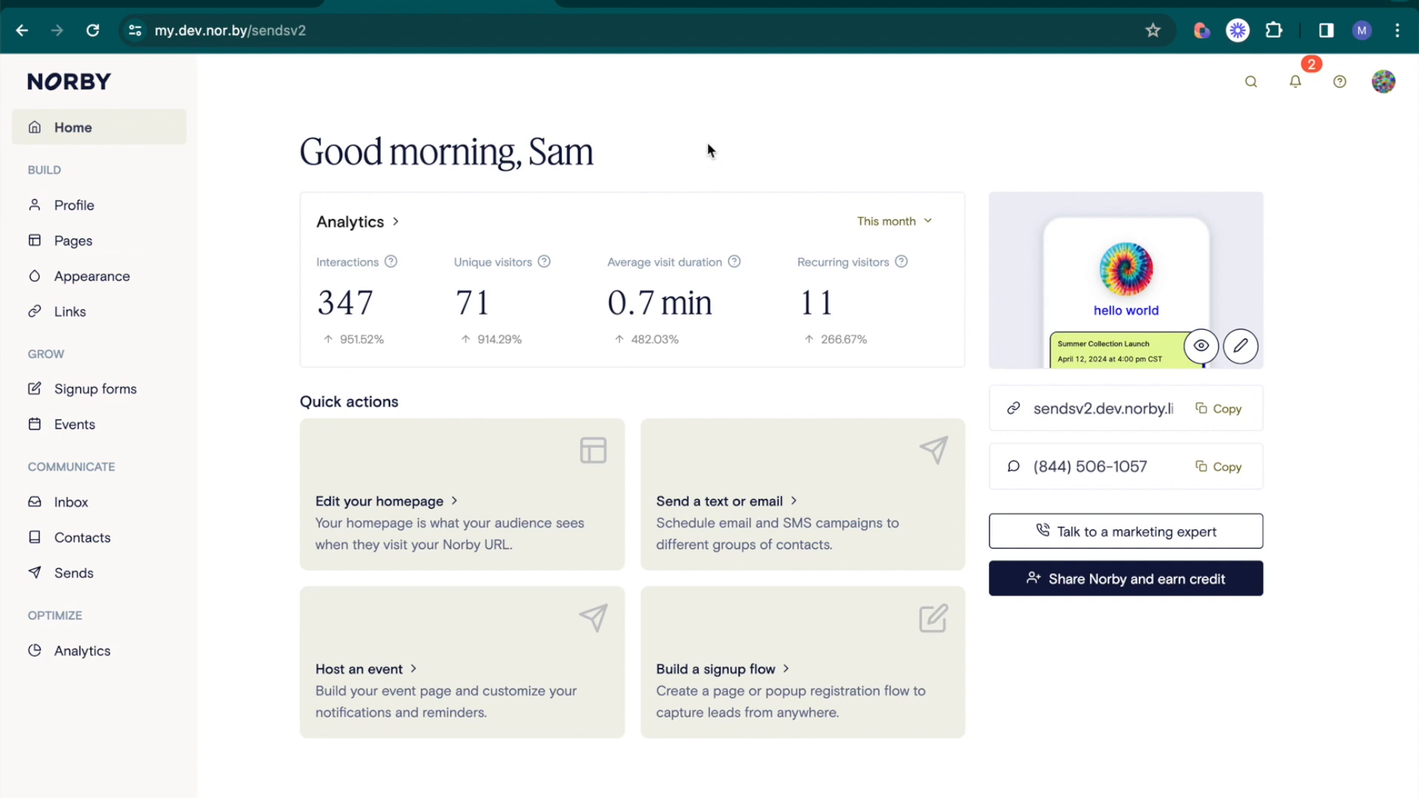
mouse_move(652, 399)
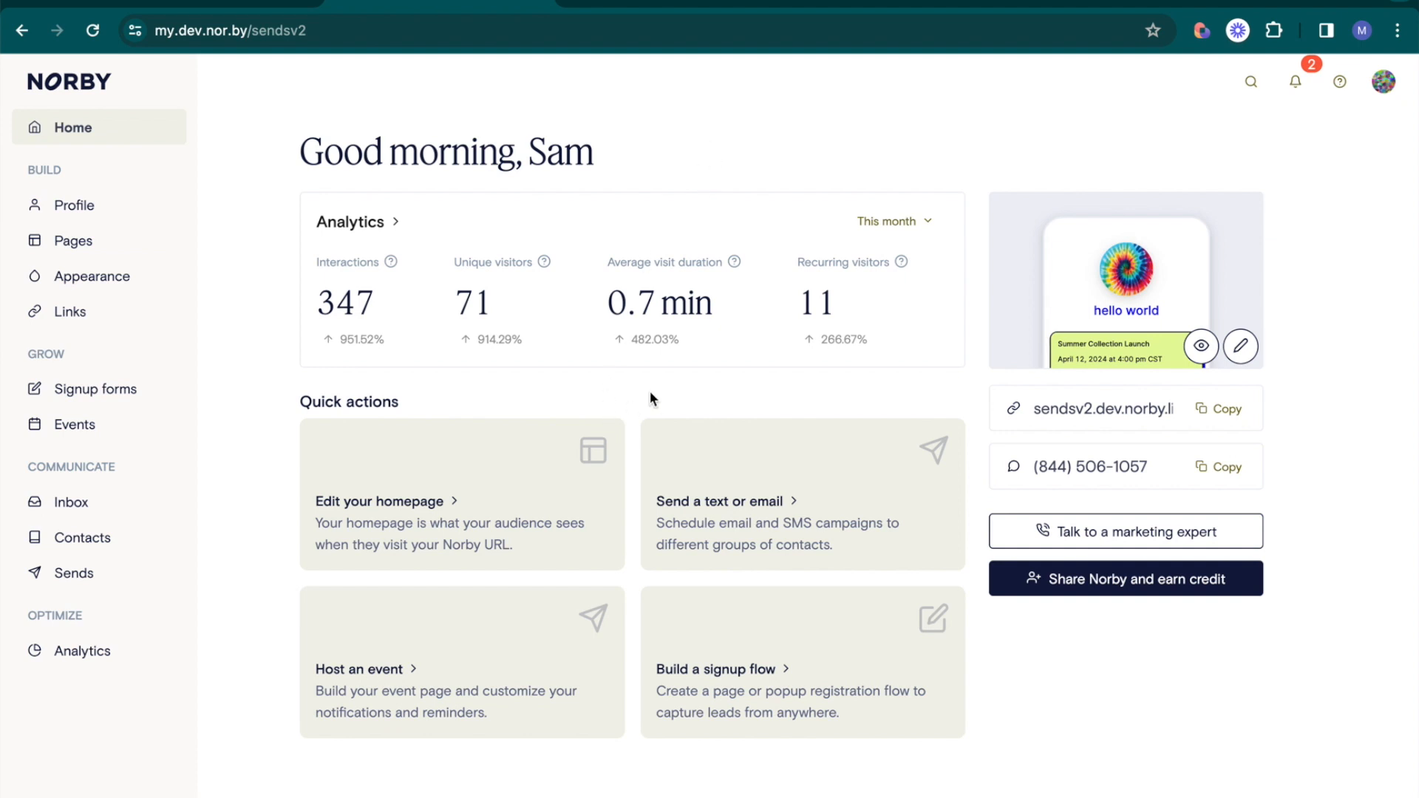
mouse_move(619, 397)
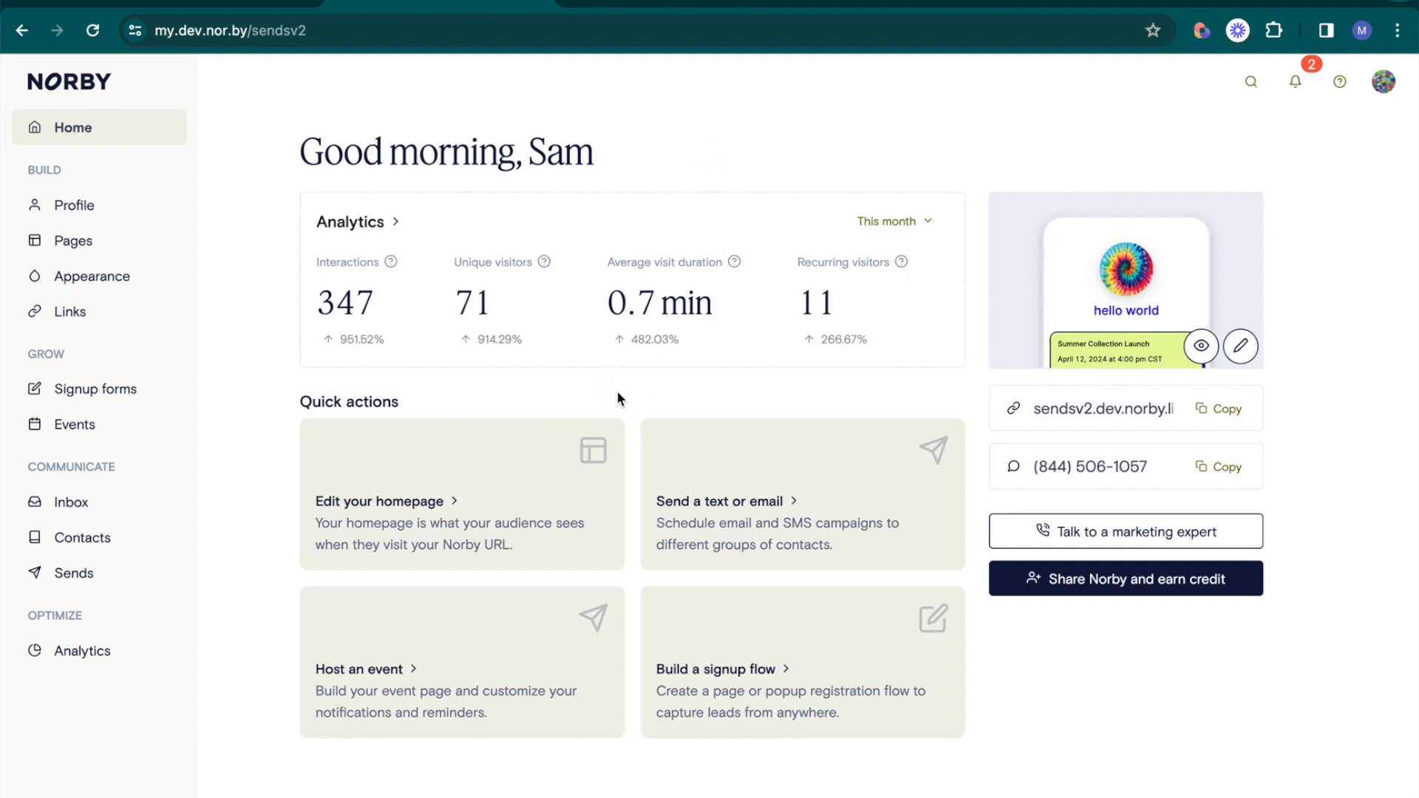